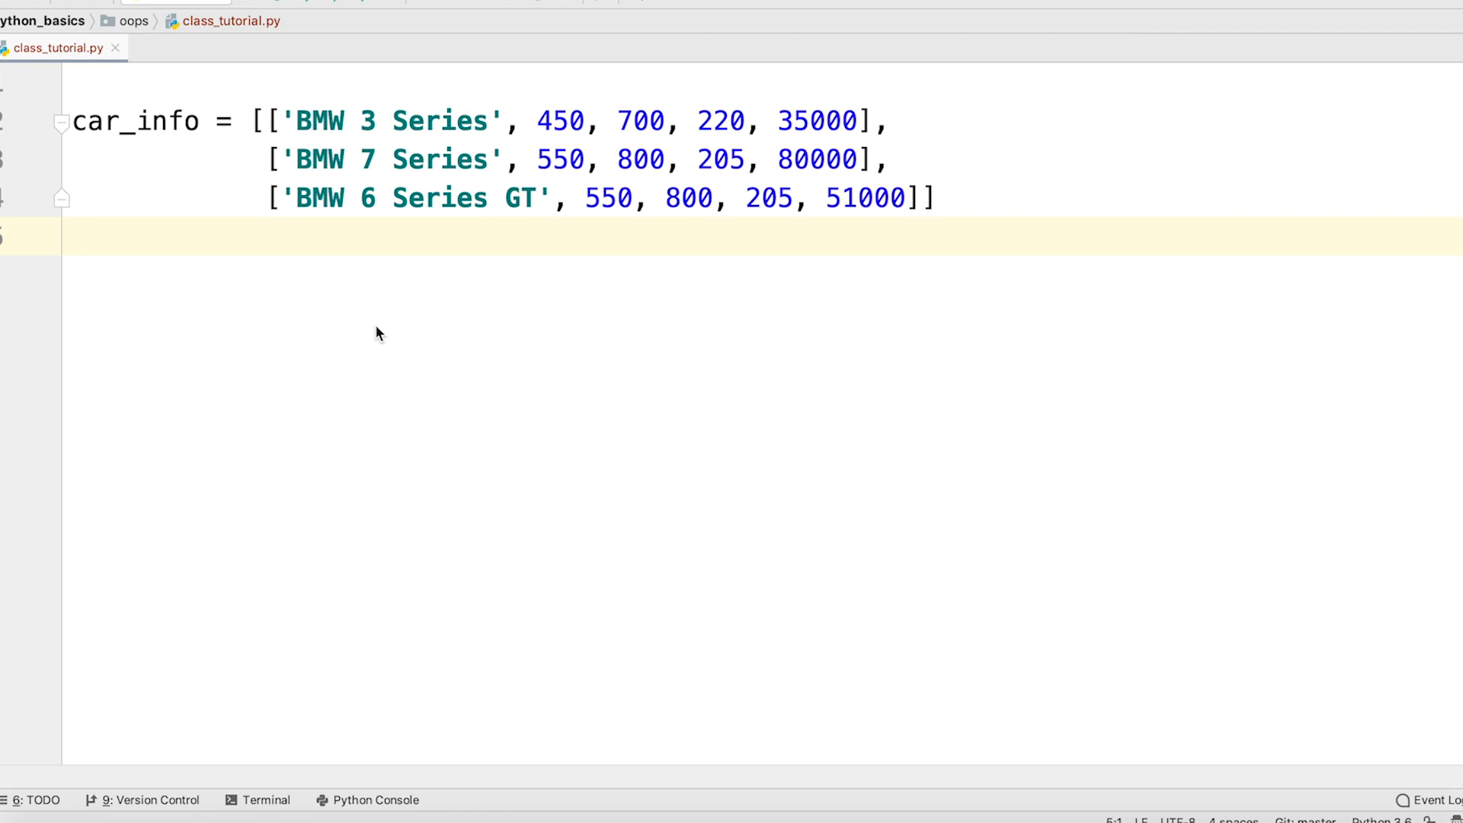
Rewrite each car in car_info as a dict with name, width, length, weight and cost keys.
{"action": "double_click", "coordinate": [134, 121]}
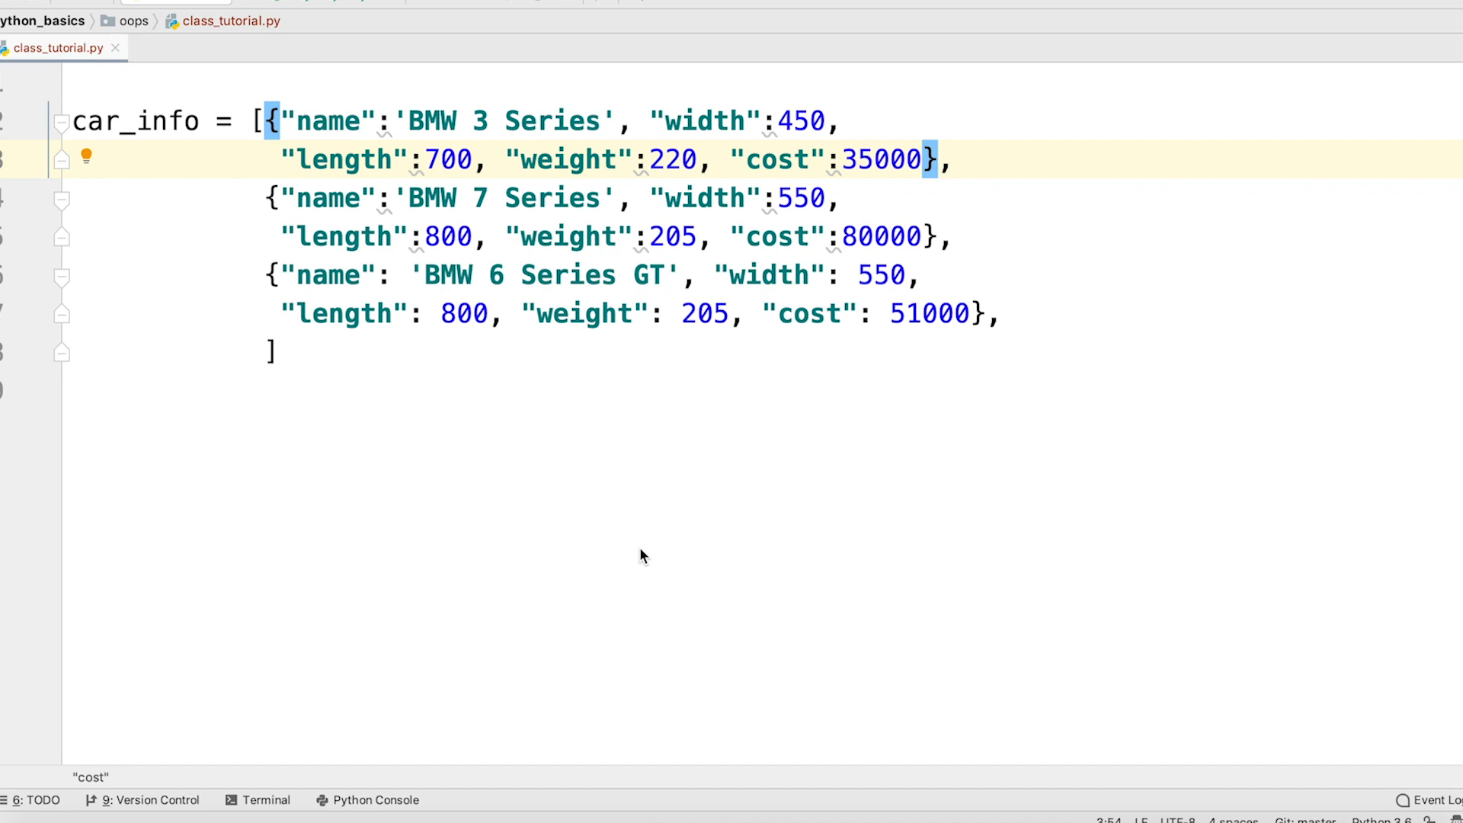
{"action": "double_click", "coordinate": [704, 122]}
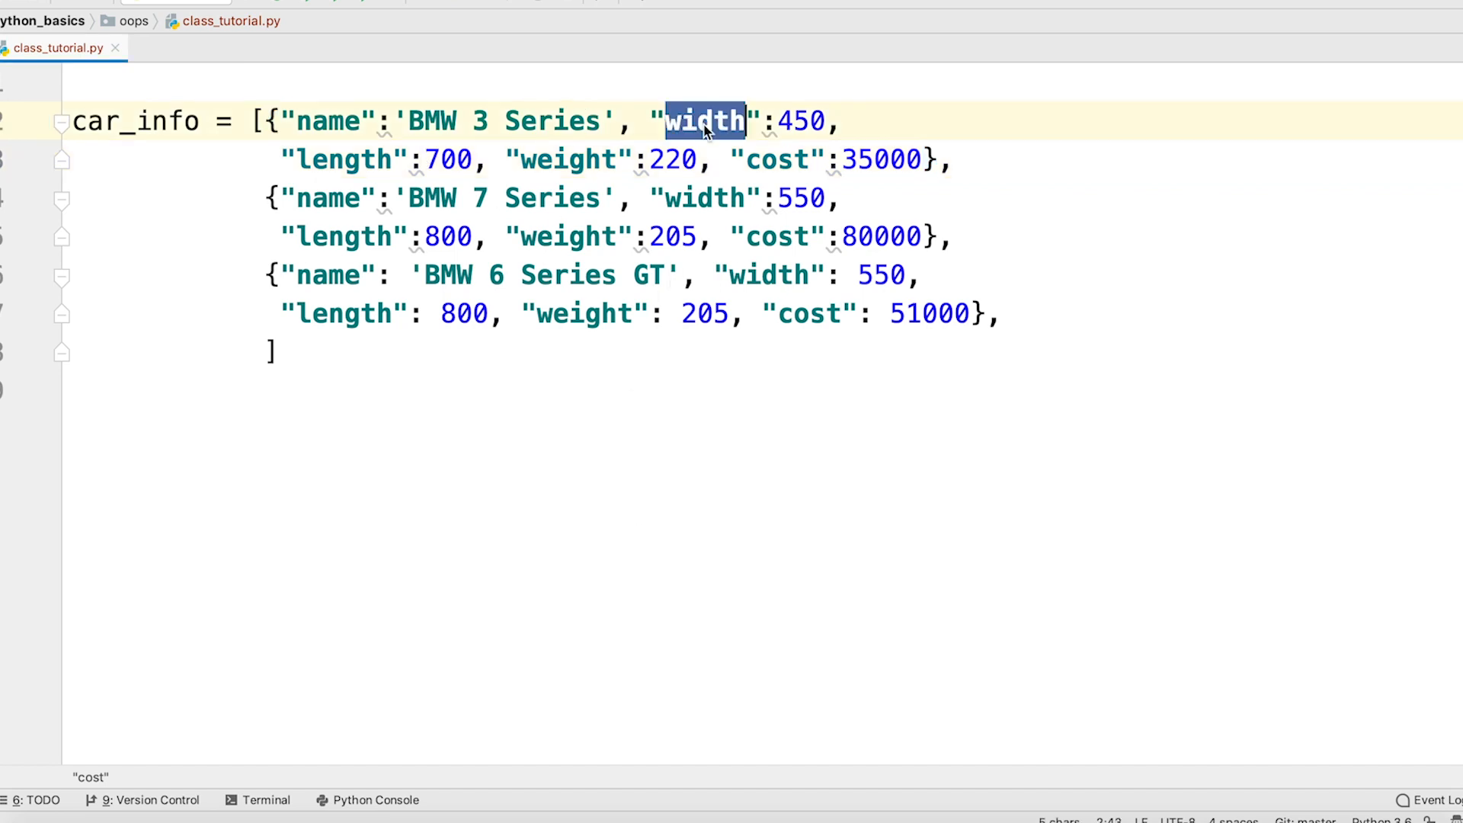
{"action": "double_click", "coordinate": [568, 160]}
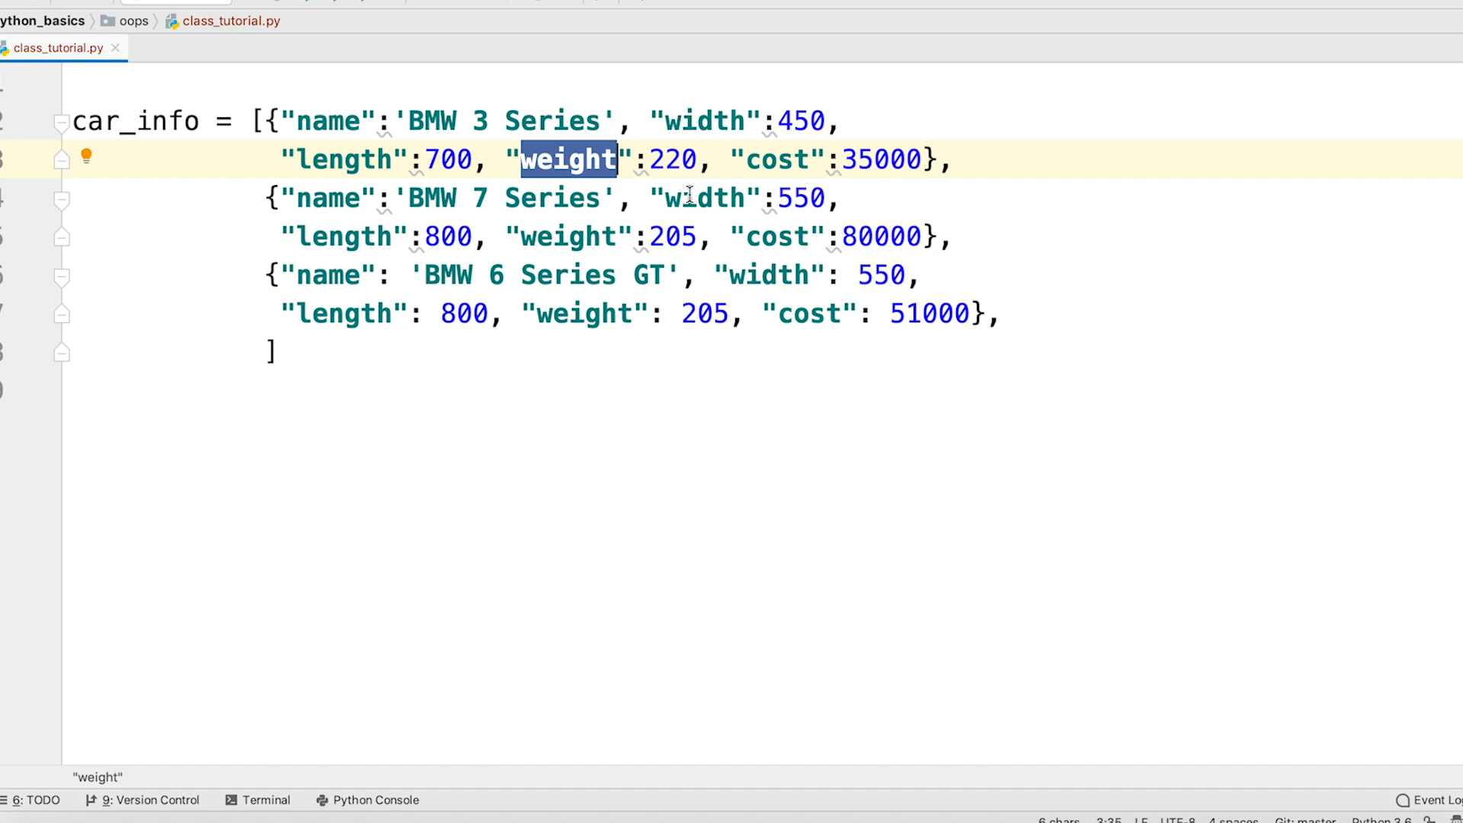
{"action": "left_click", "coordinate": [924, 159]}
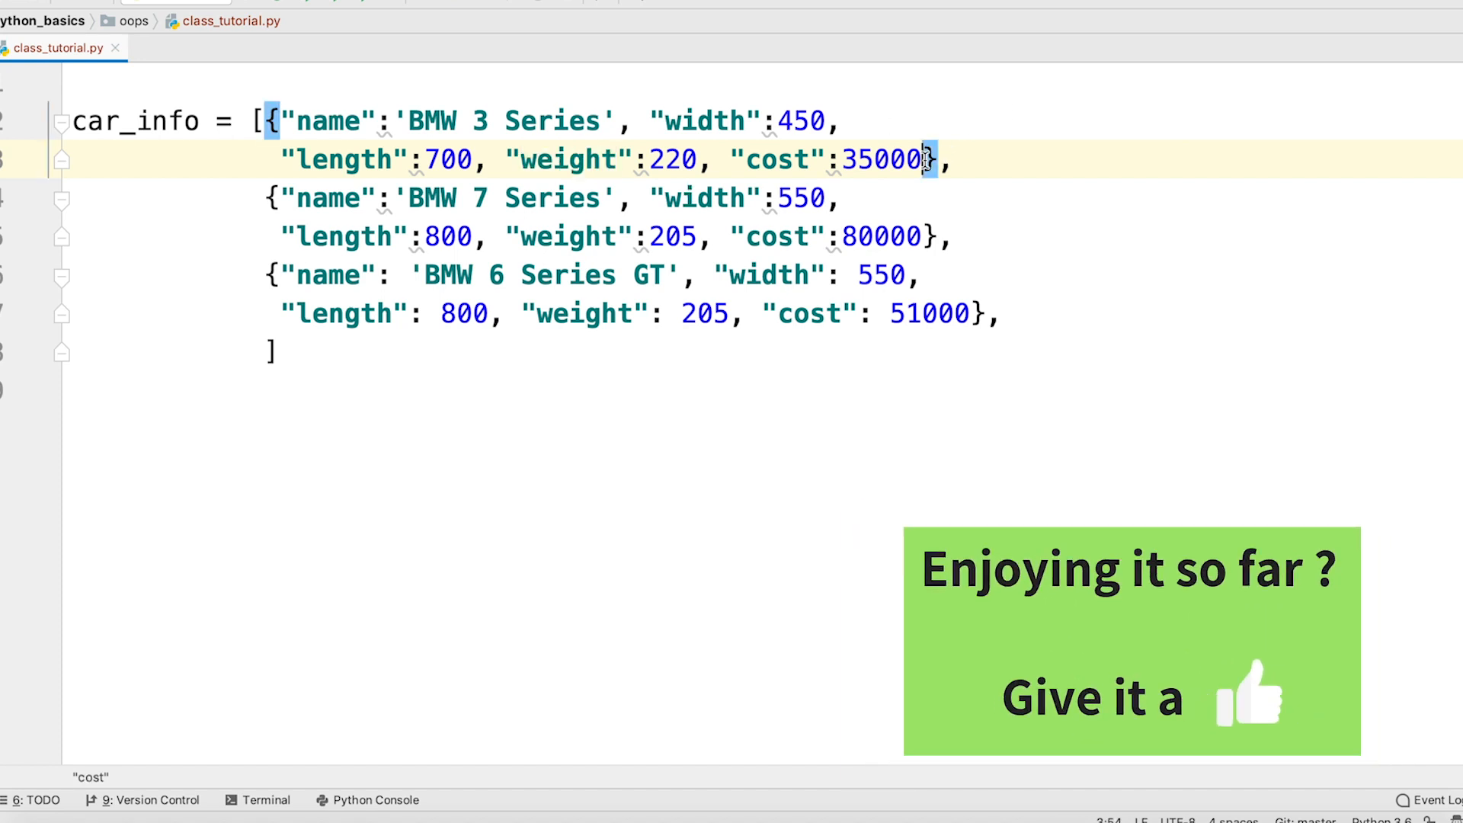
{"action": "type", "text": ", \"cos\""}
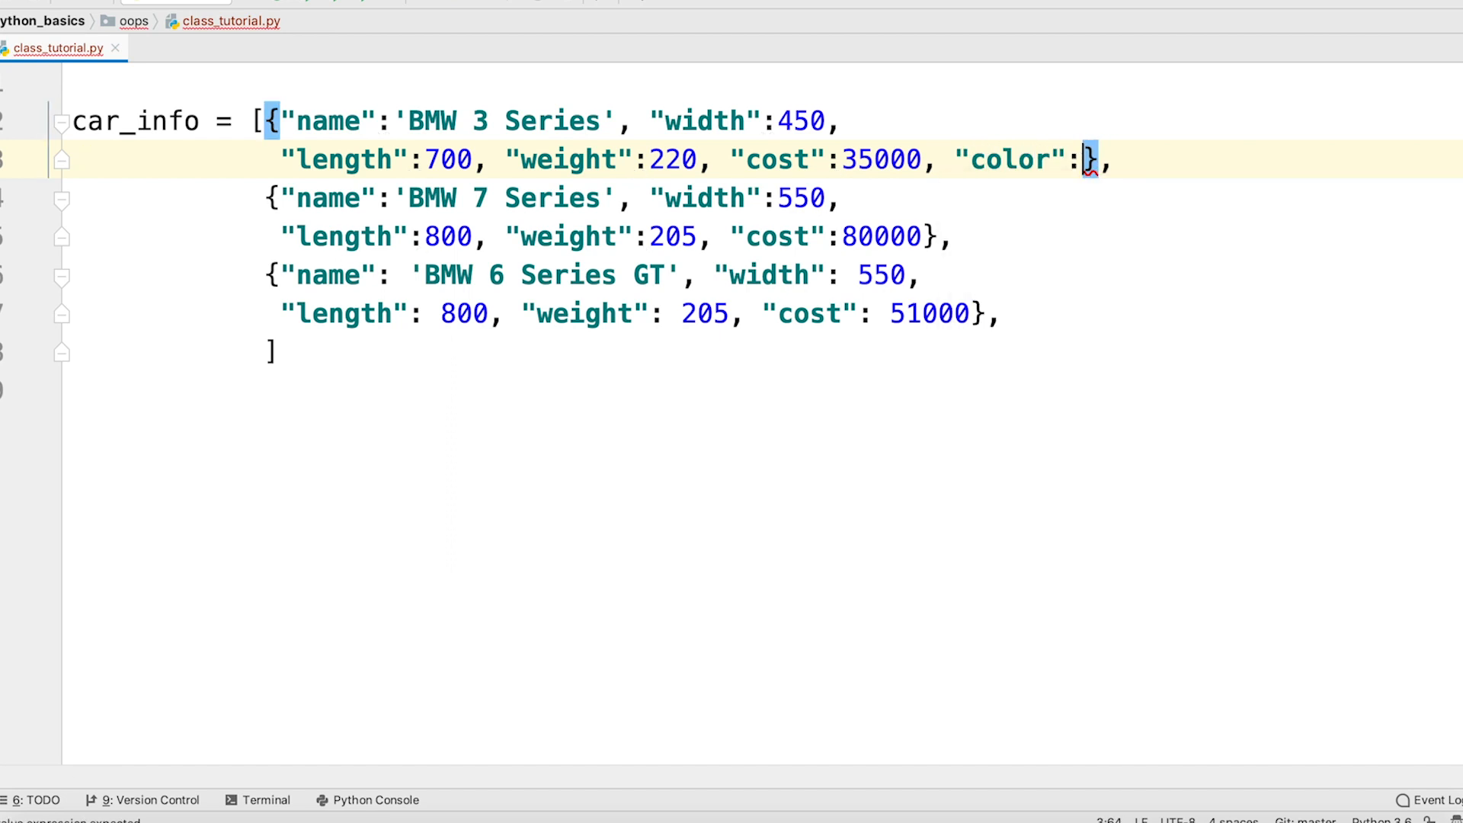
{"action": "type", "text": "\"red\""}
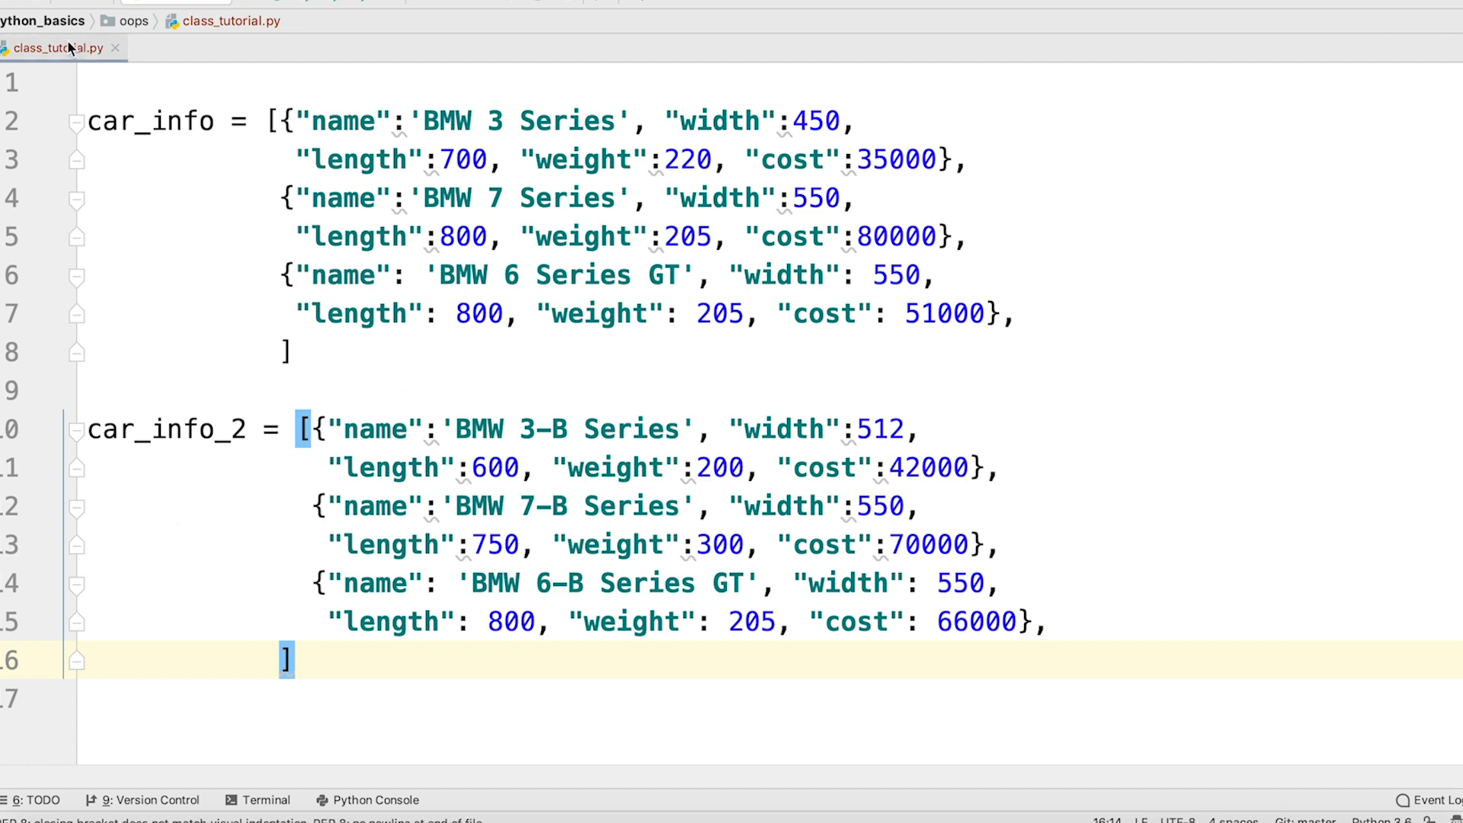
Select and delete all the car data, leaving class_tutorial.py empty.
{"action": "double_click", "coordinate": [166, 430]}
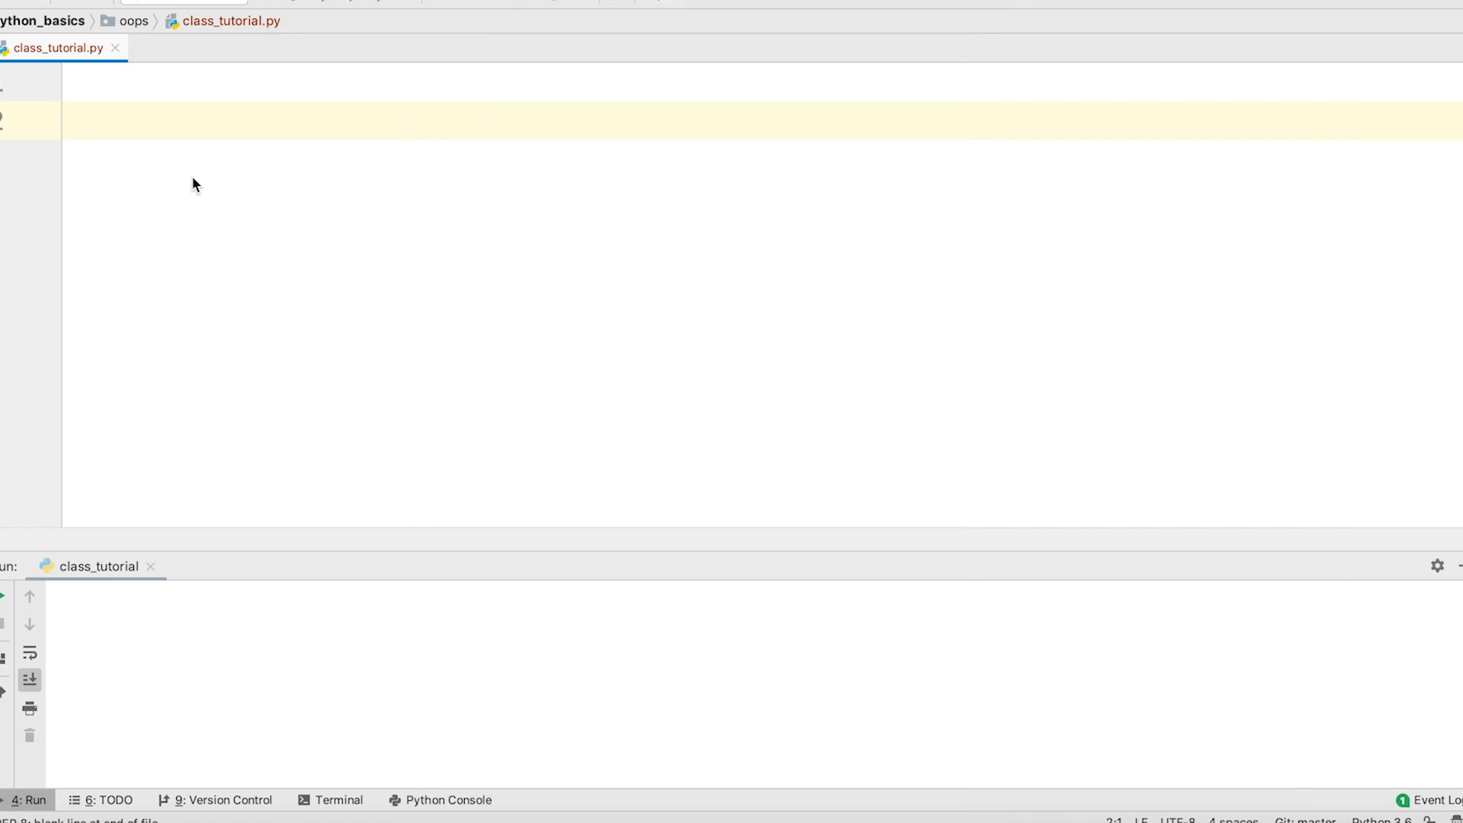
Write class Car(): with an indented pass as its only body.
{"action": "type", "text": "class Car"}
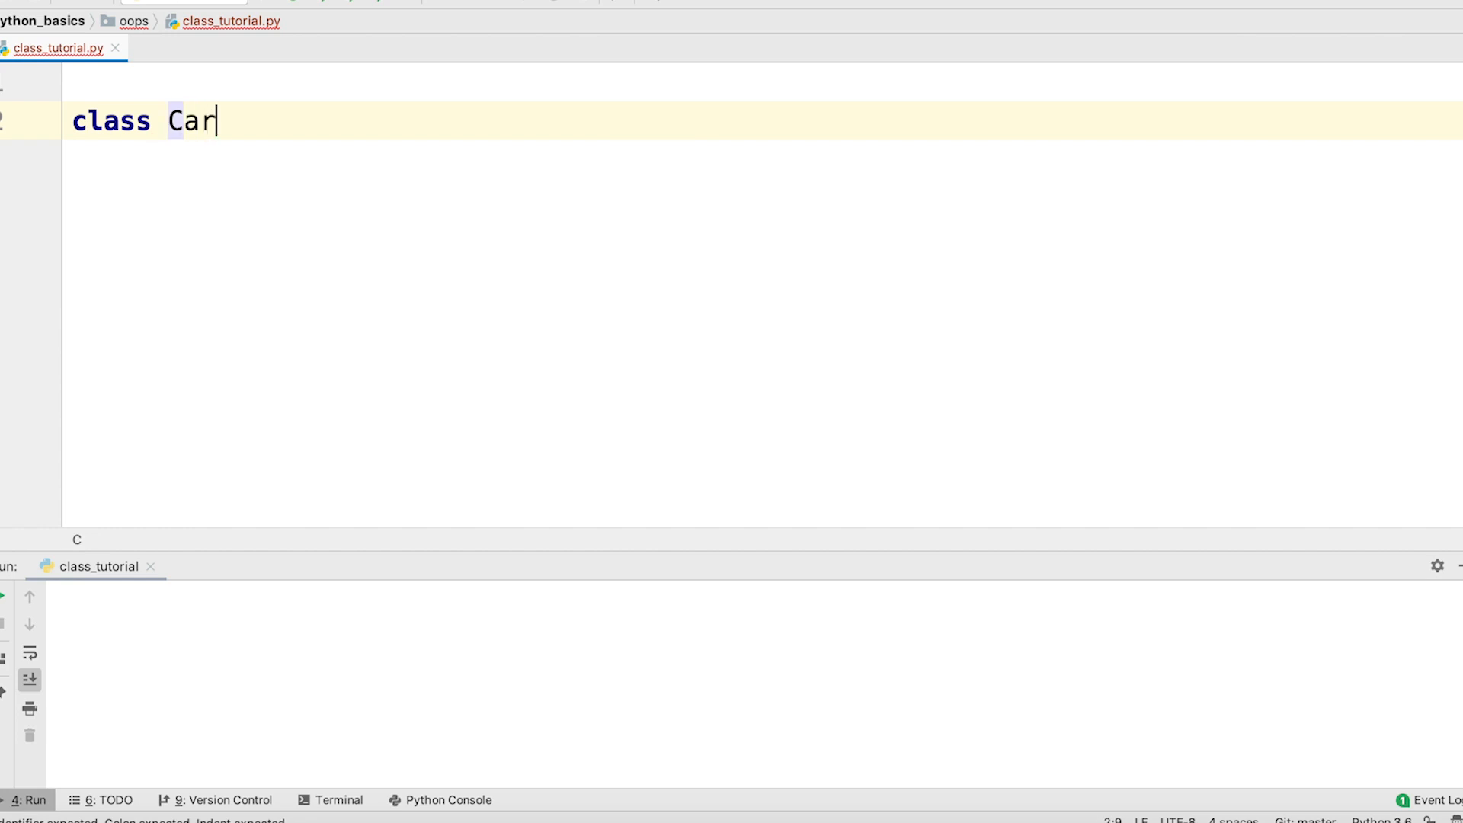
{"action": "type", "text": ":"}
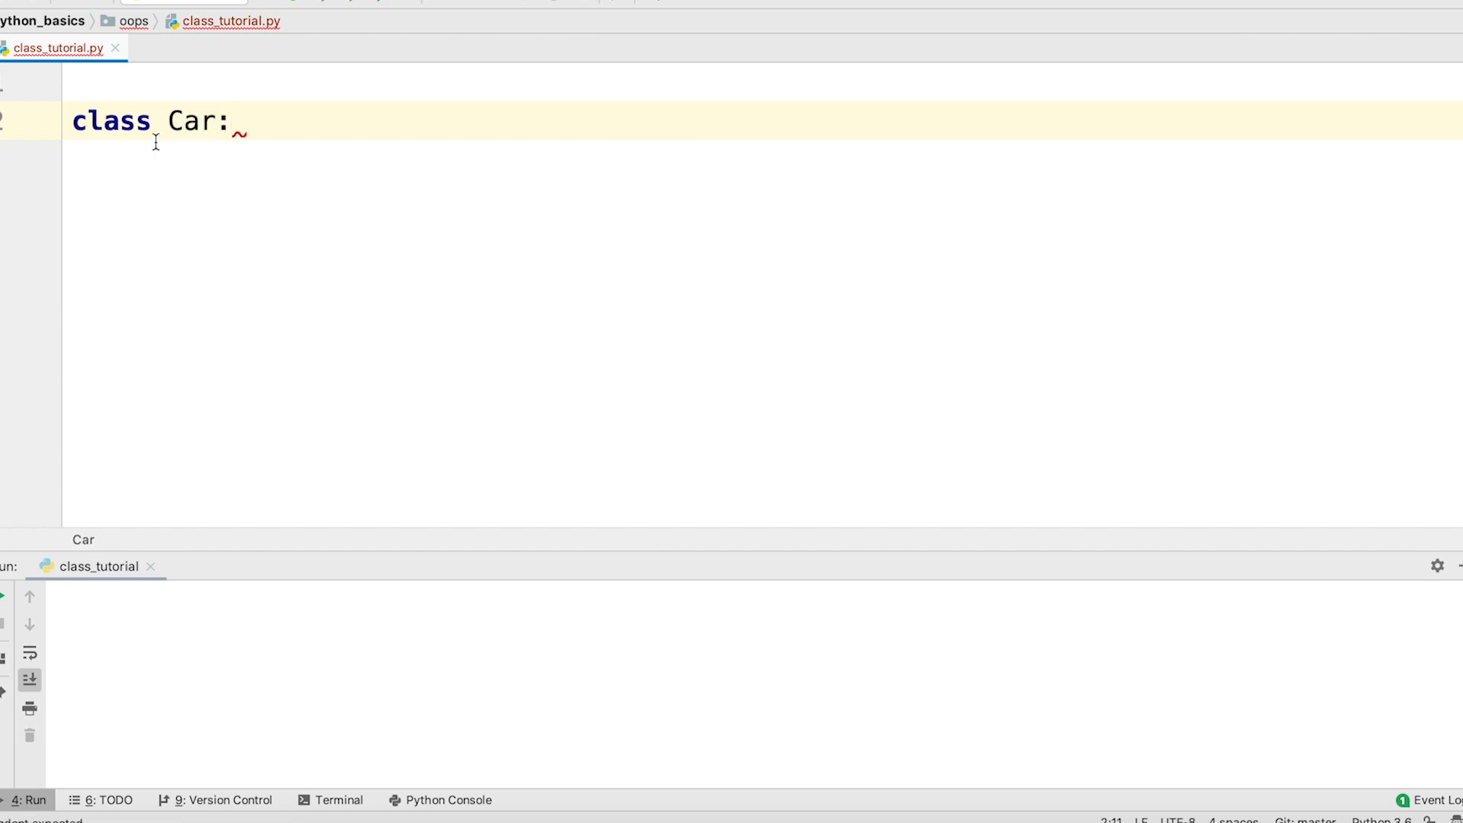
{"action": "double_click", "coordinate": [110, 120]}
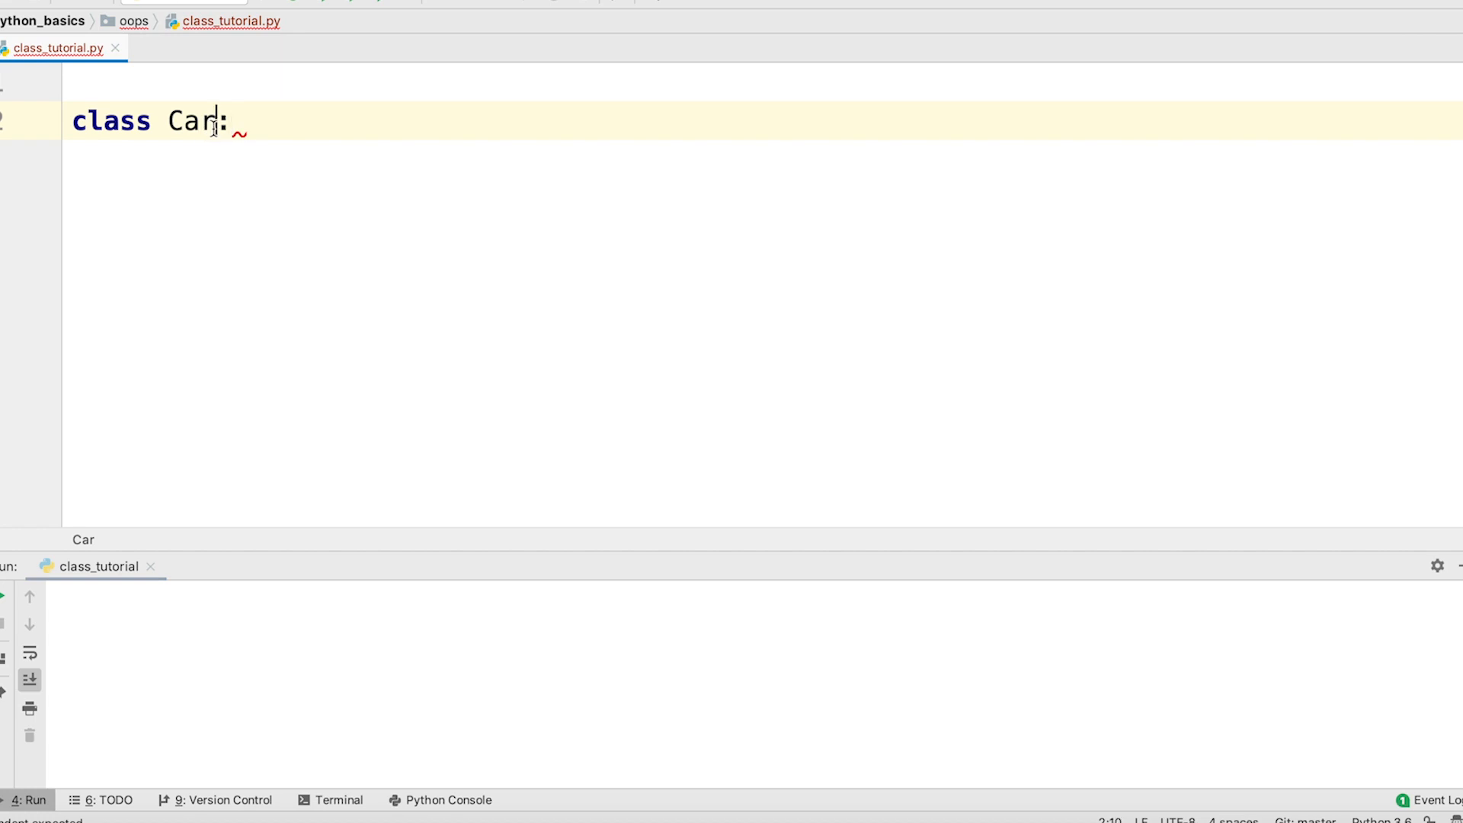
{"action": "type", "text": "()"}
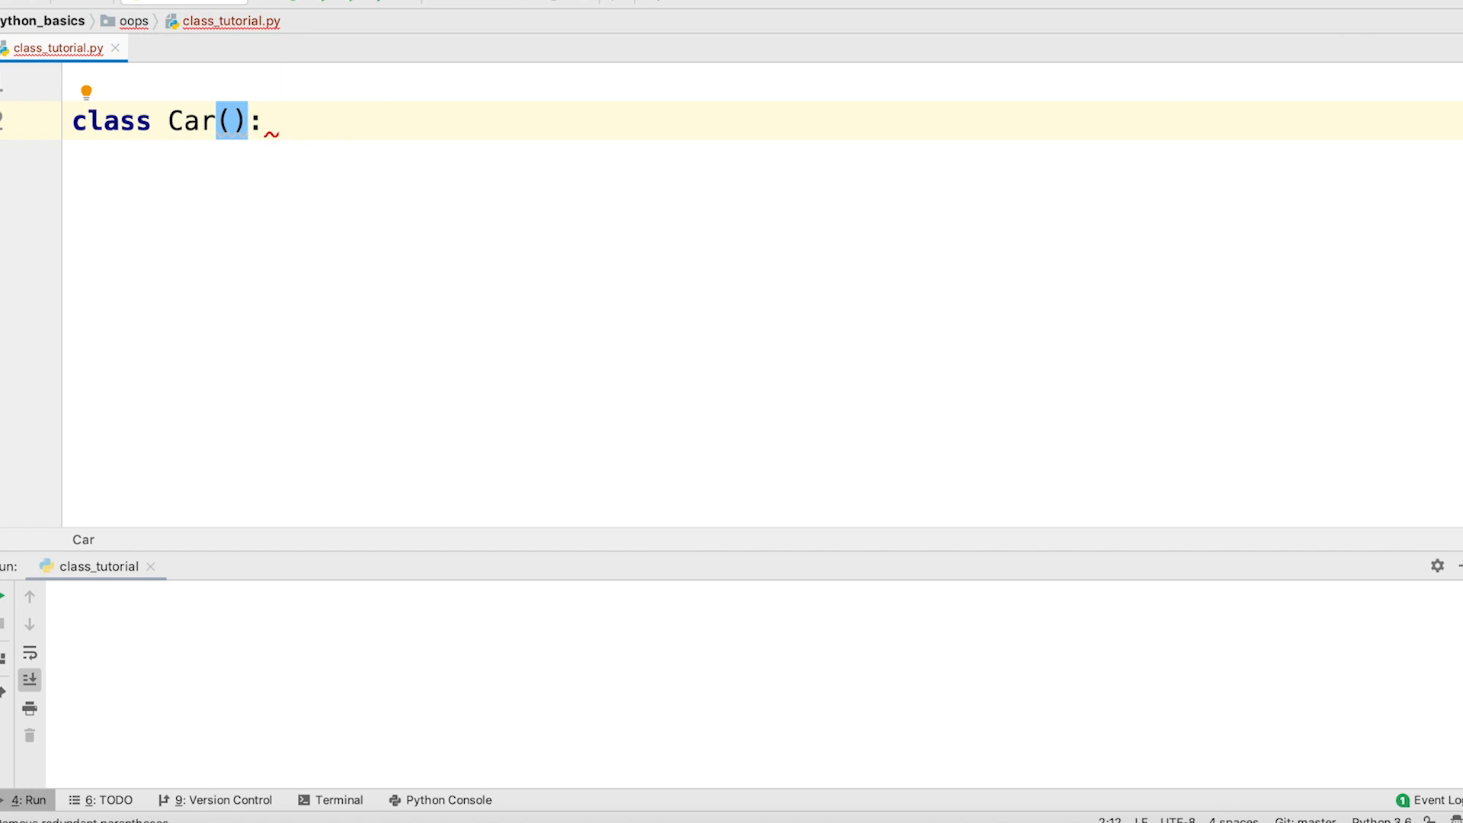
{"action": "mouse_move", "coordinate": [268, 133]}
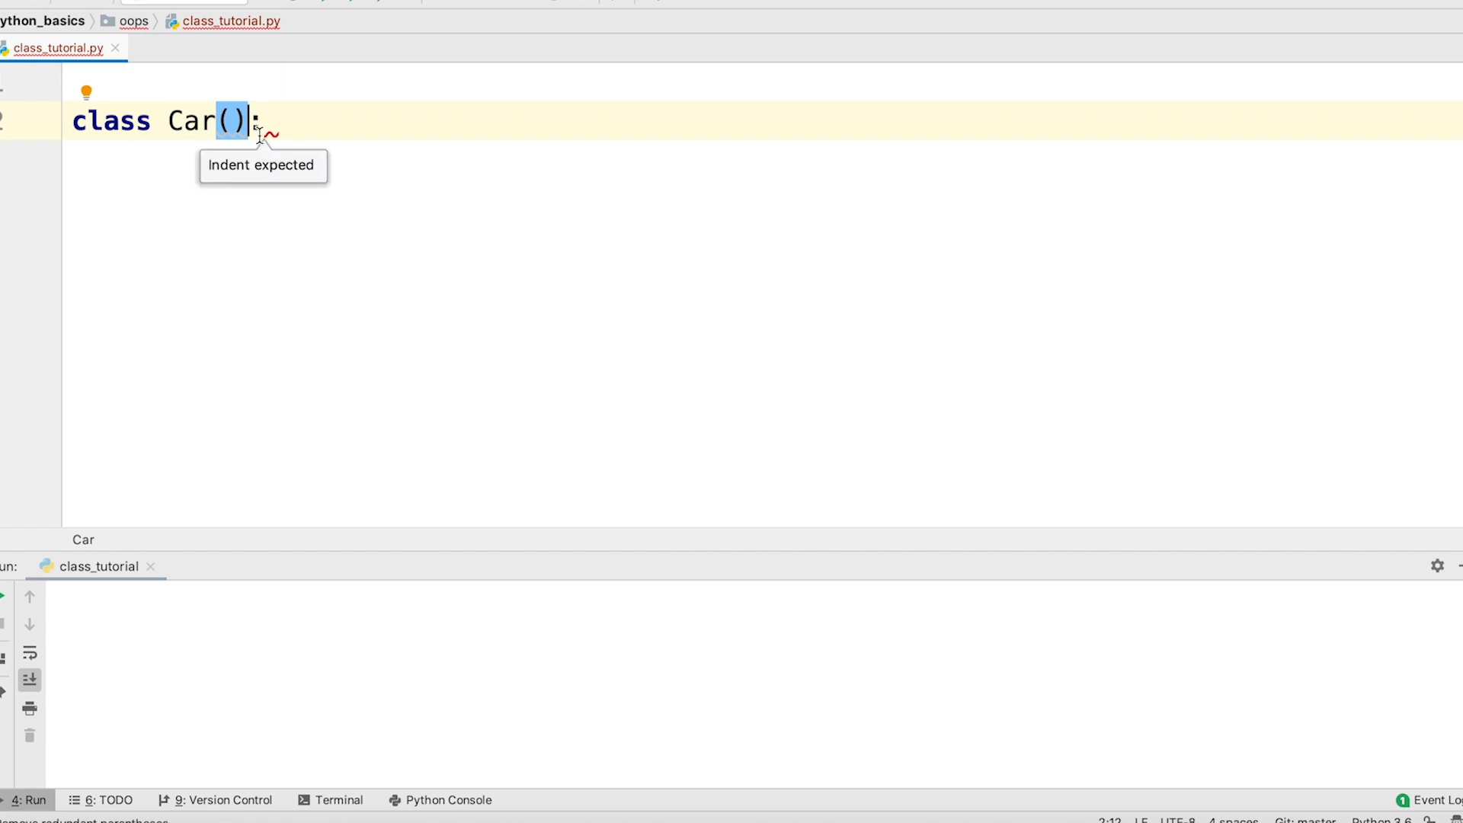
{"action": "mouse_move", "coordinate": [305, 186]}
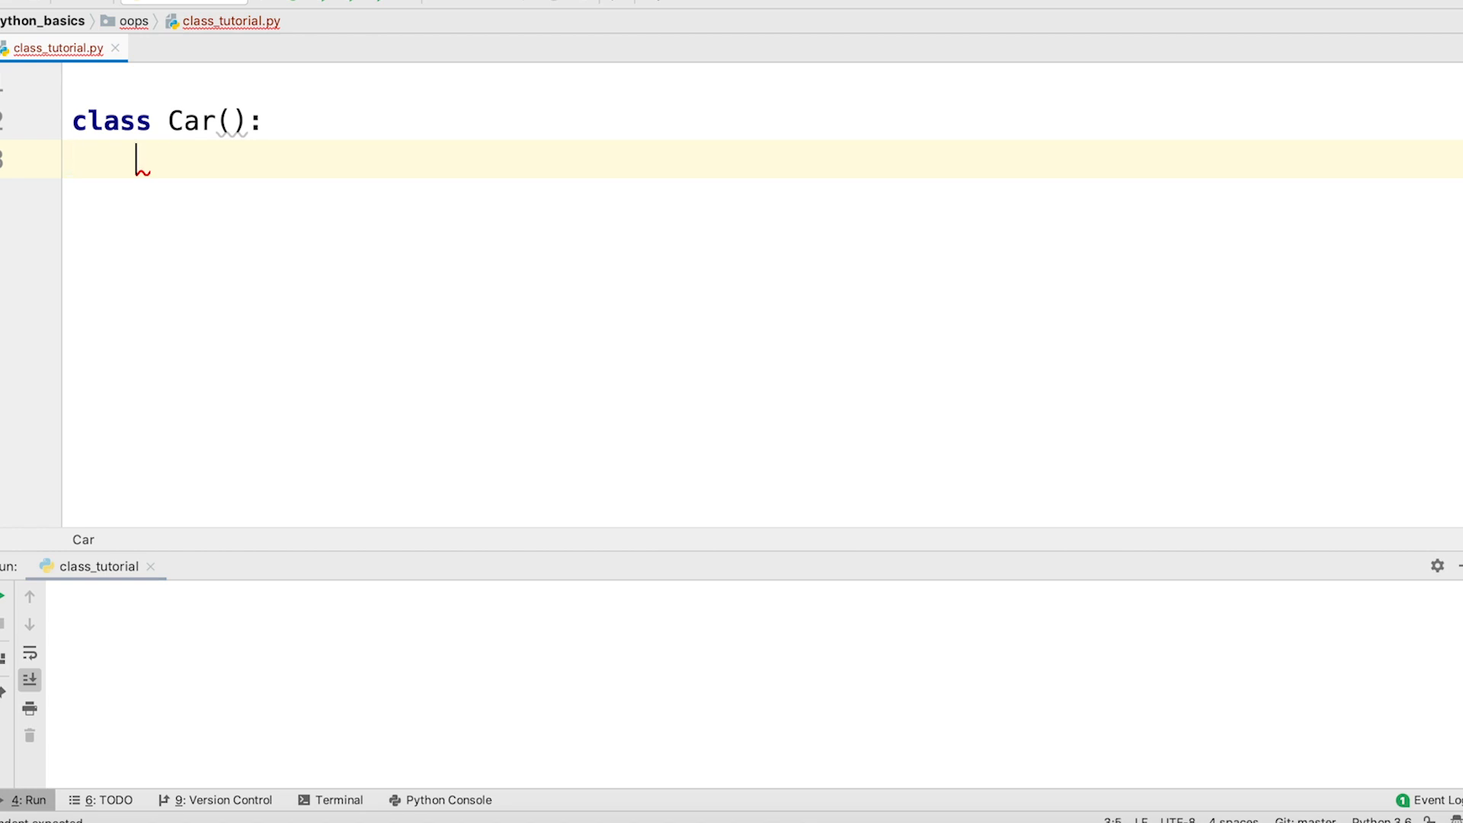
{"action": "type", "text": "pass"}
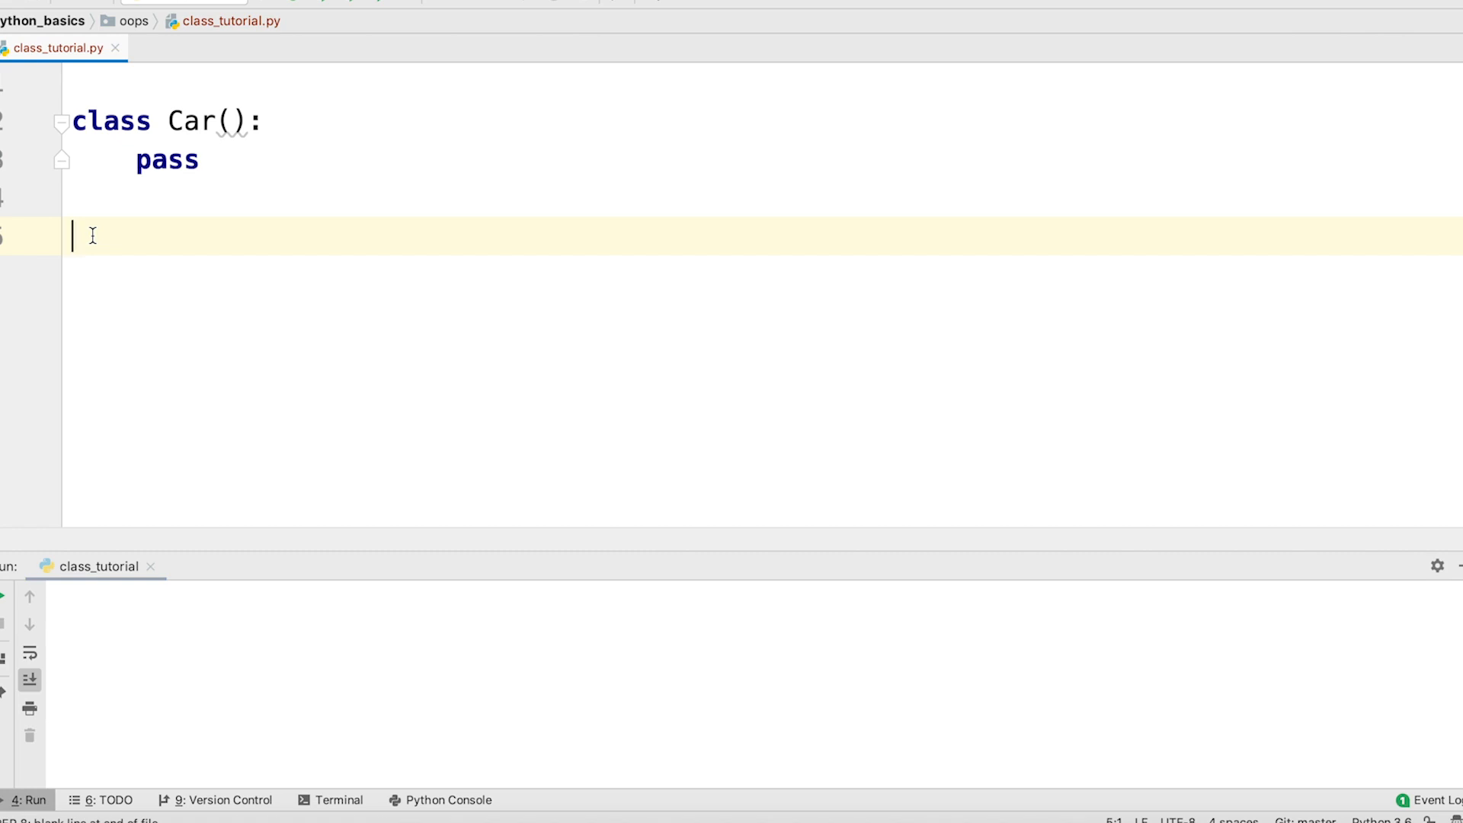
Add c1 = Car(), print(c1), then c2 = Car(), print(c2) below the class.
{"action": "type", "text": "c1 = C"}
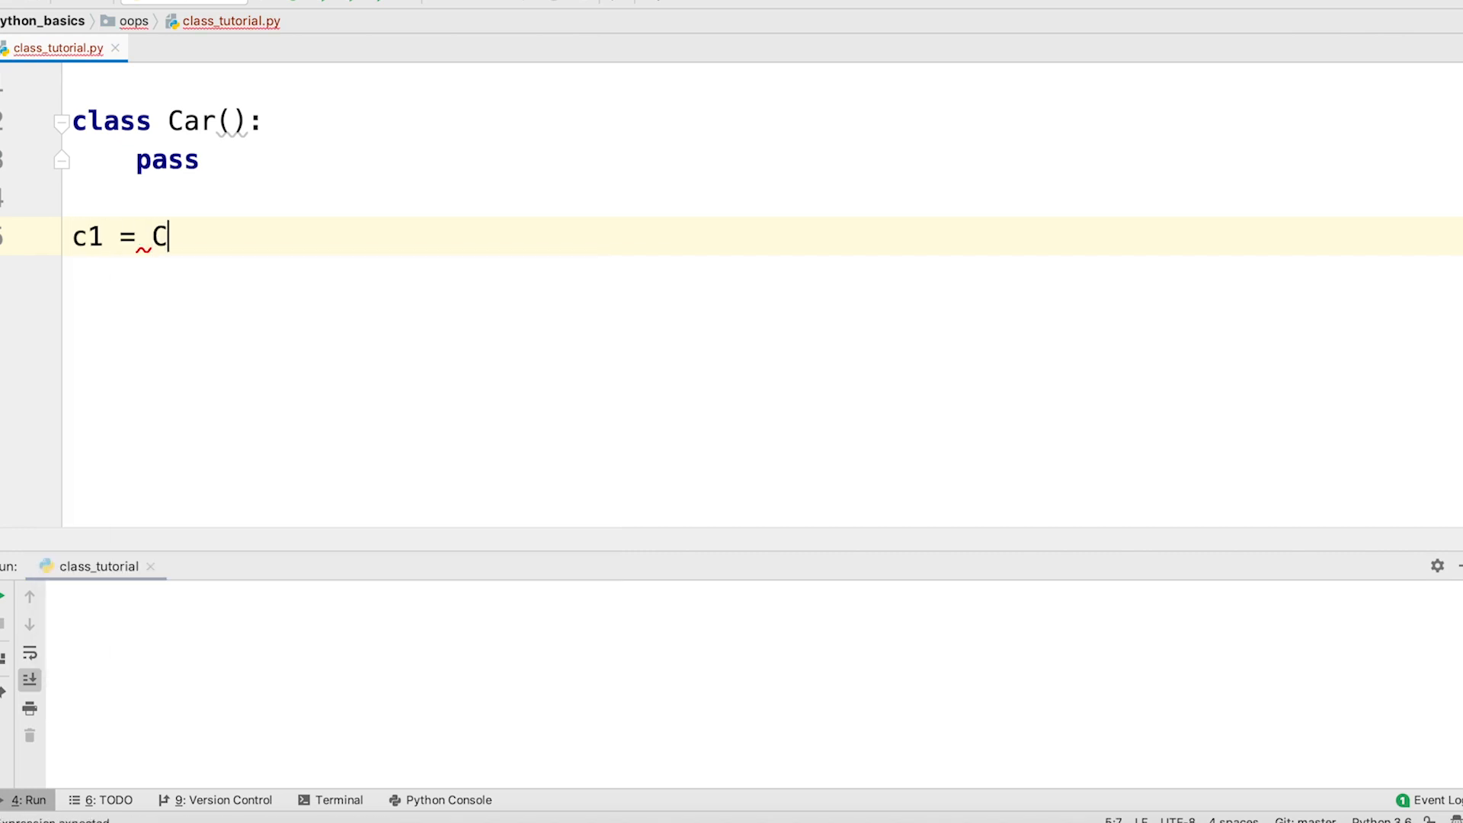
{"action": "type", "text": "ar()"}
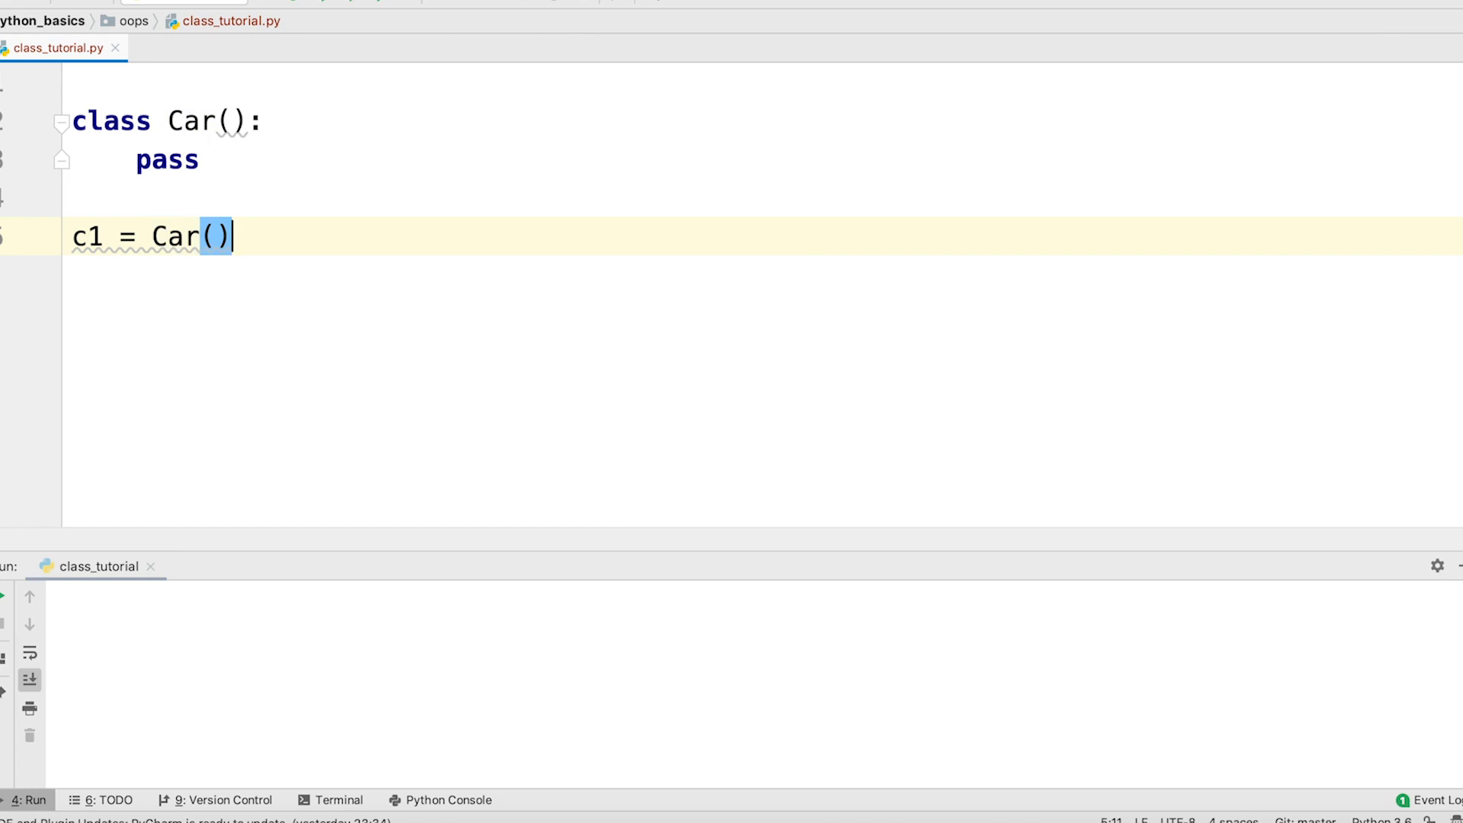
{"action": "type", "text": "print(c1"}
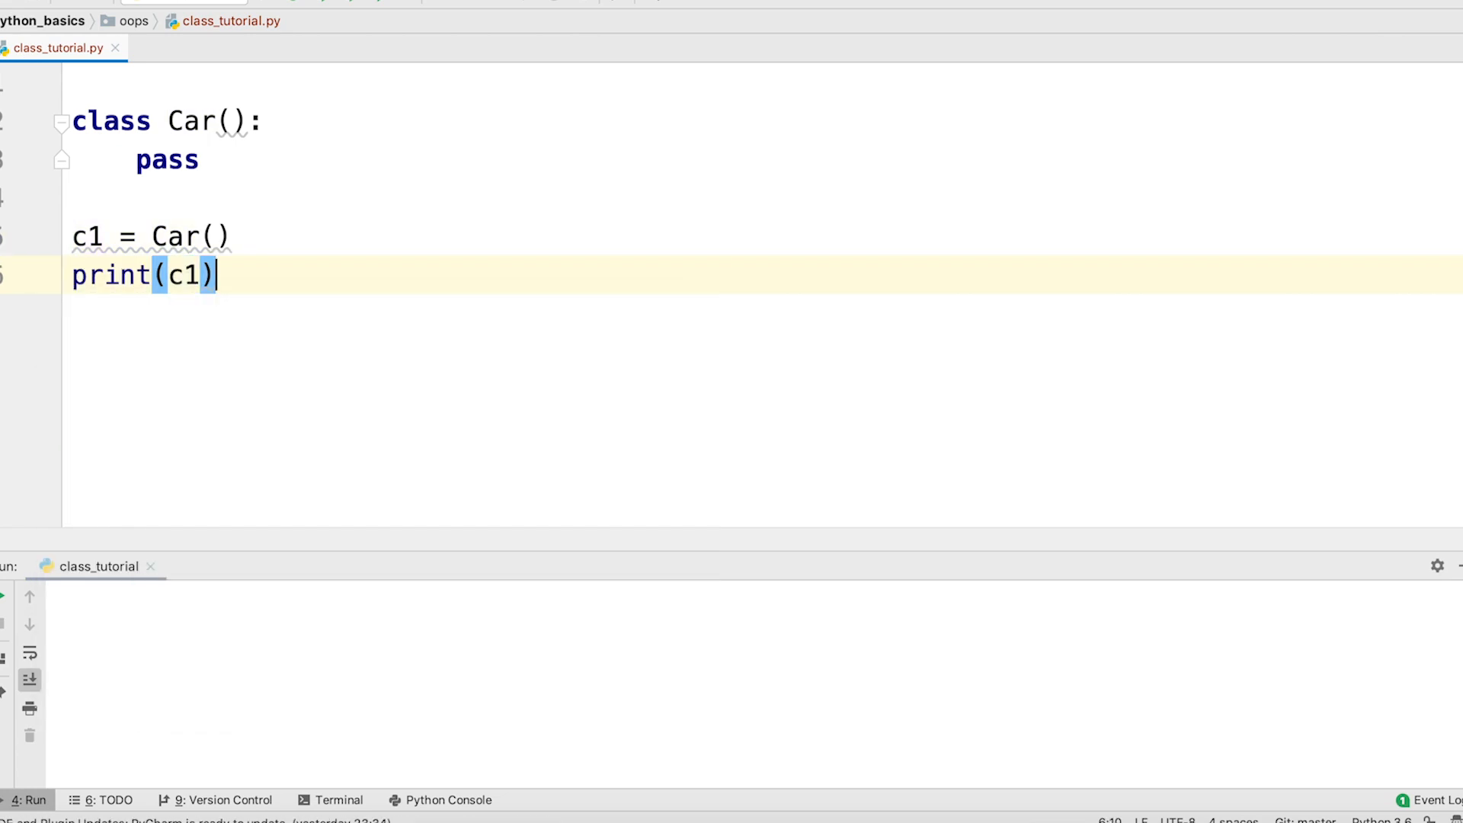
{"action": "key", "text": "Return"}
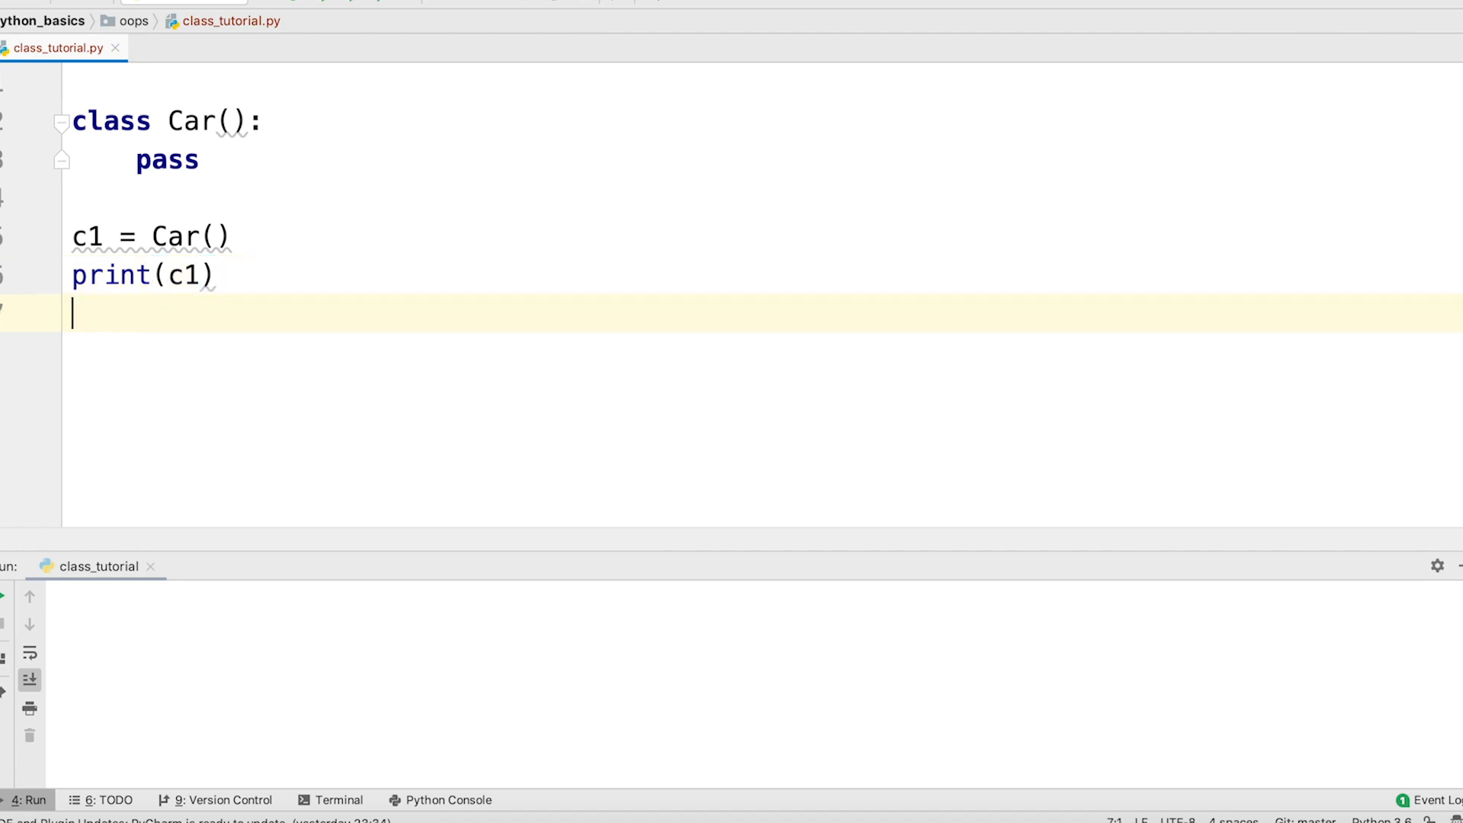
{"action": "type", "text": "c2 ="}
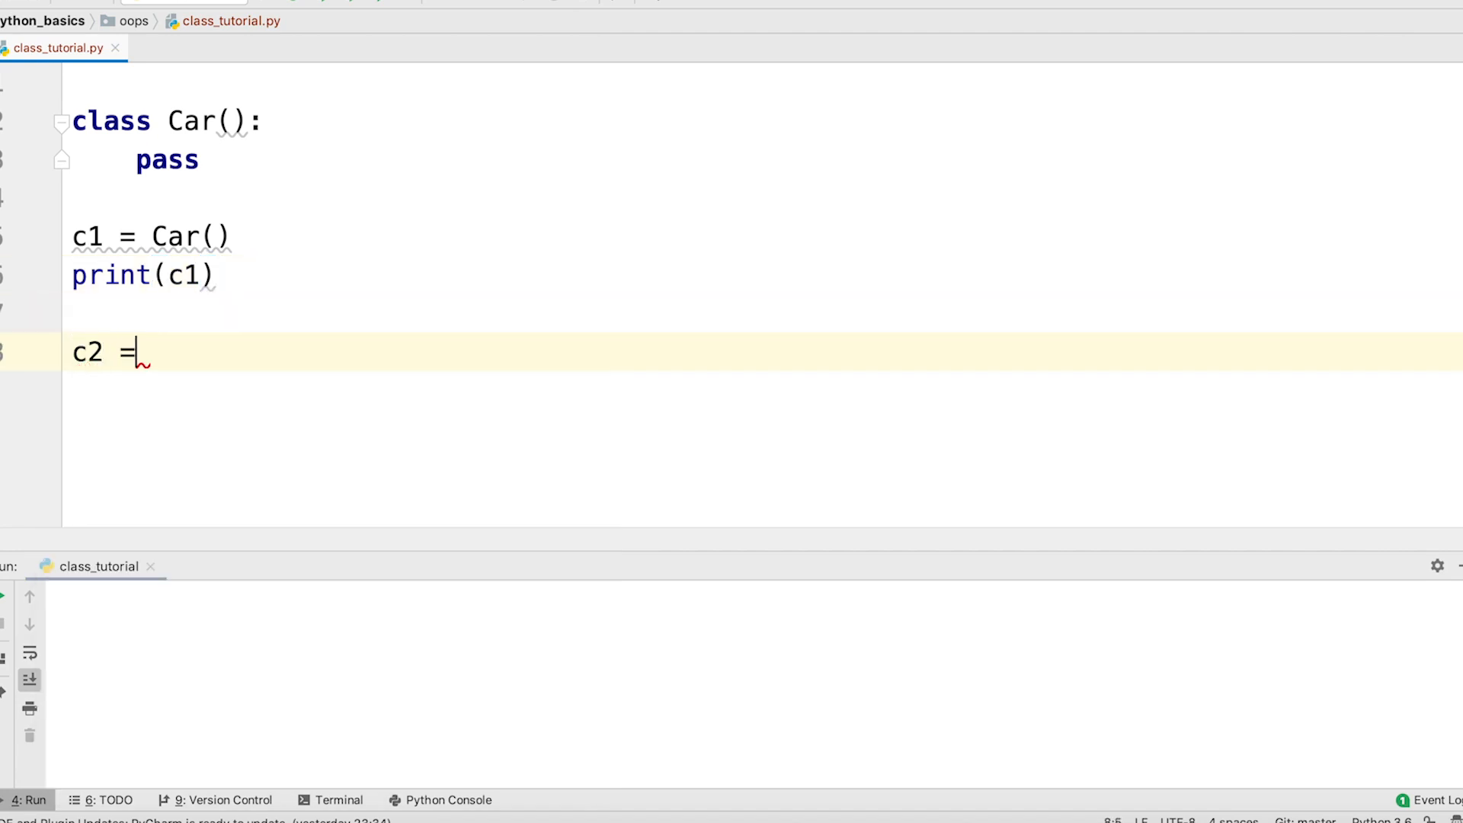
{"action": "type", "text": "Car("}
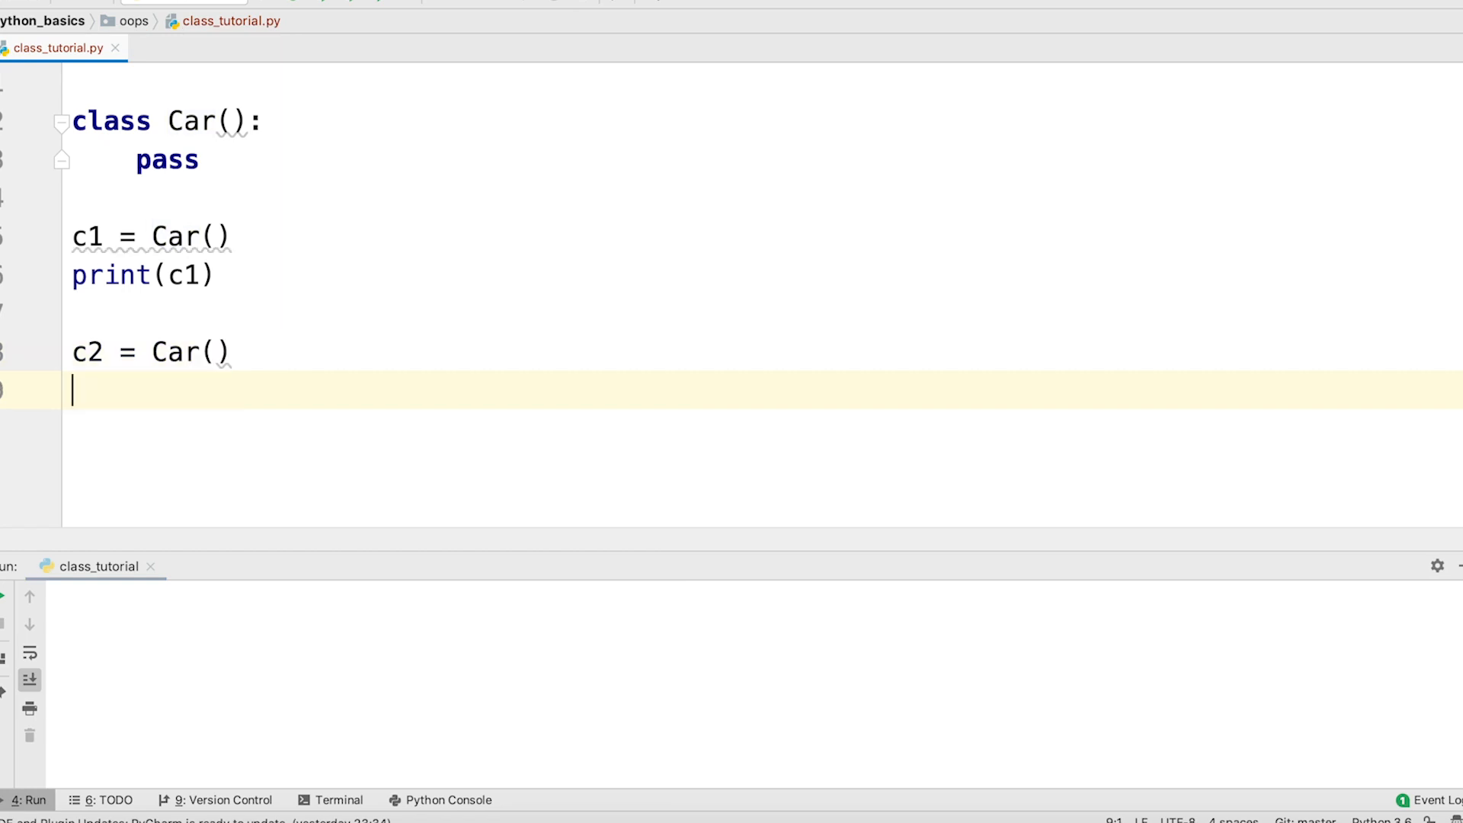
{"action": "type", "text": "print(c2)"}
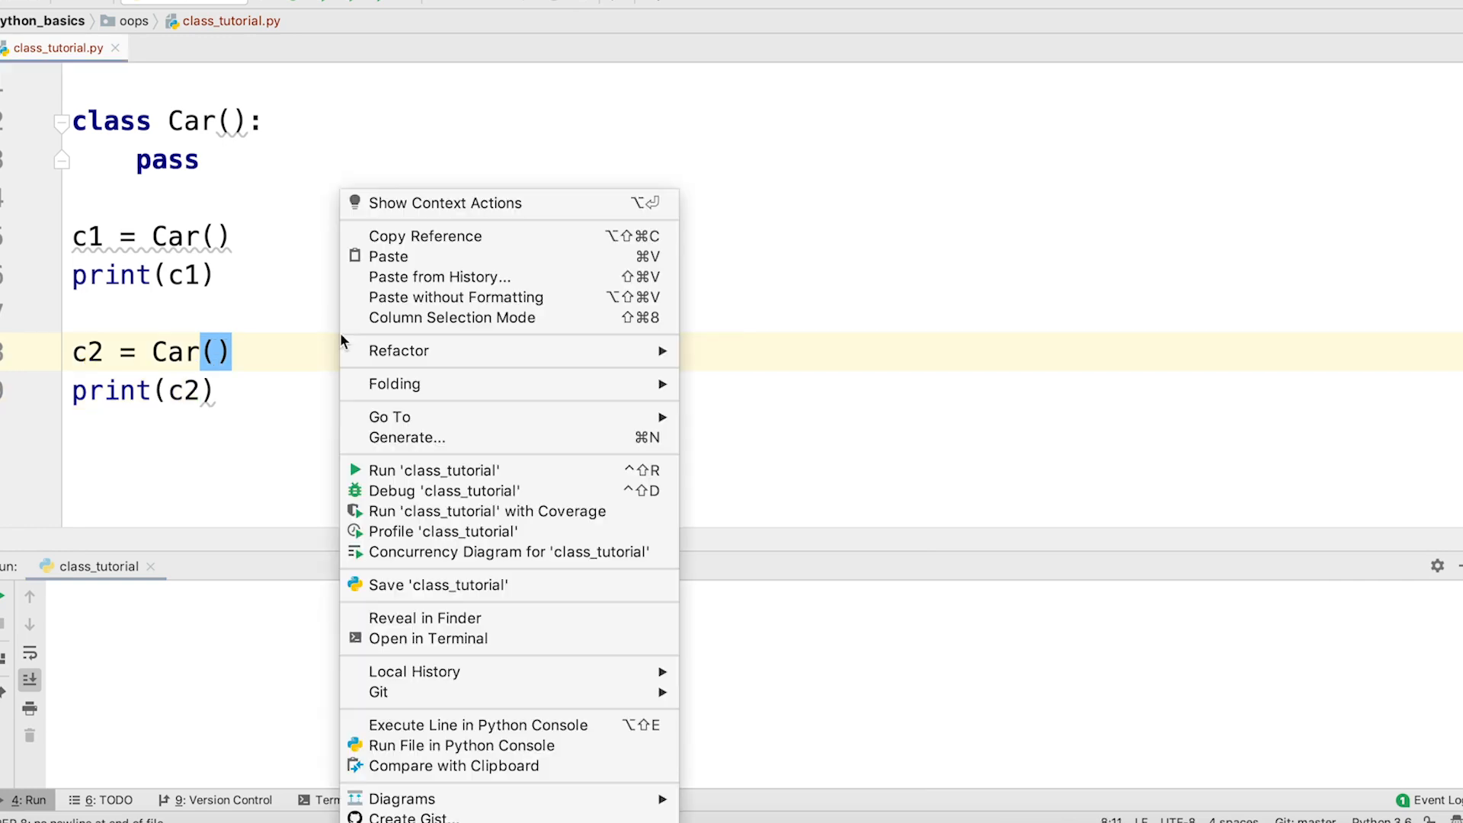
Run class_tutorial so two distinct Car objects print at different addresses.
{"action": "left_click", "coordinate": [432, 470]}
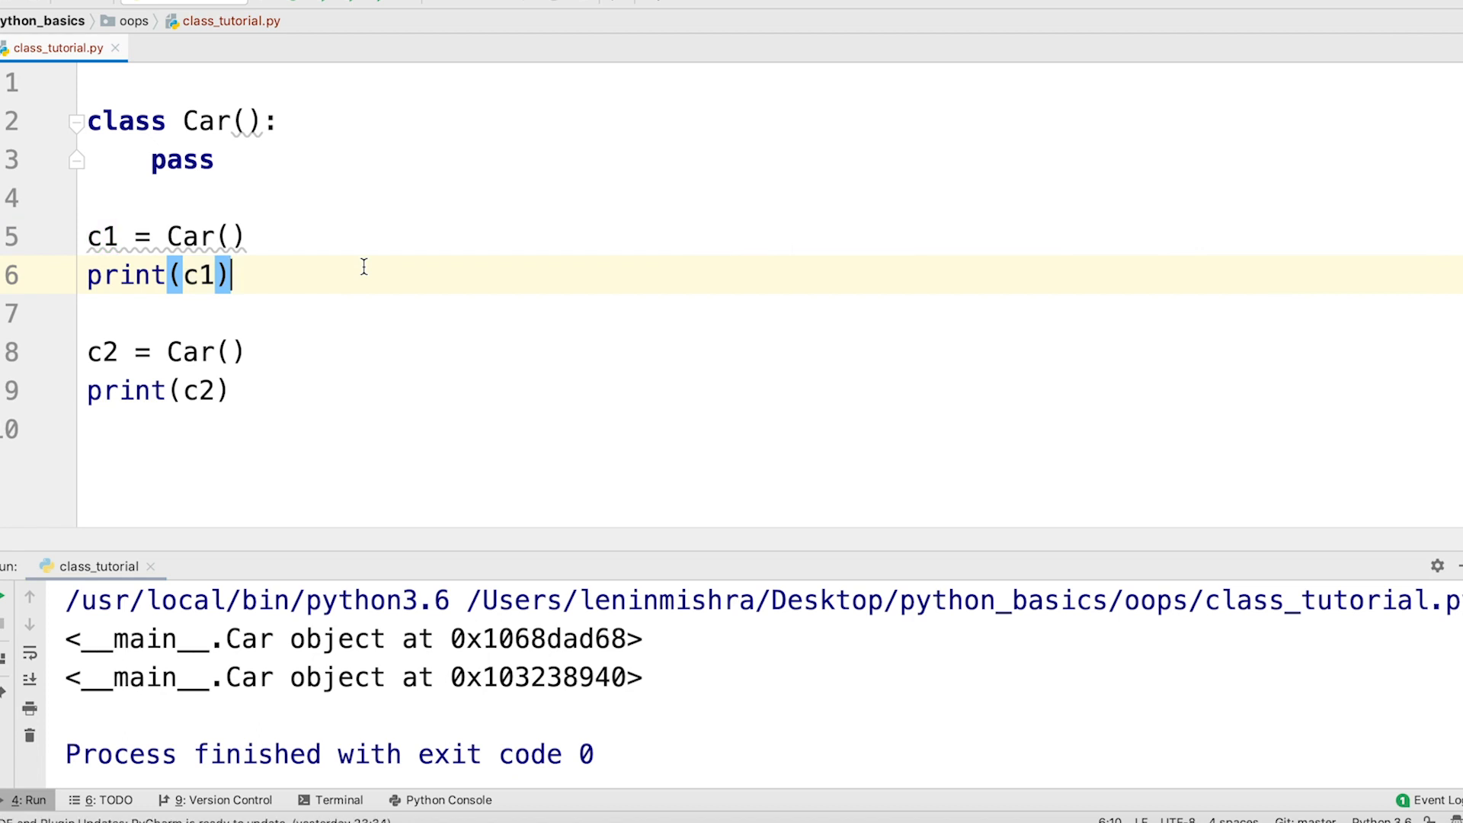
{"action": "mouse_move", "coordinate": [366, 314]}
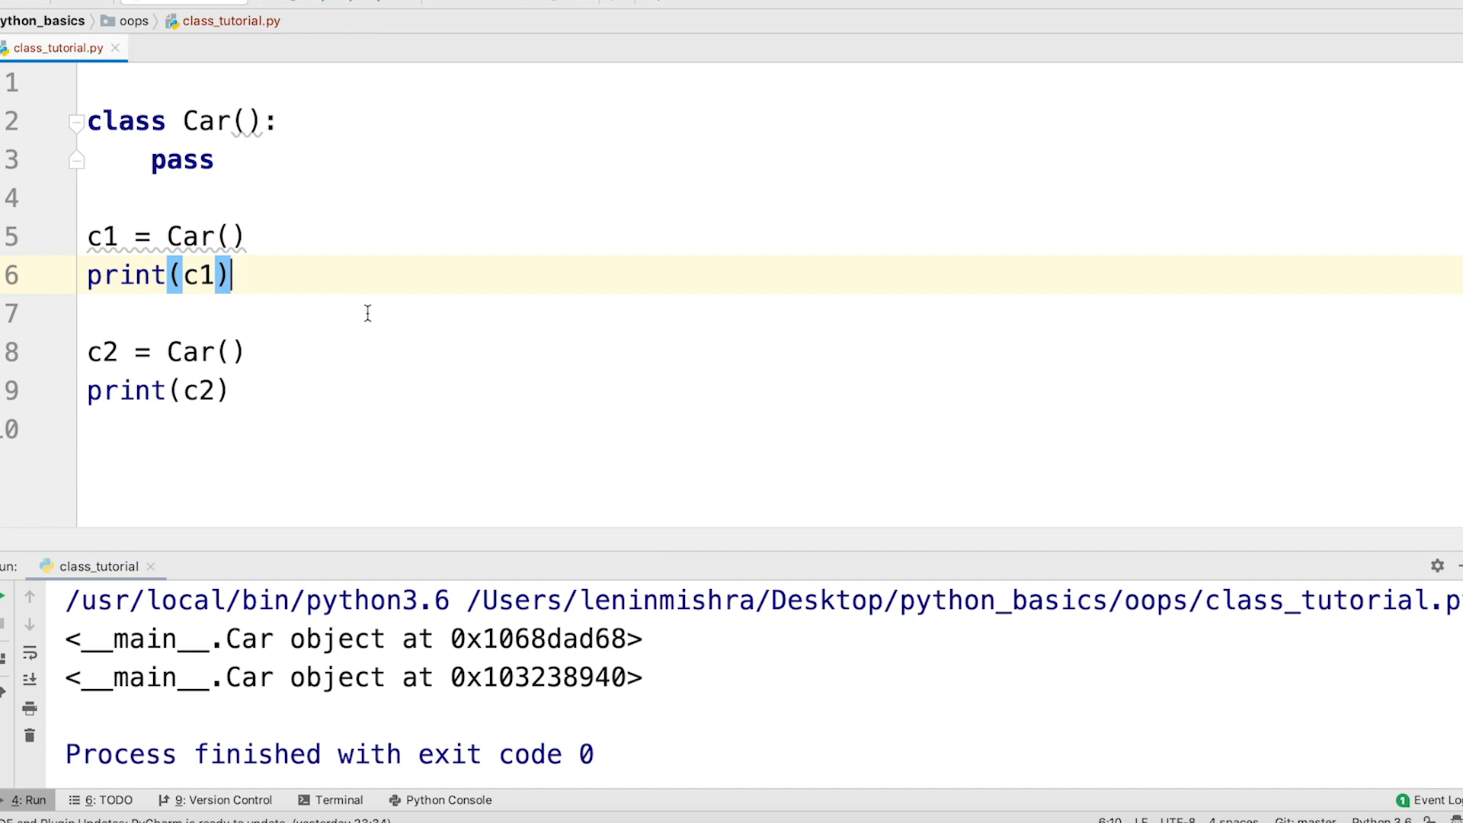
Add print(c1==c2) and rerun the script to get False after the two objects.
{"action": "left_click", "coordinate": [88, 429]}
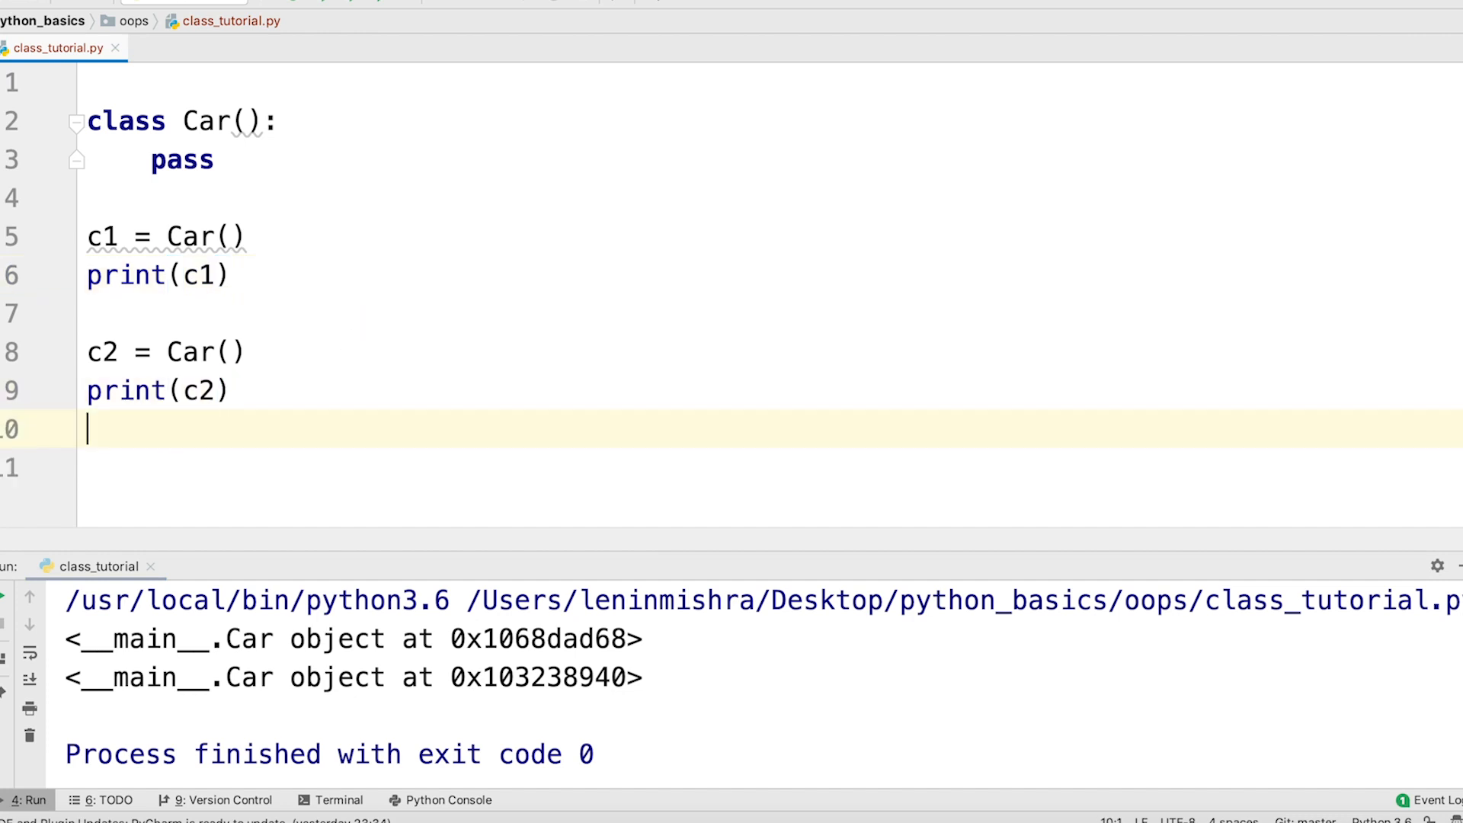
{"action": "type", "text": "print()"}
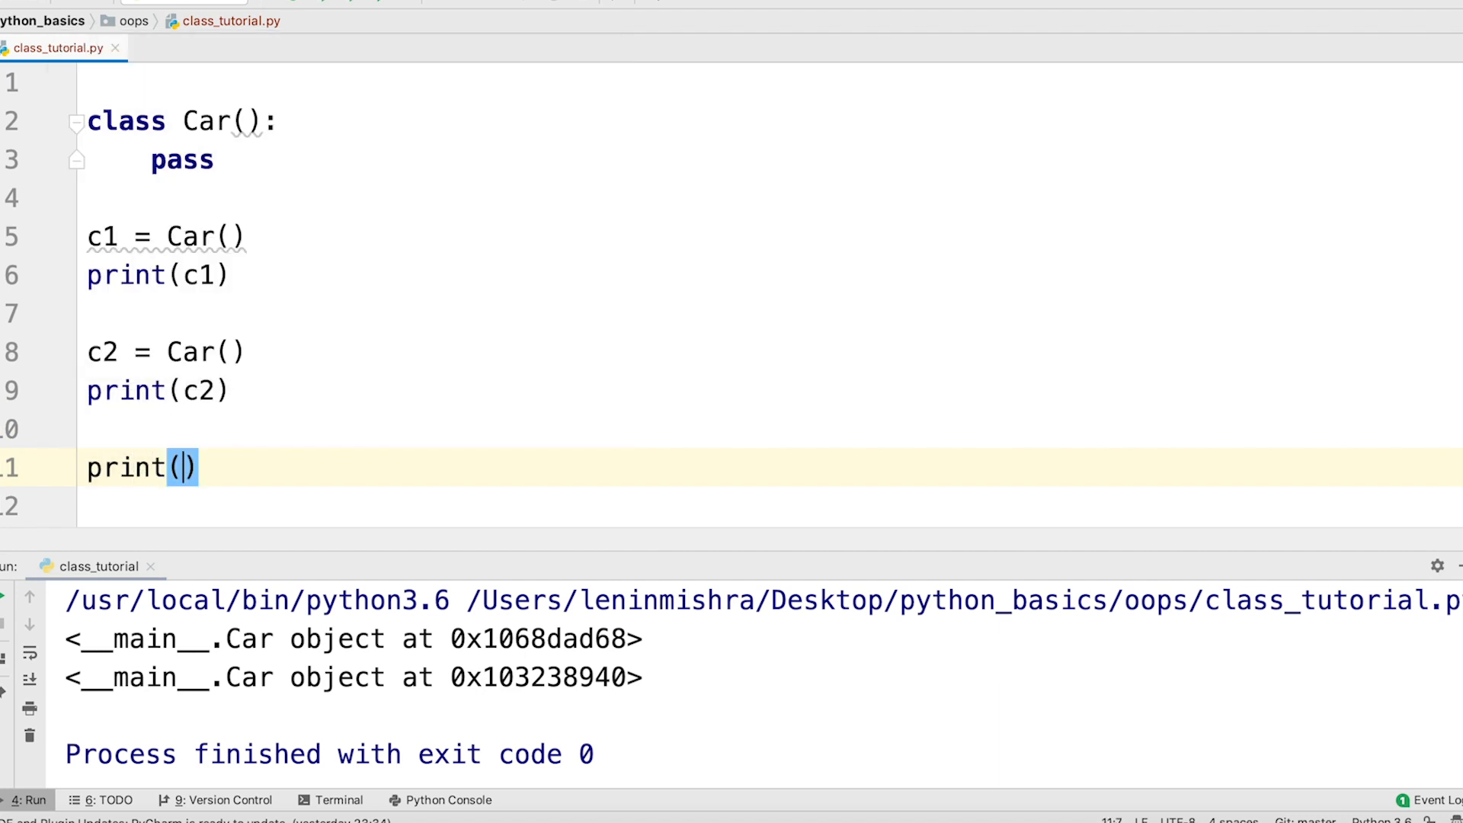
{"action": "type", "text": "c1==c2"}
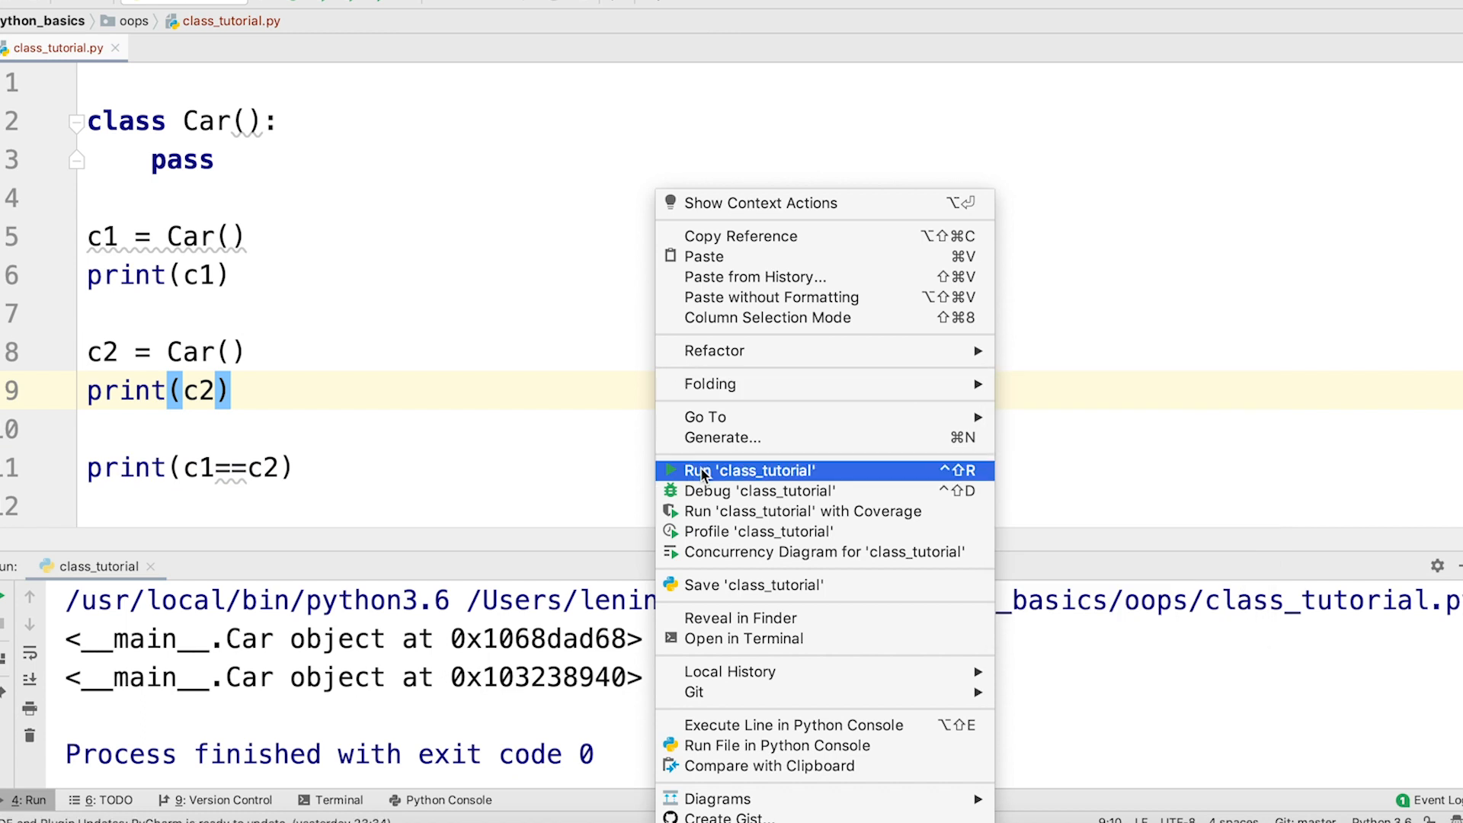
{"action": "left_click", "coordinate": [740, 471]}
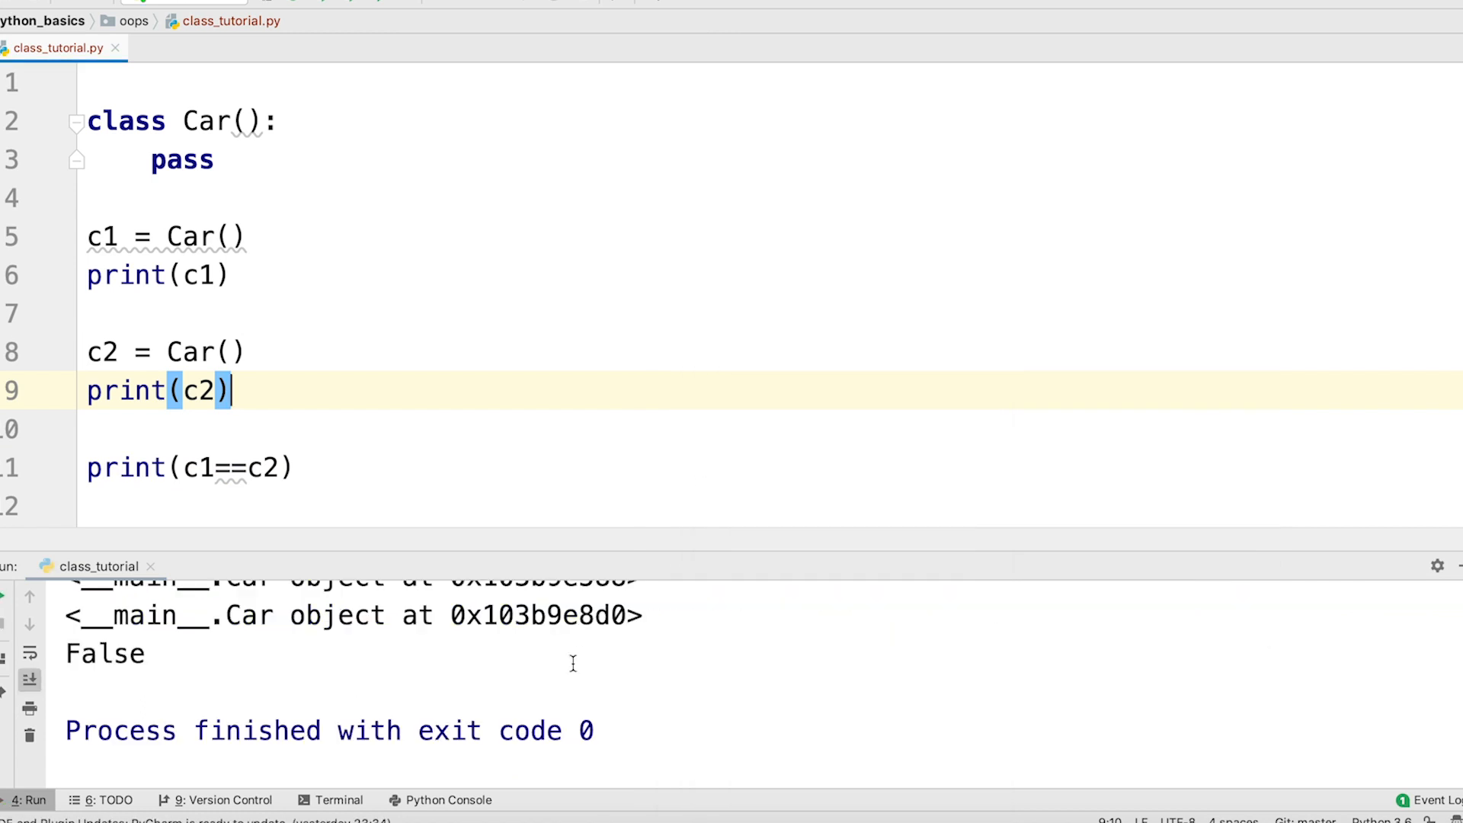
{"action": "double_click", "coordinate": [105, 654]}
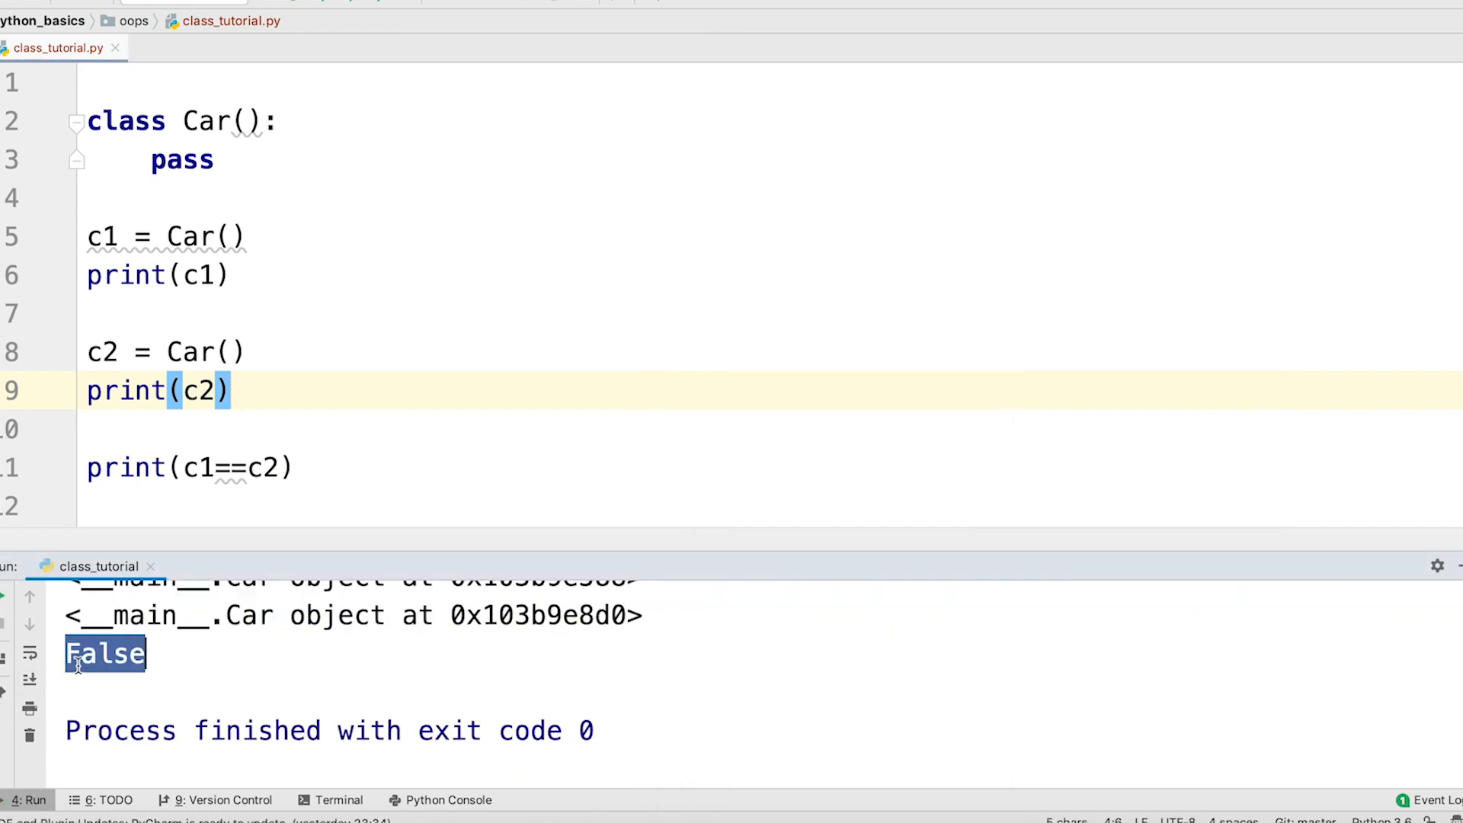
{"action": "mouse_move", "coordinate": [159, 352]}
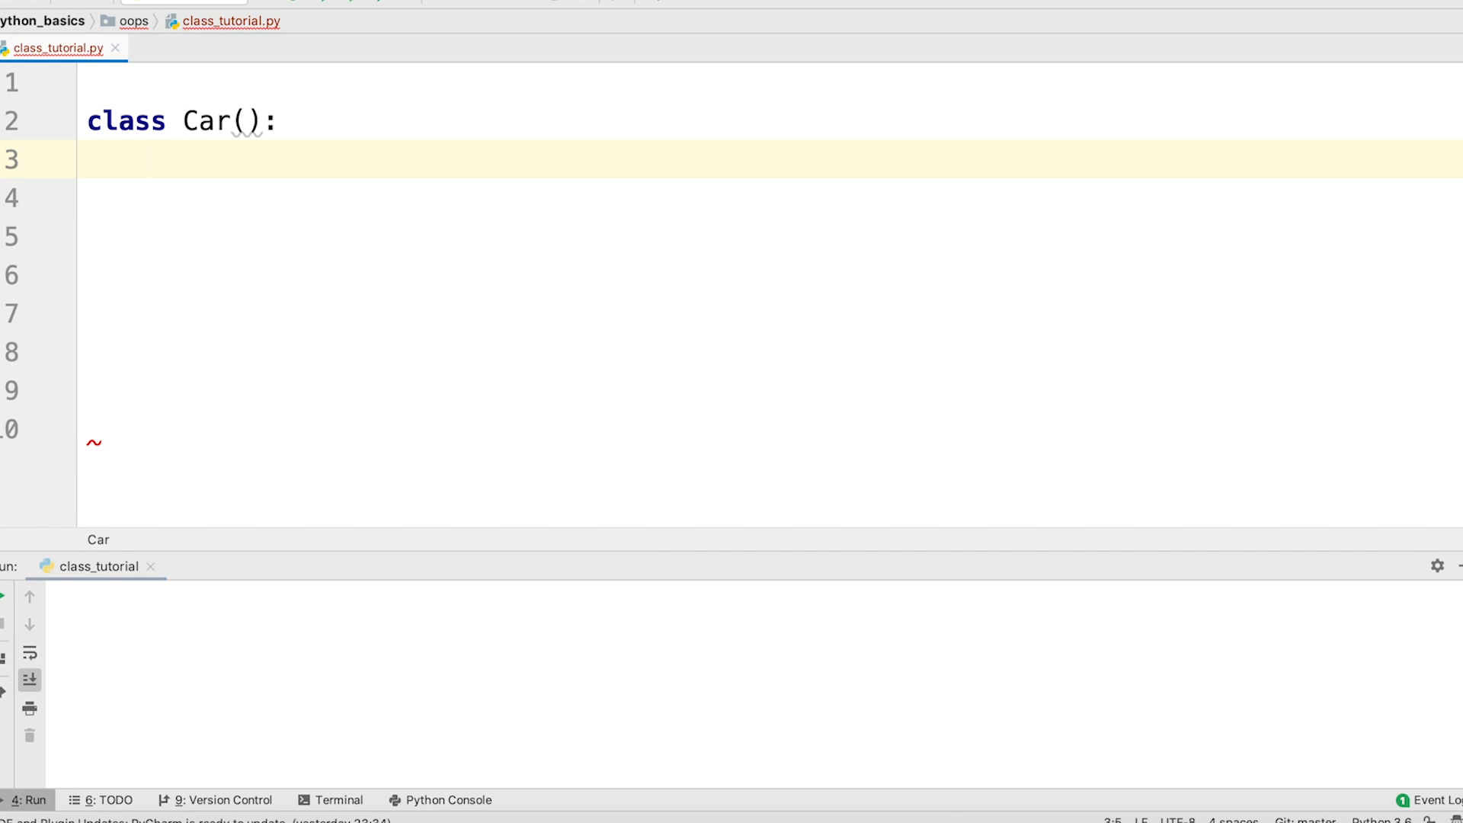
Give Car vehicle_type = "4 wheeler" and add print(Car.vehicle_type) below the class.
{"action": "type", "text": "veh"}
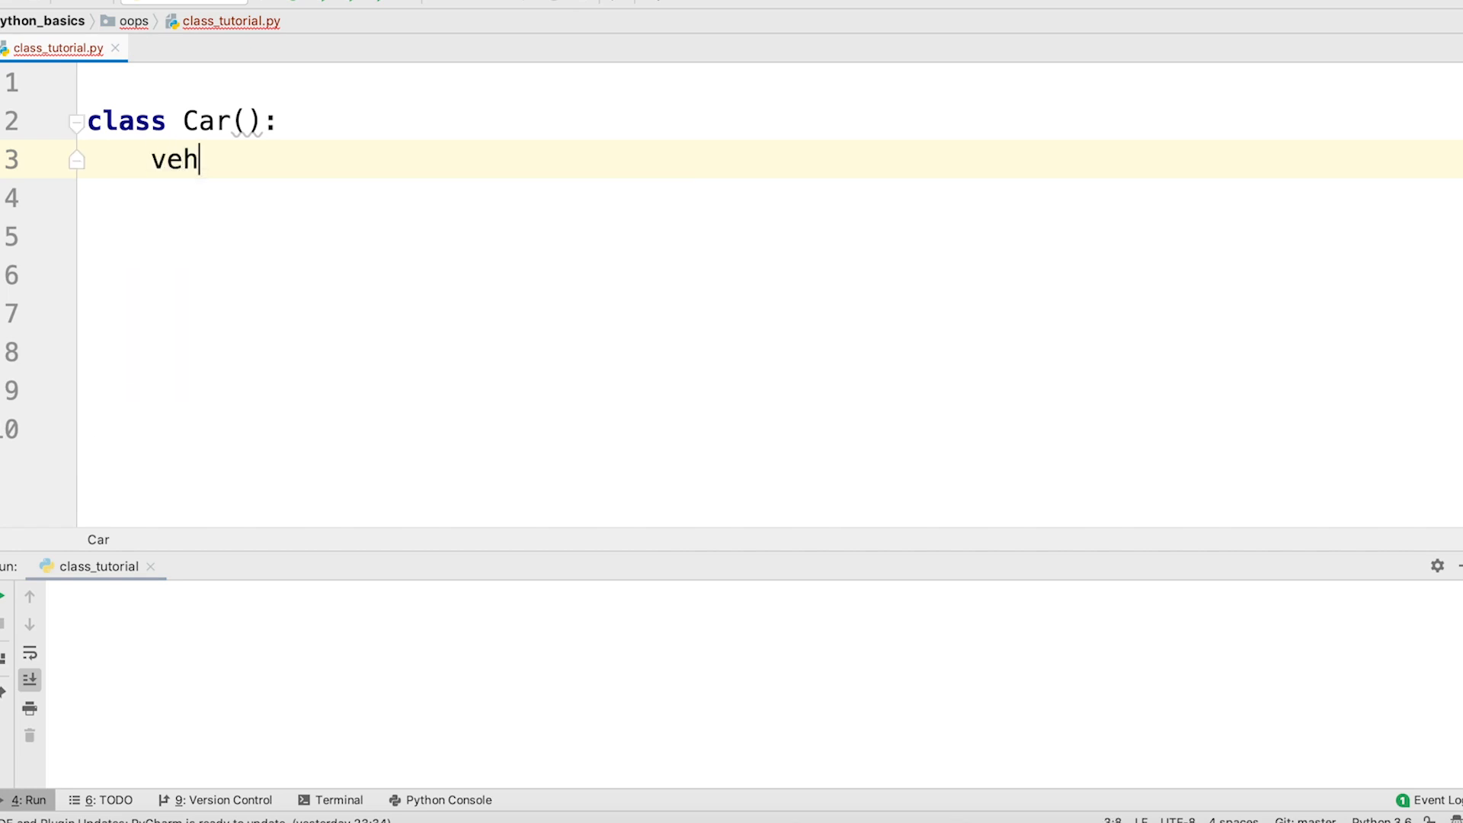
{"action": "type", "text": "icle_type"}
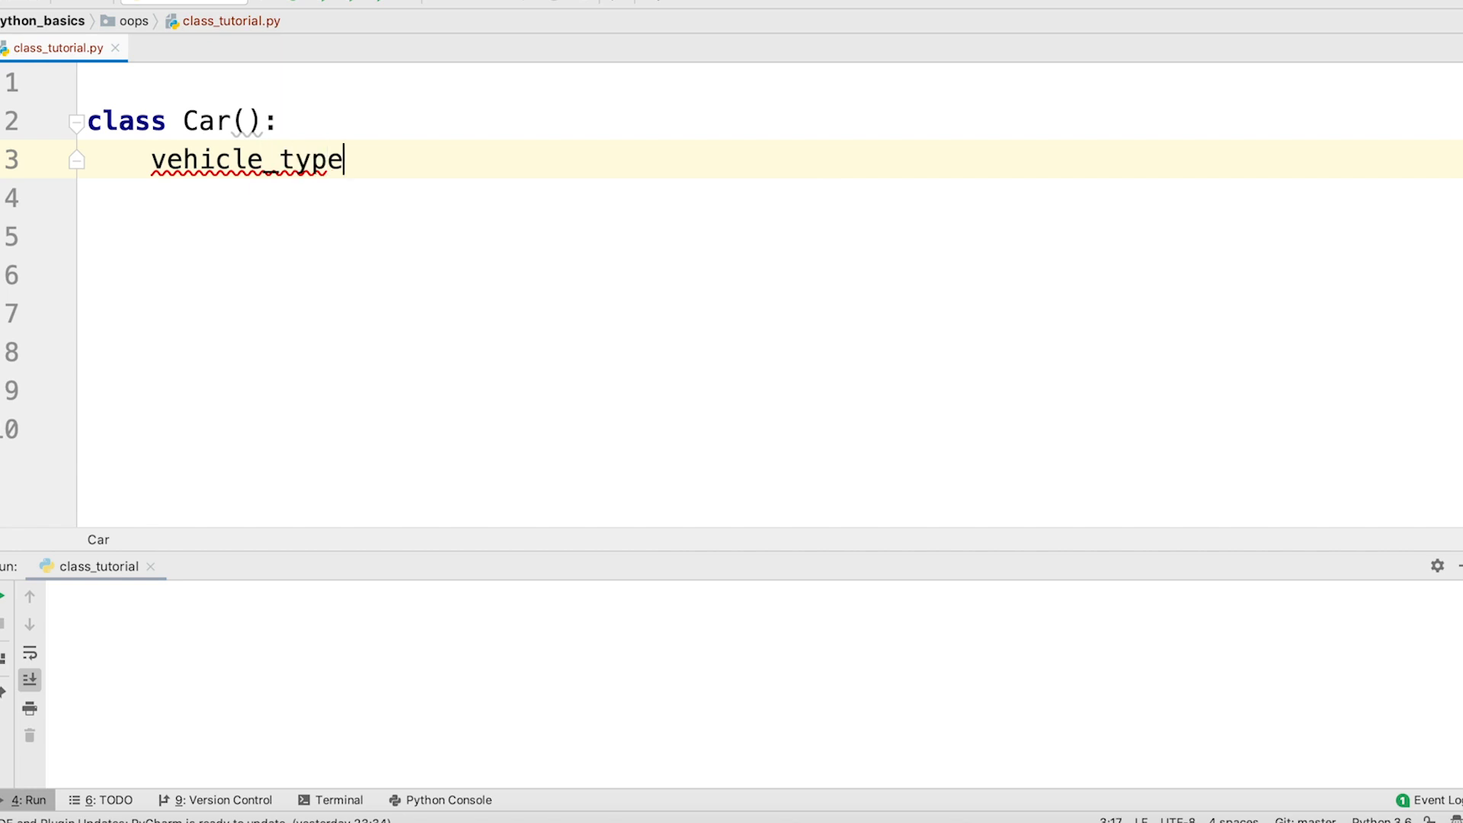
{"action": "type", "text": "= \"4 wh\""}
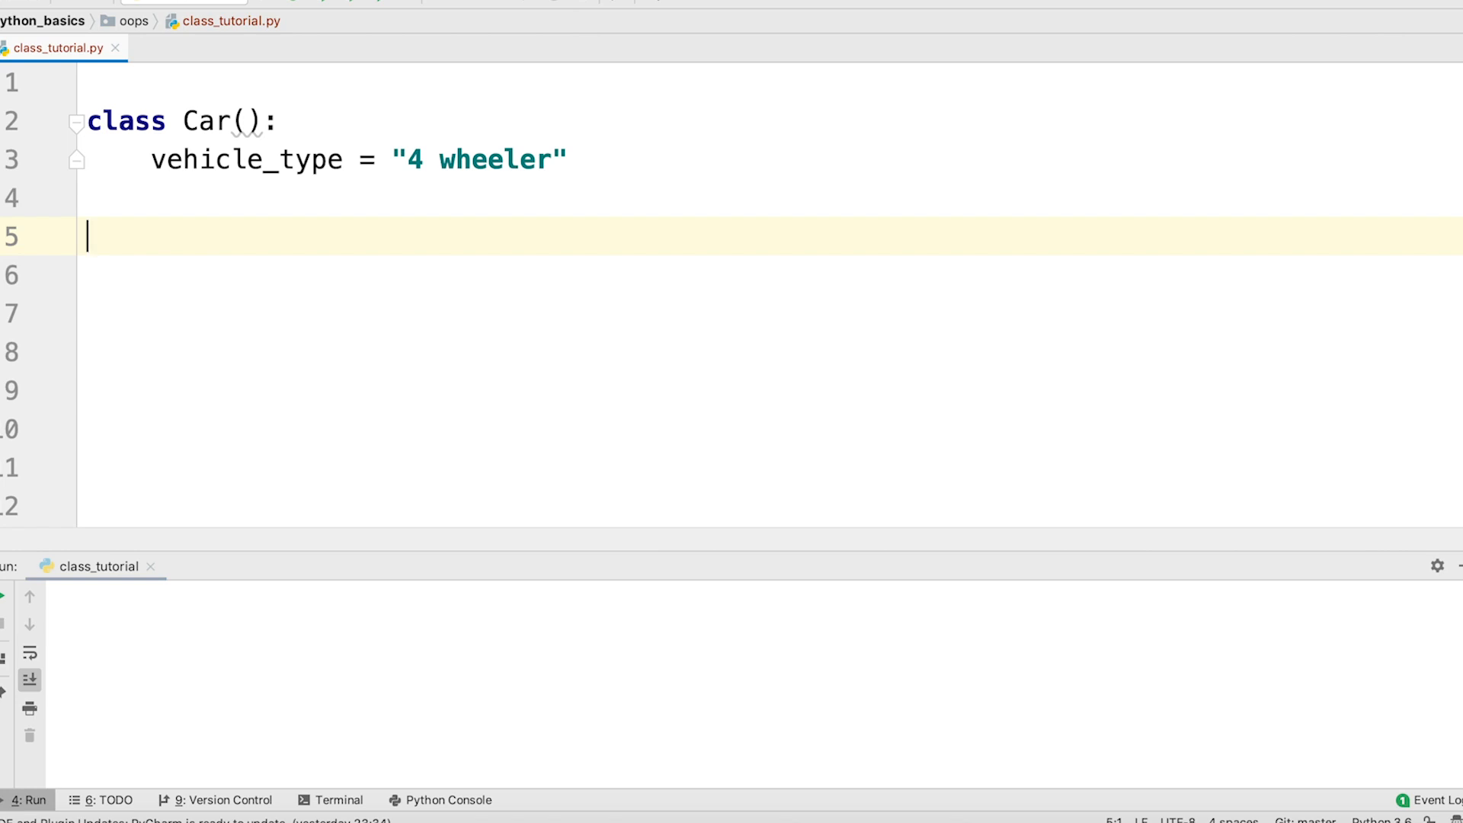
{"action": "type", "text": "print(C"}
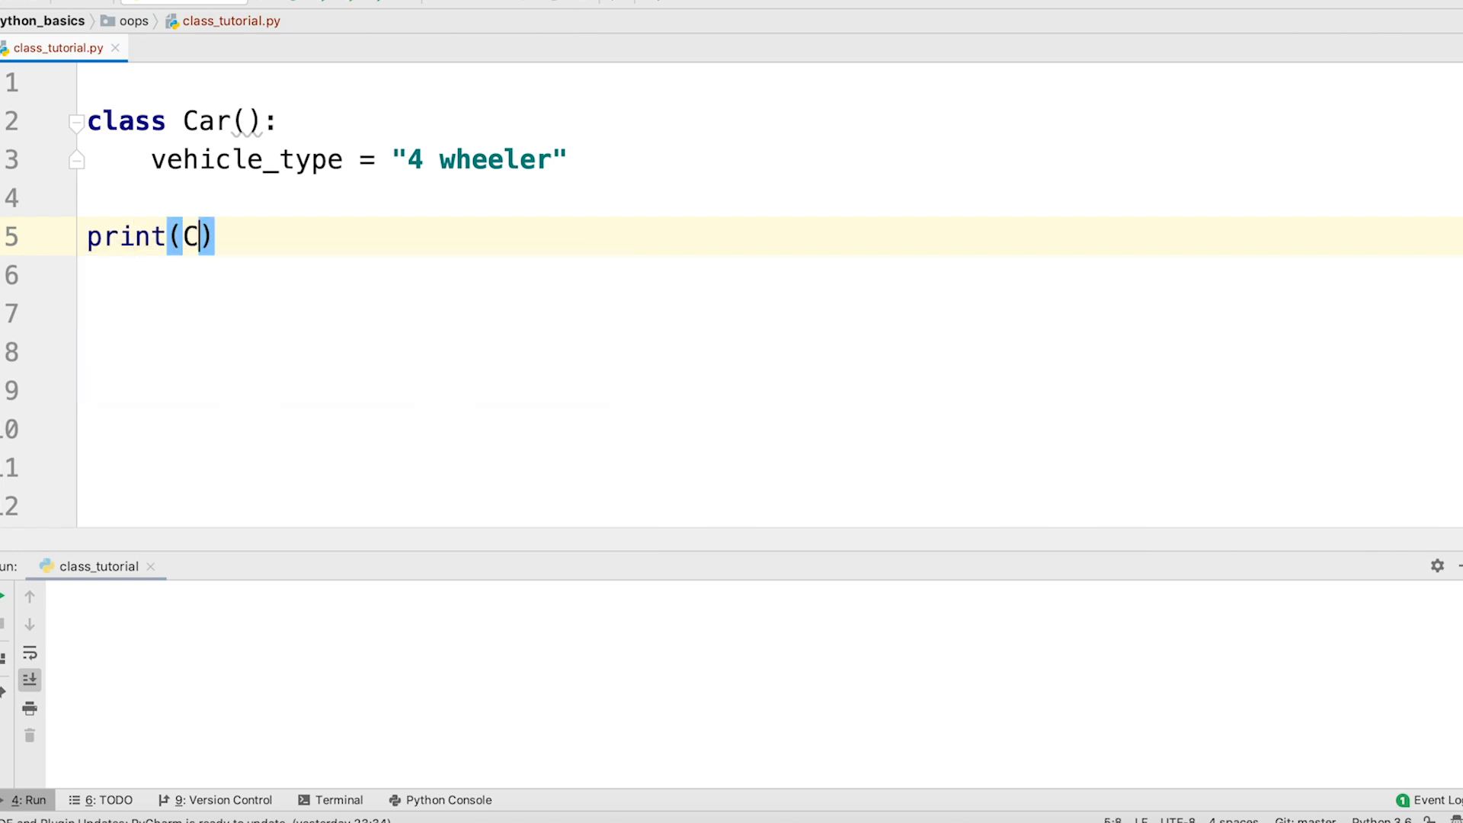
{"action": "type", "text": "ar"}
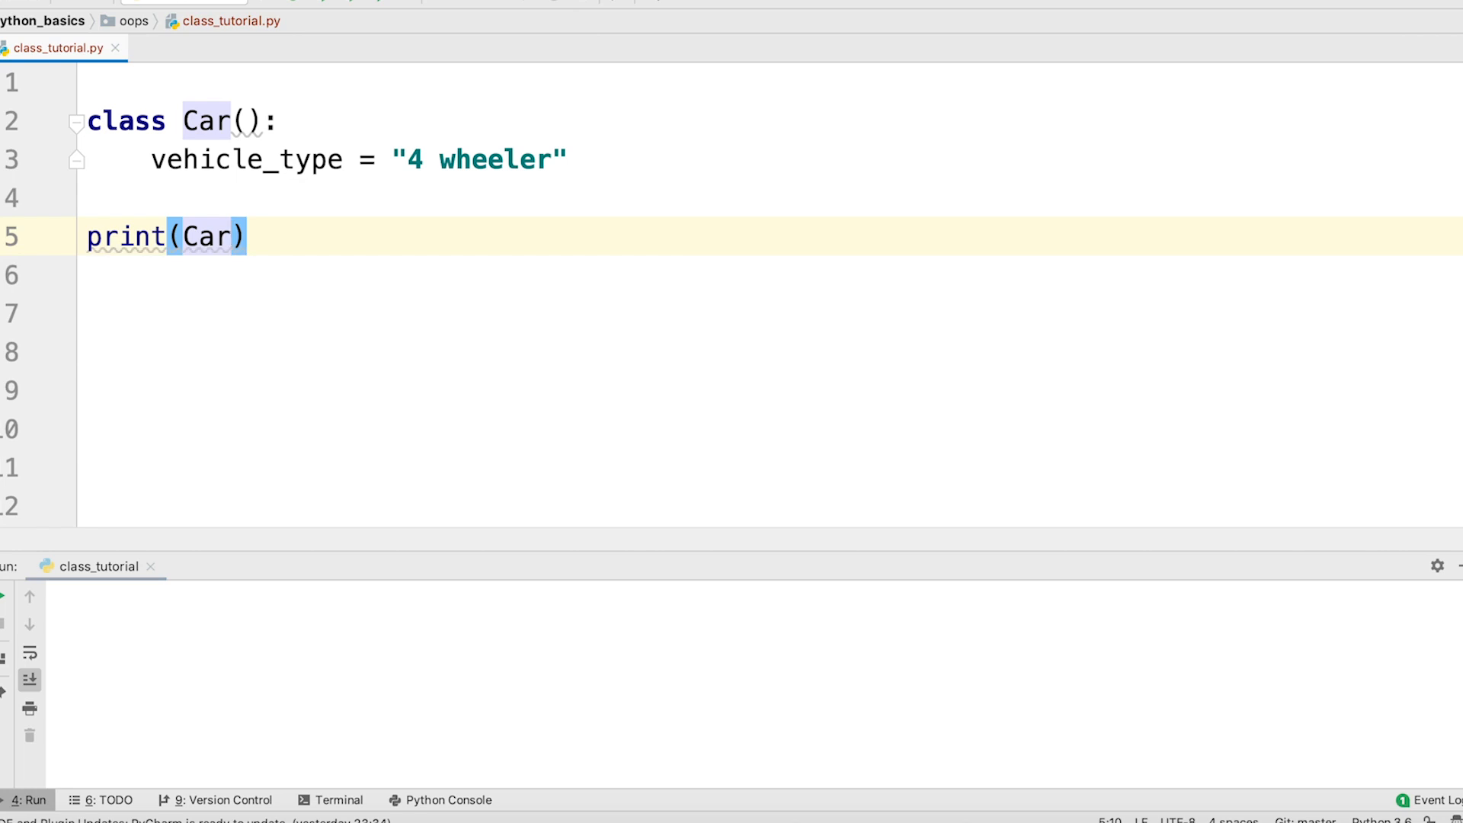
{"action": "type", "text": ".vehicle_type"}
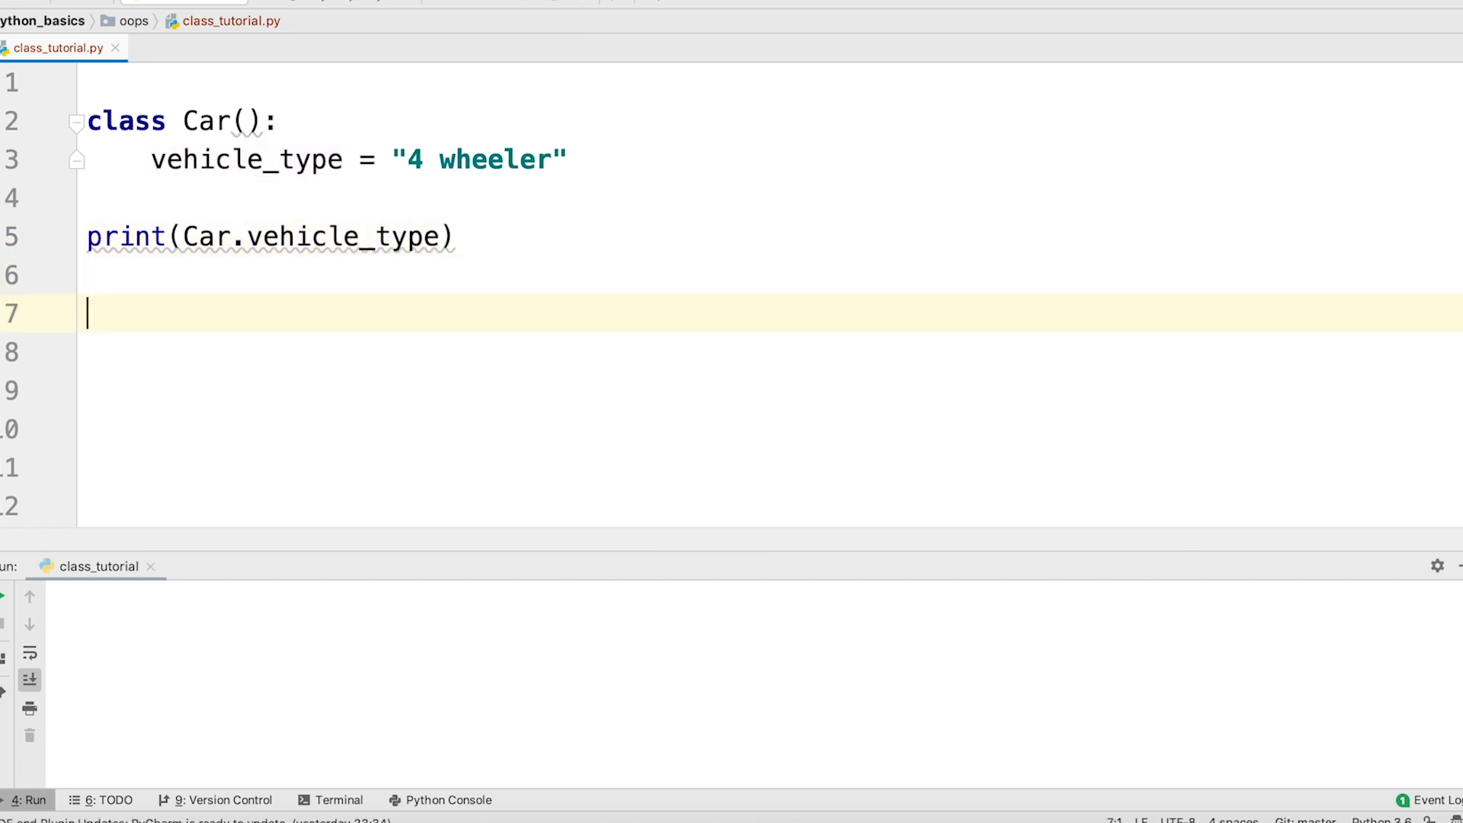
Add c1 = Car() and print(c1.vehicle_type) below the class-level print.
{"action": "type", "text": "c1"}
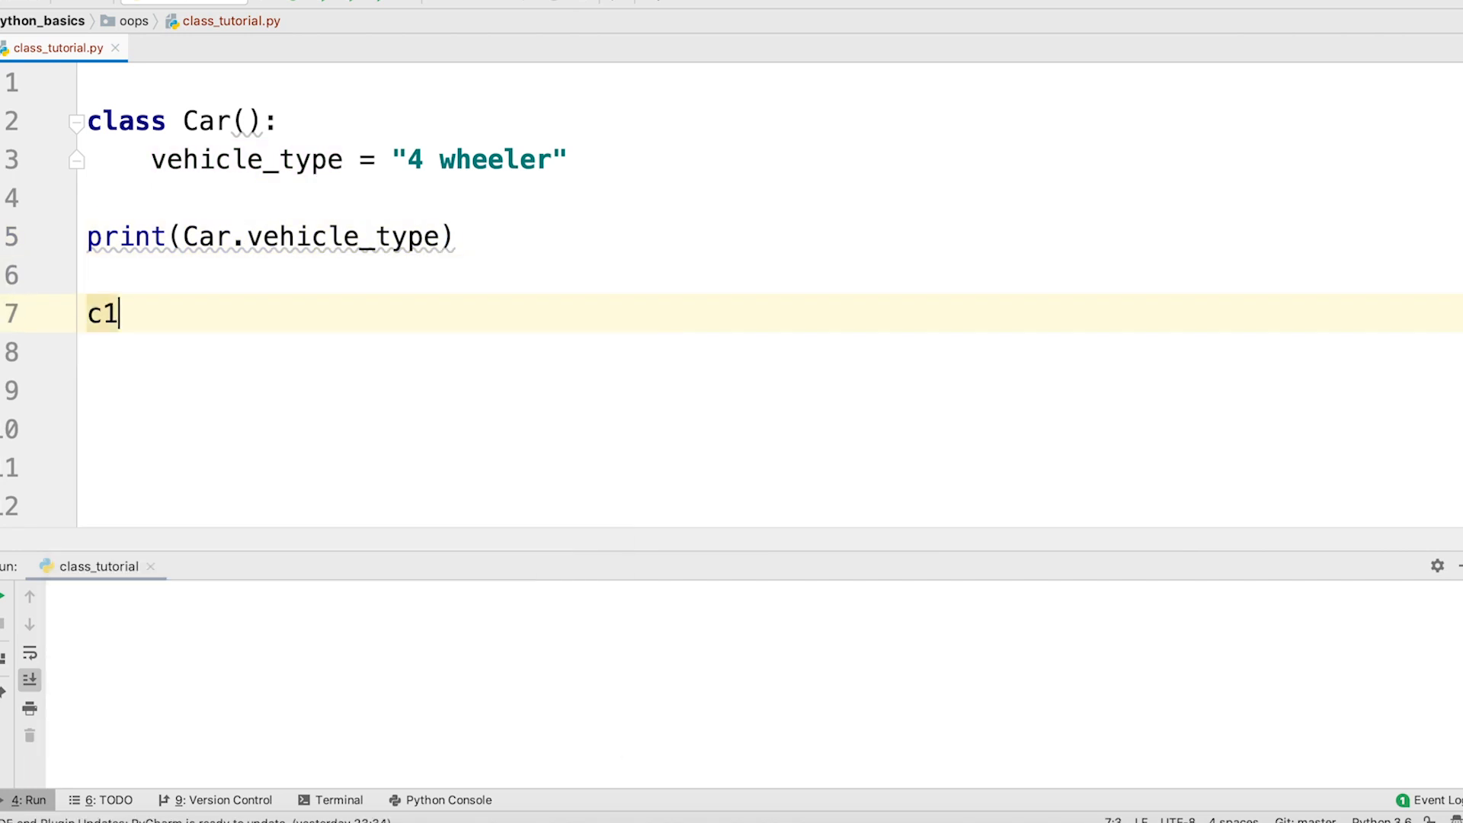
{"action": "type", "text": "= car()"}
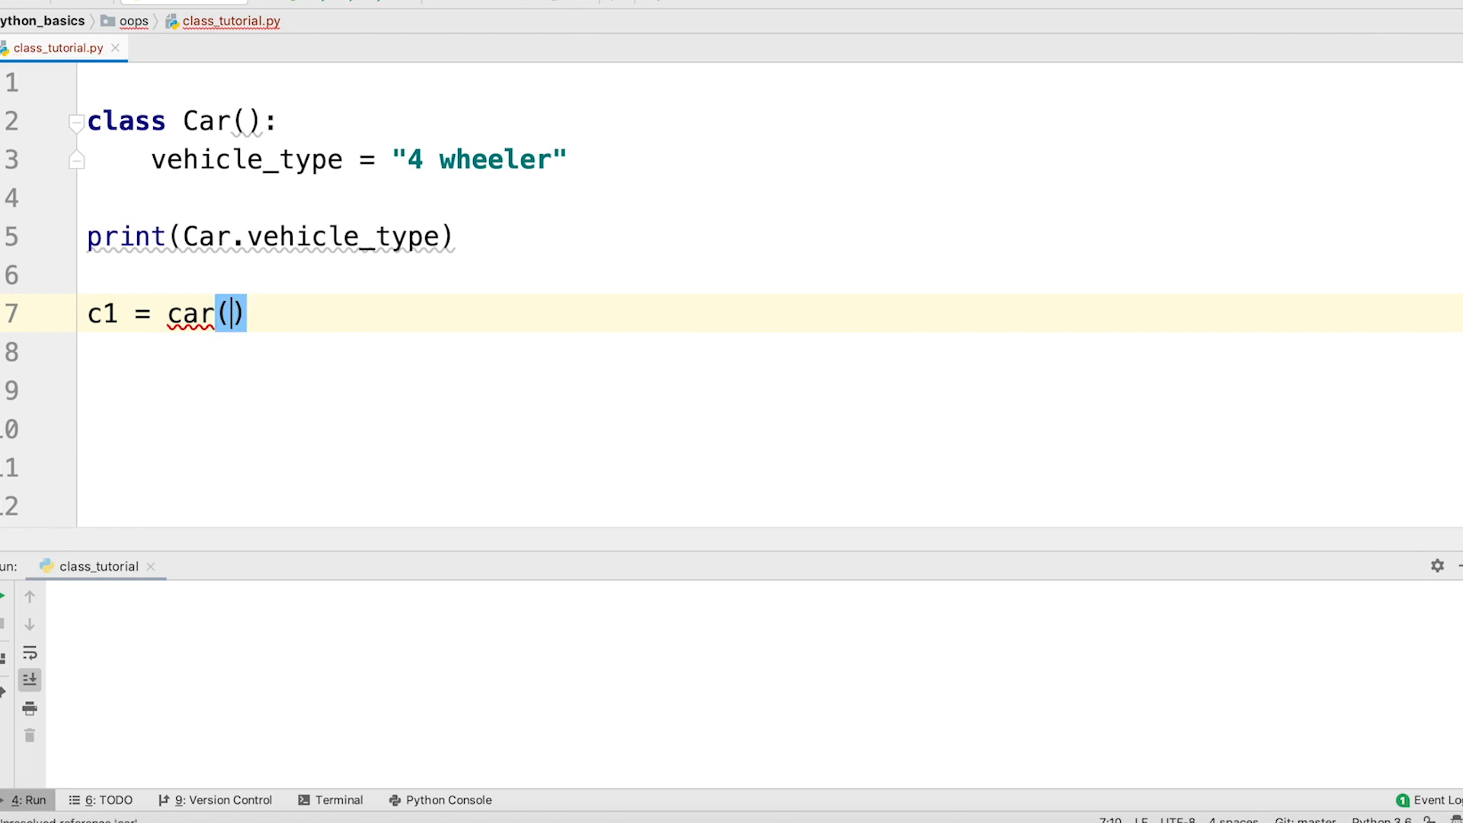
{"action": "key", "text": "Backspace"}
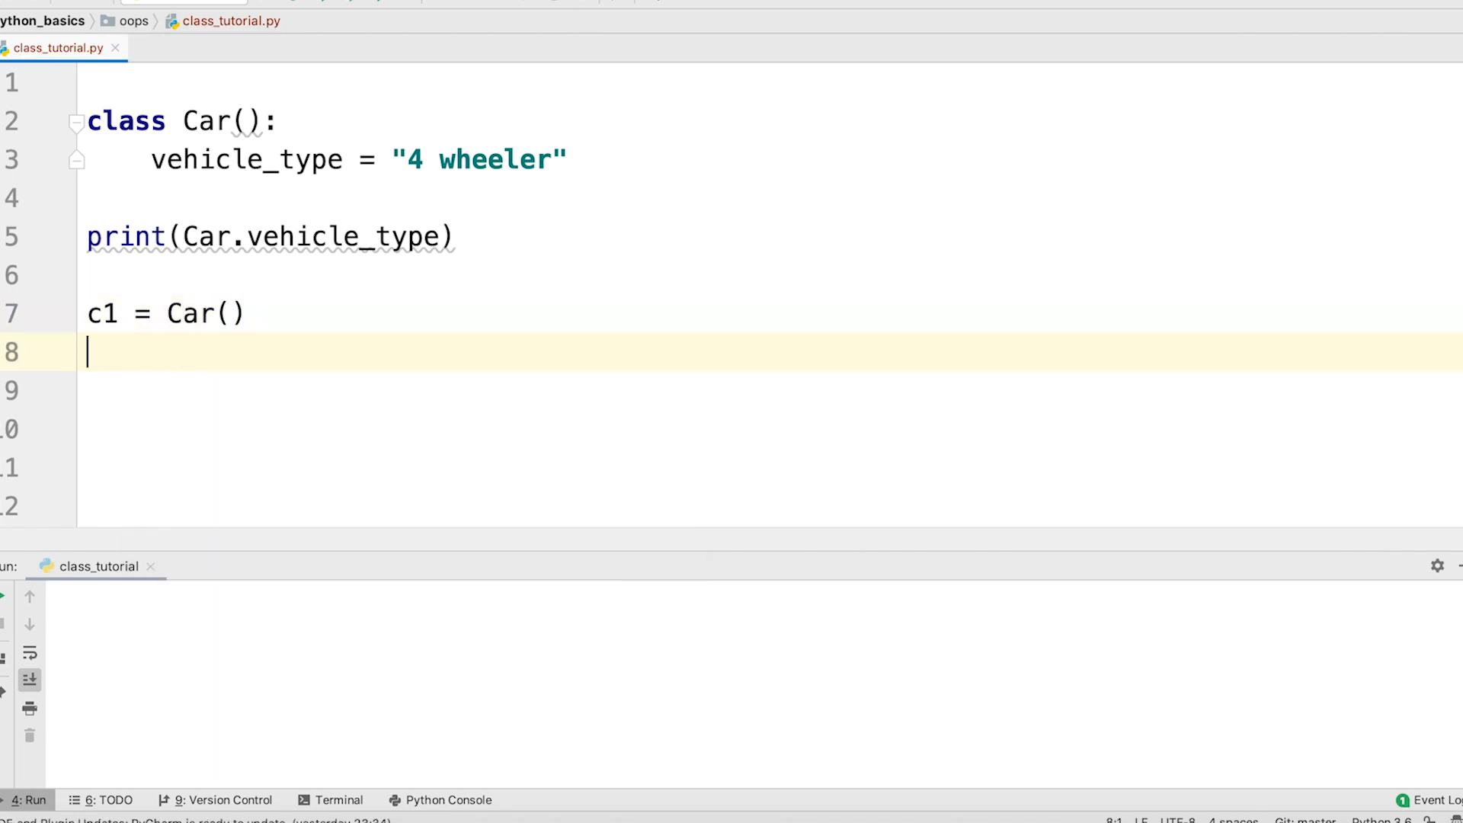
{"action": "type", "text": "print(c"}
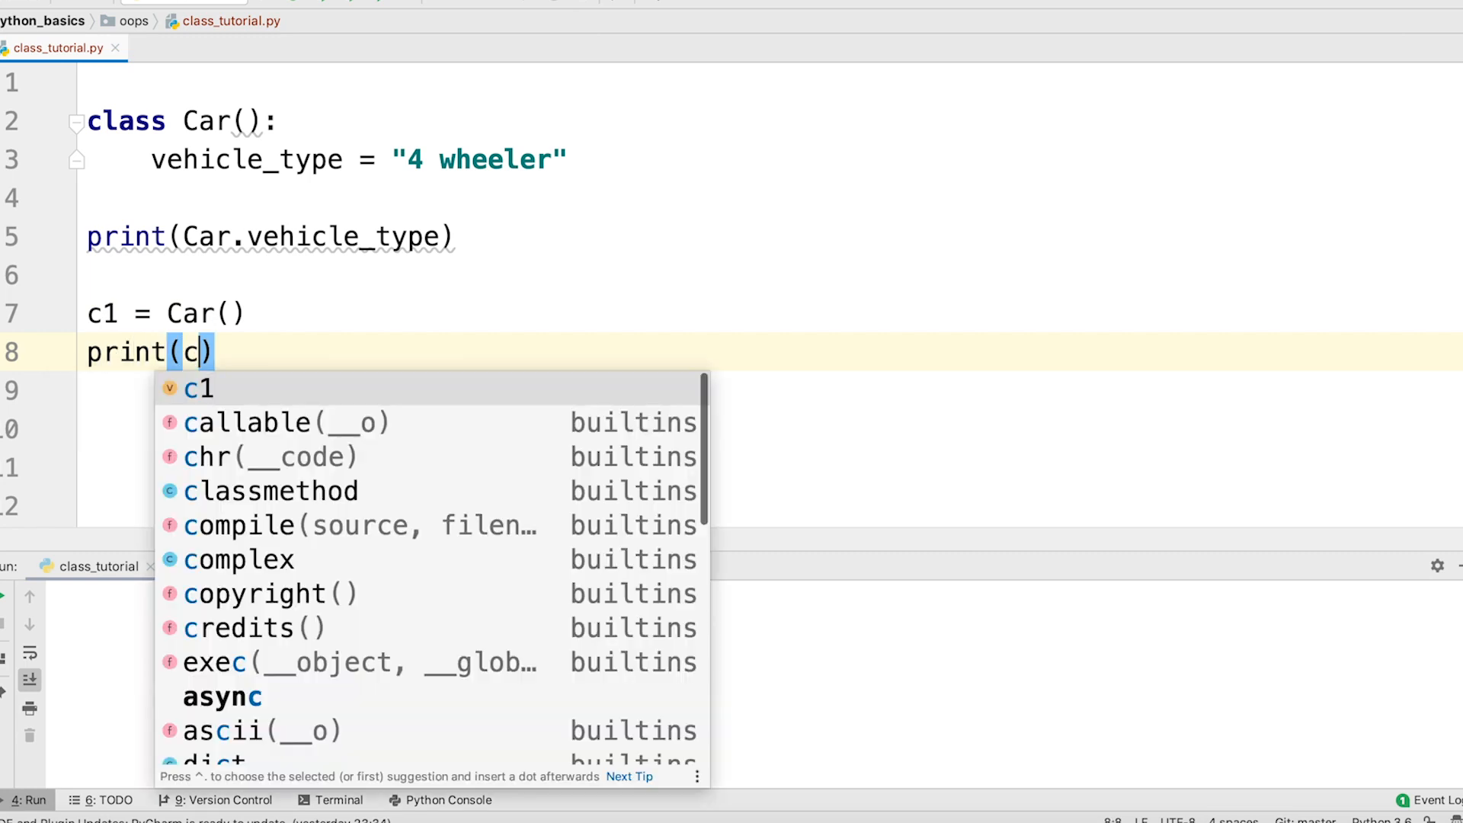
{"action": "type", "text": "1.vehicle_type"}
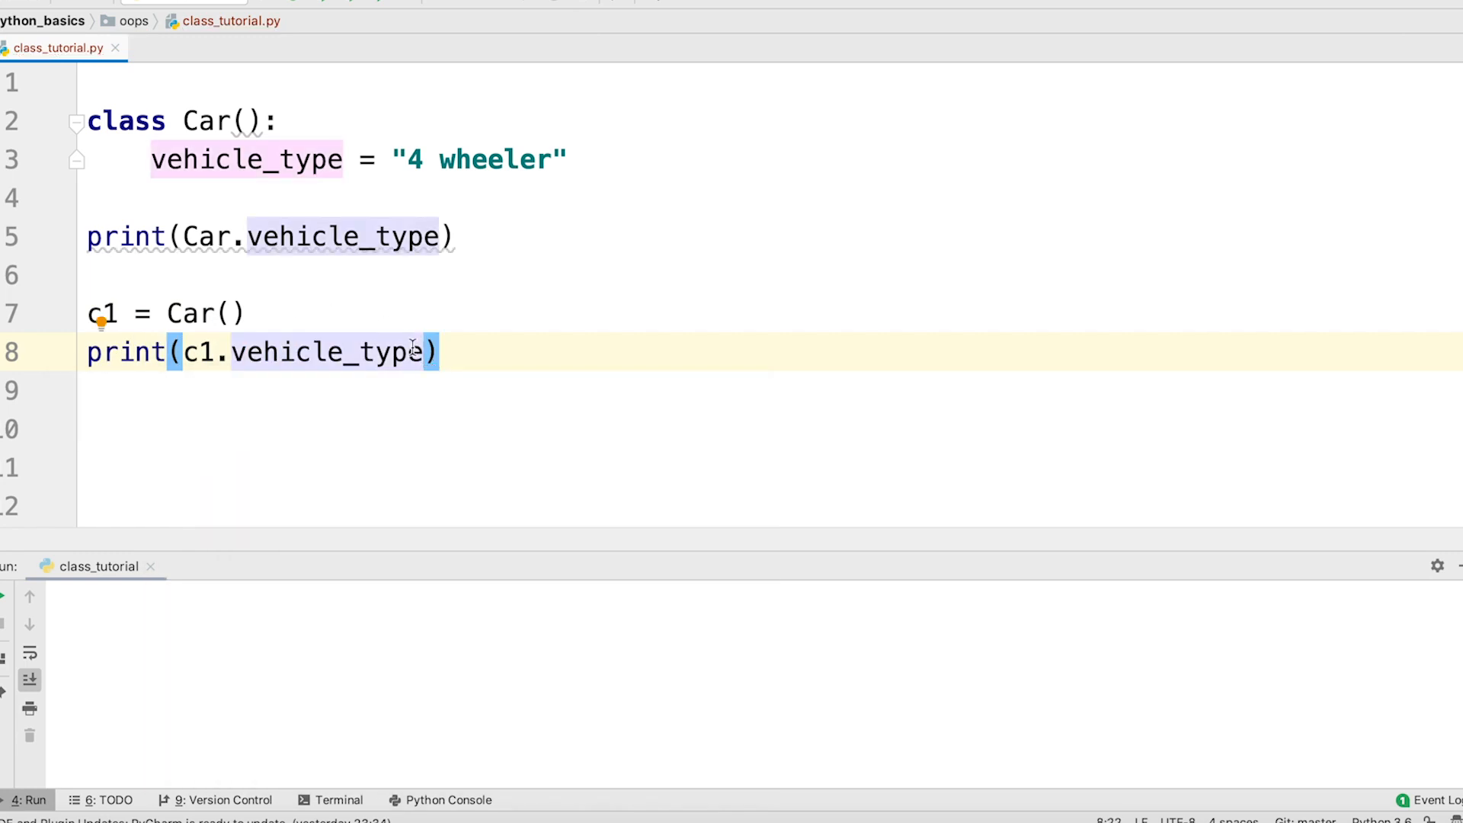
{"action": "mouse_move", "coordinate": [559, 355]}
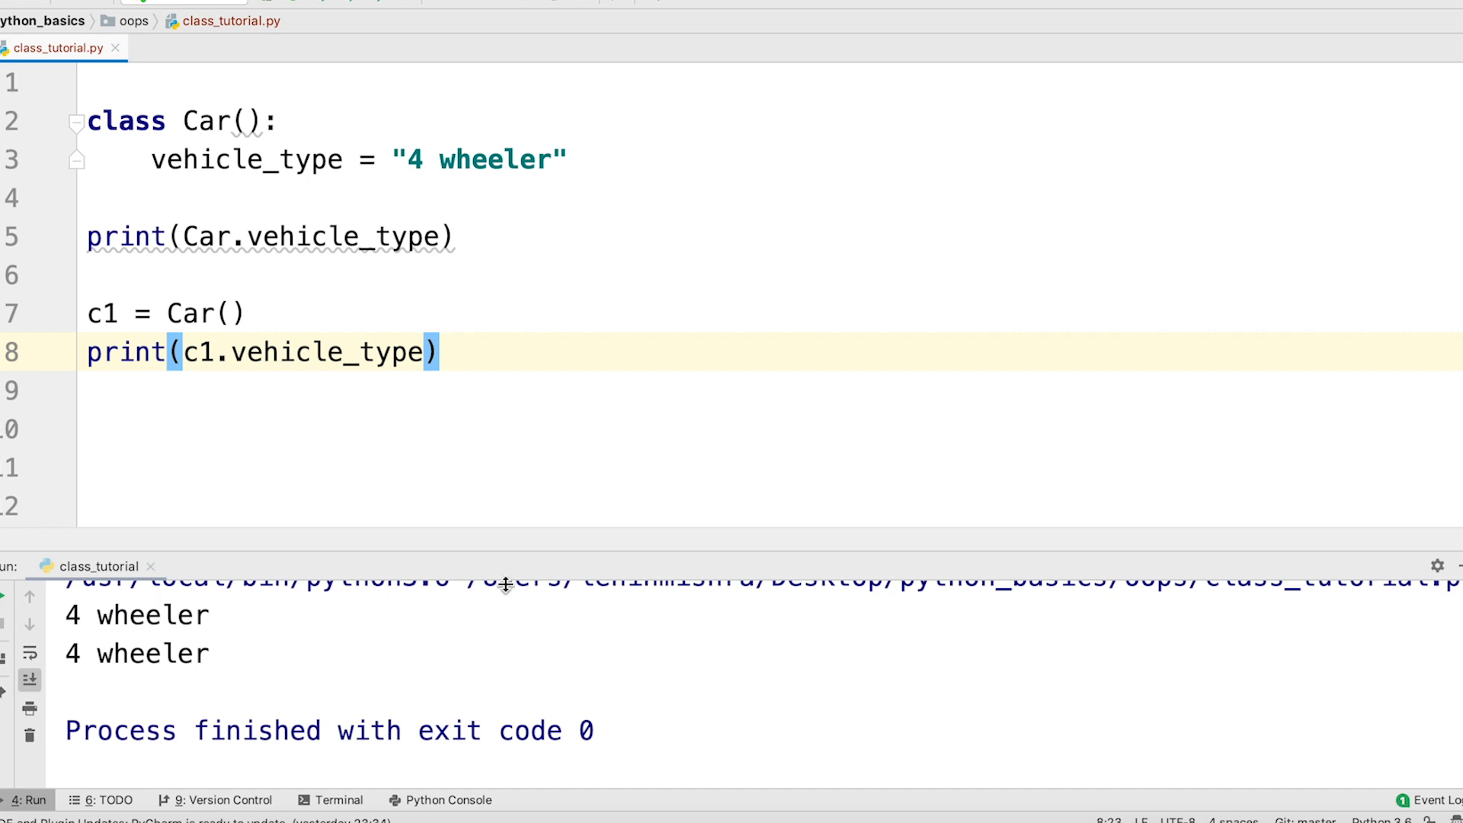
{"action": "mouse_move", "coordinate": [450, 624]}
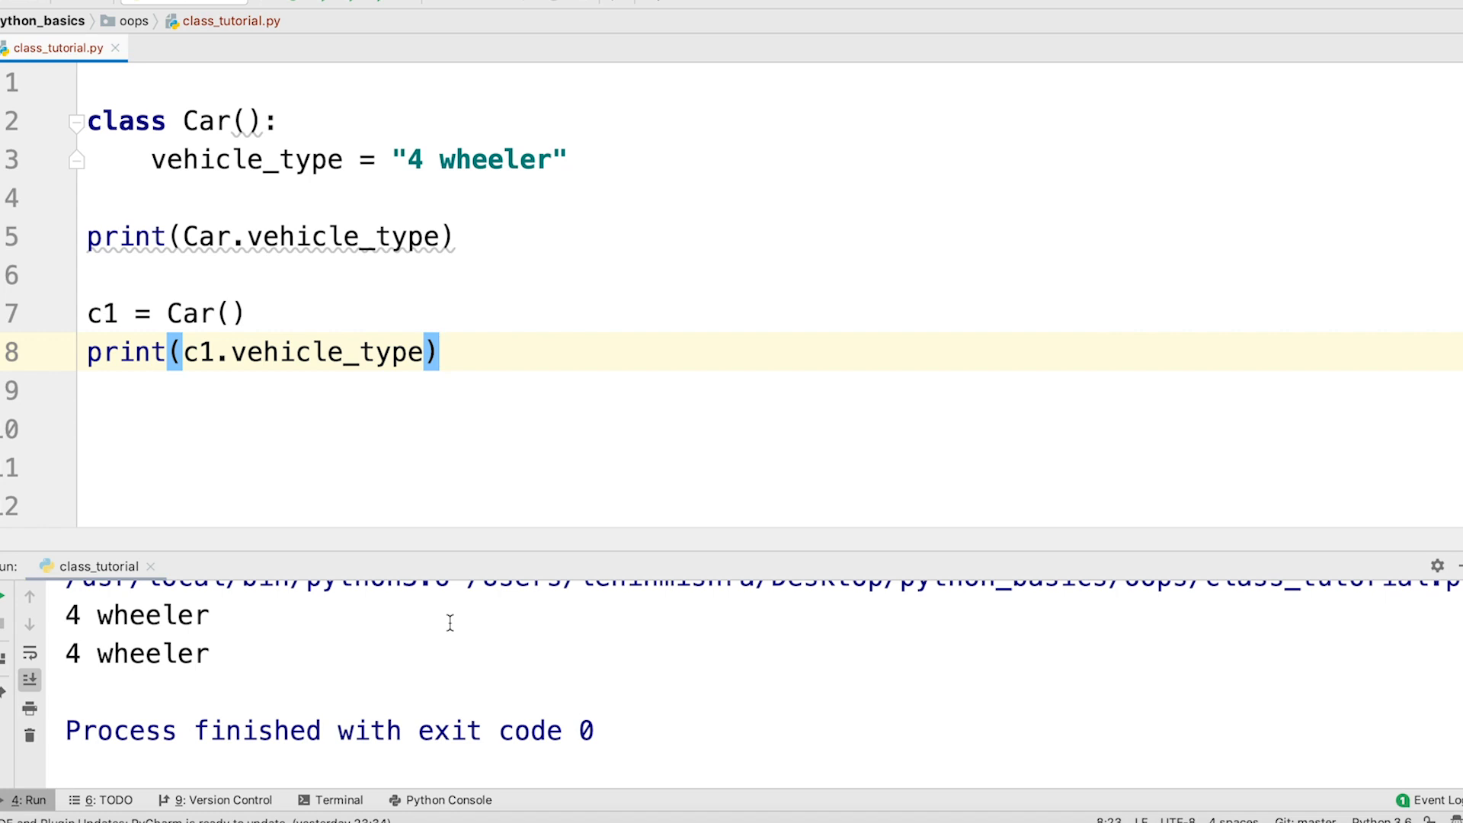
Reassign Car.vehicle_type = "3 wheeler" and print both Car and c1 vehicle_type again.
{"action": "left_click", "coordinate": [185, 429]}
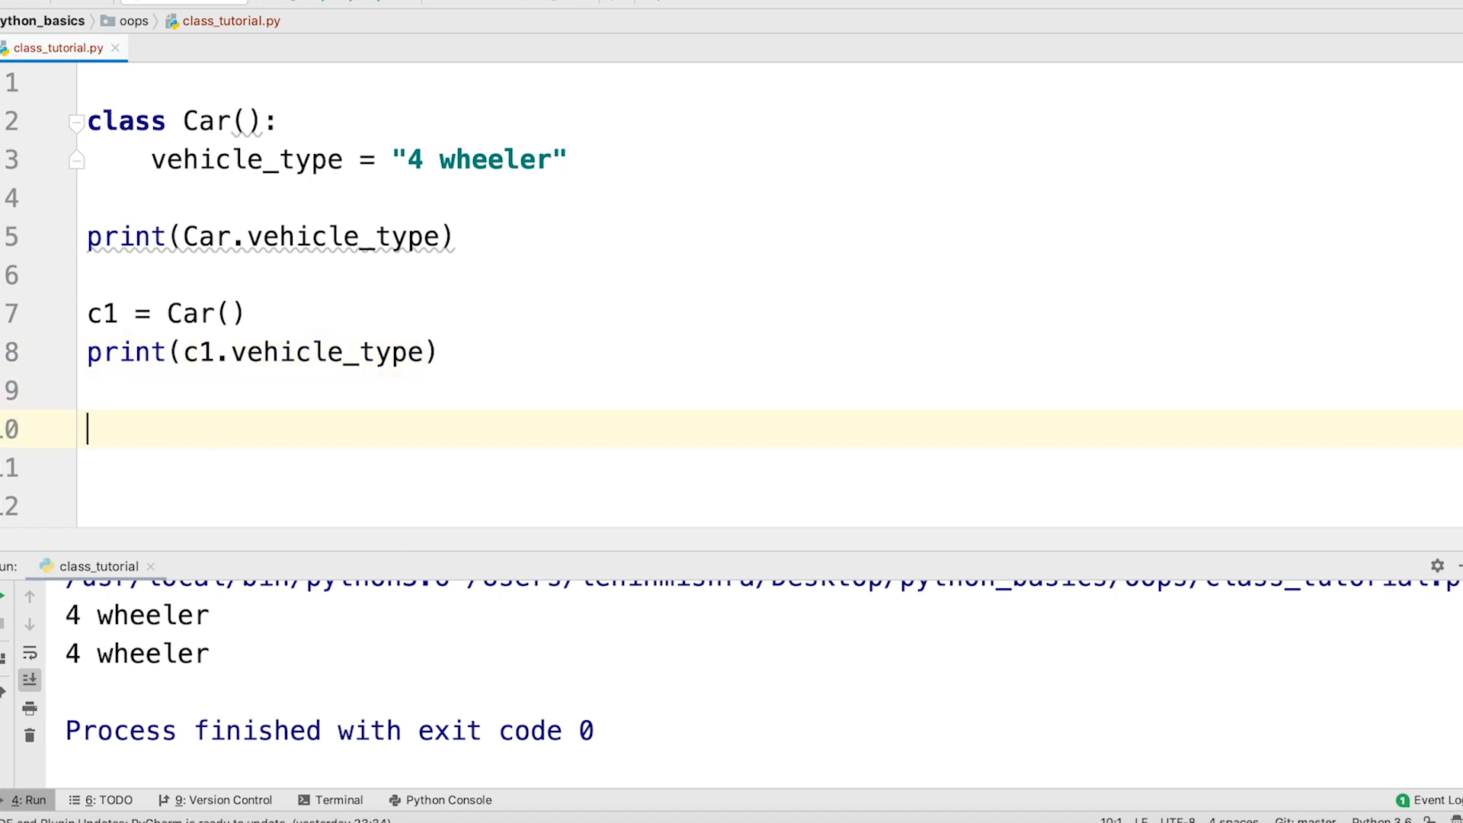
{"action": "type", "text": "Car"}
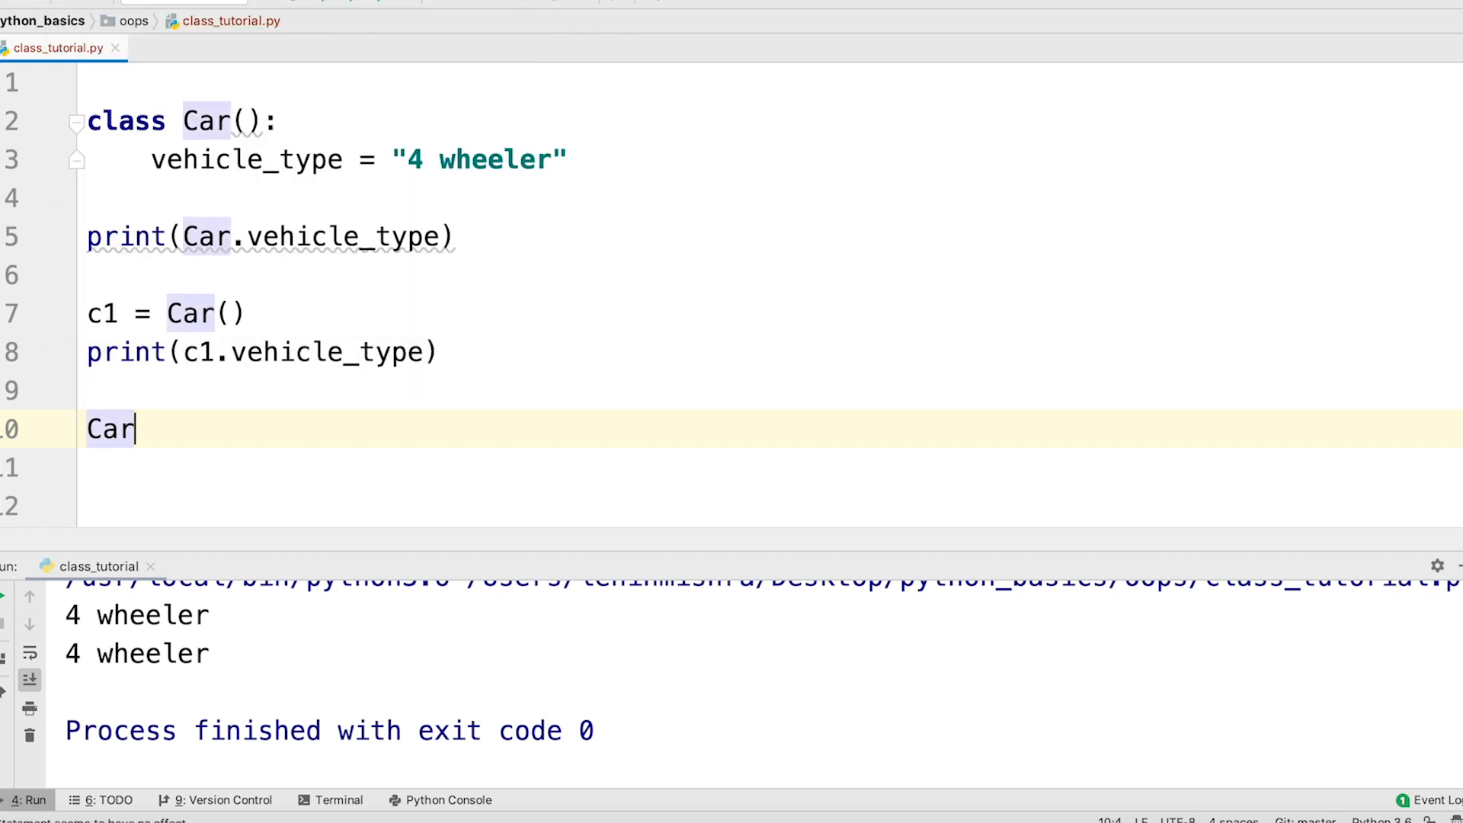
{"action": "type", "text": ".vehicle_type = \""}
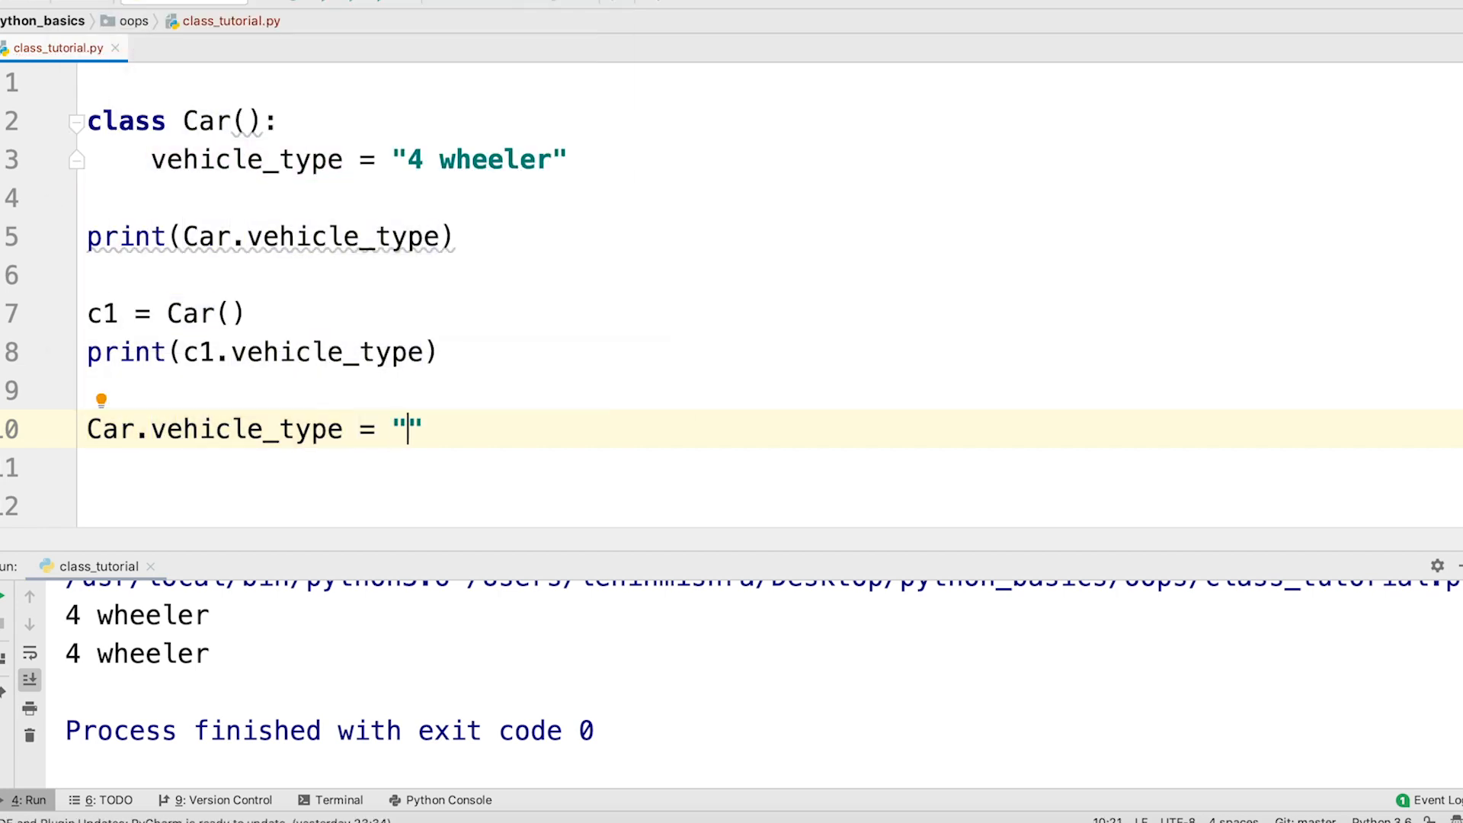
{"action": "type", "text": "3"}
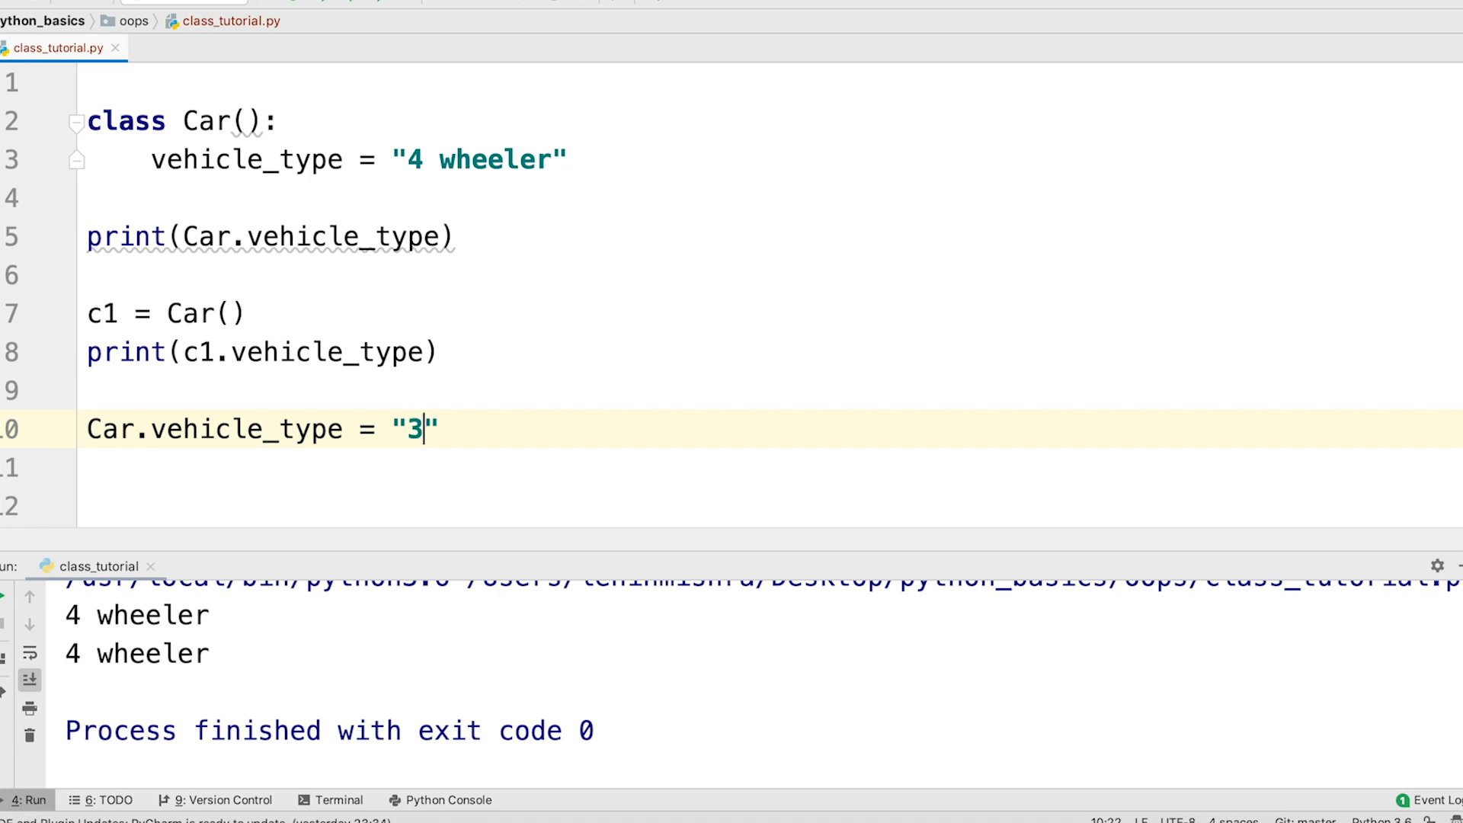
{"action": "type", "text": "wheeler"}
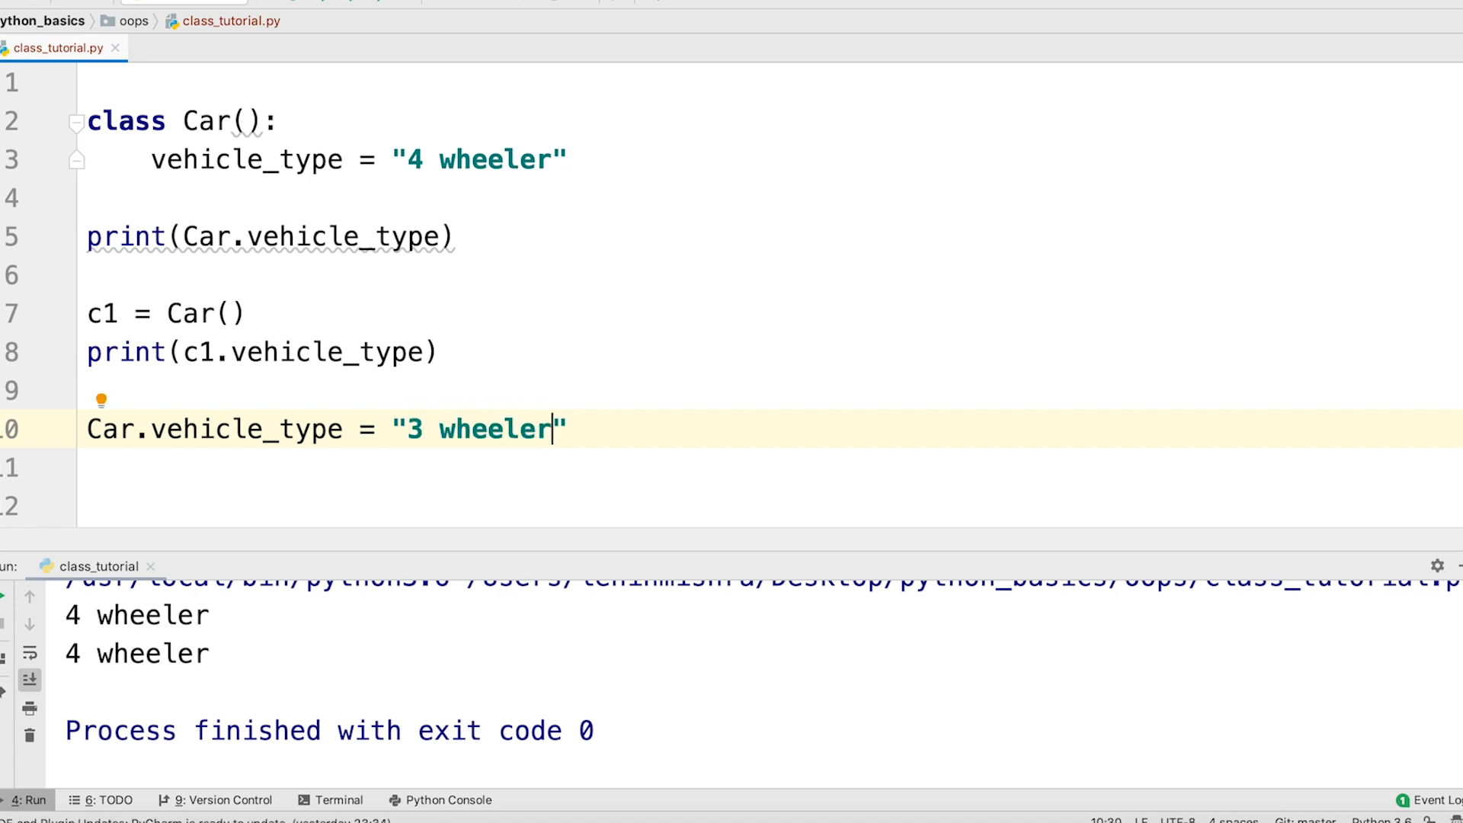
{"action": "key", "text": "Return"}
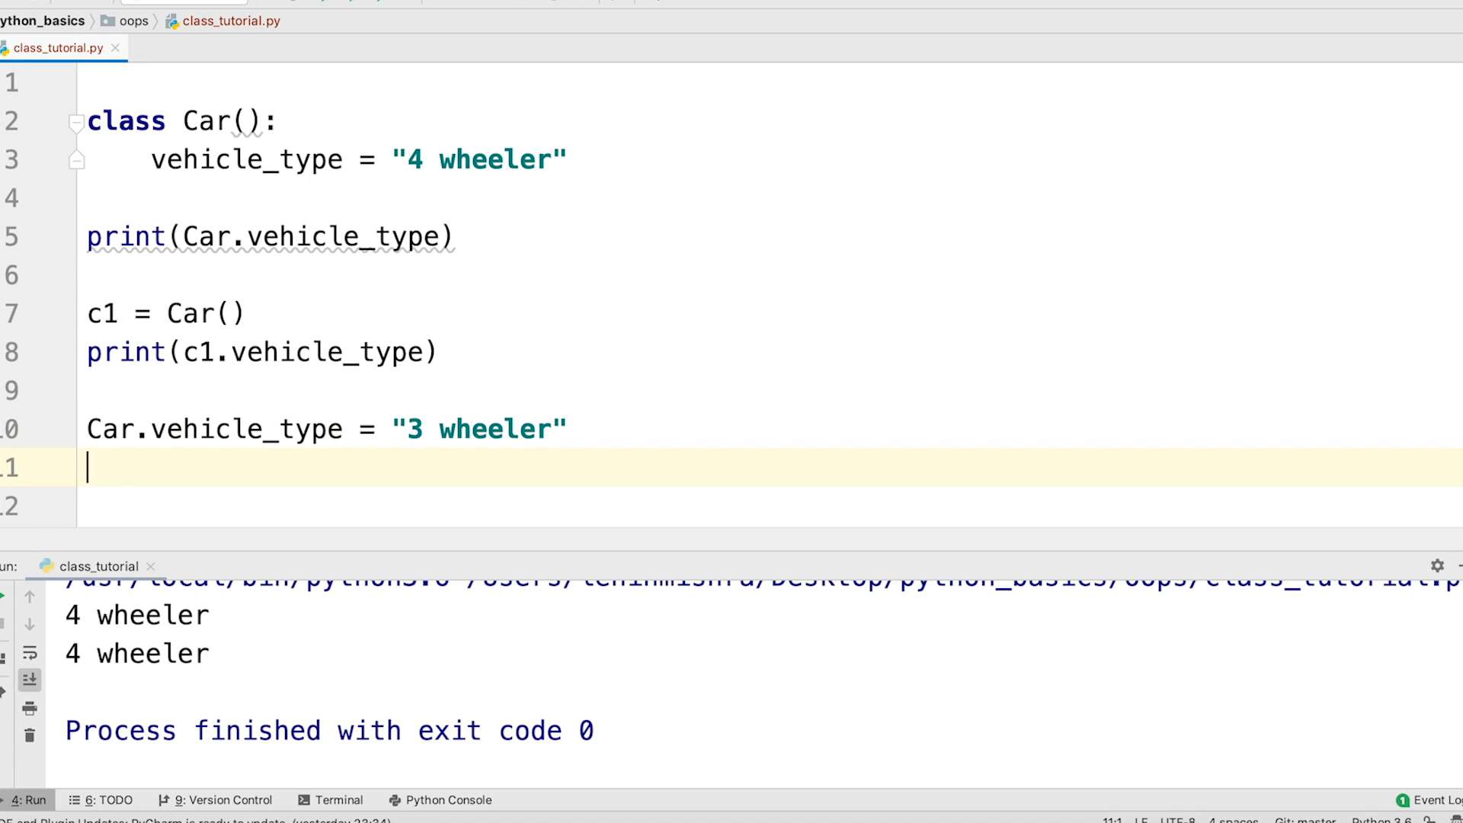
{"action": "type", "text": "print("}
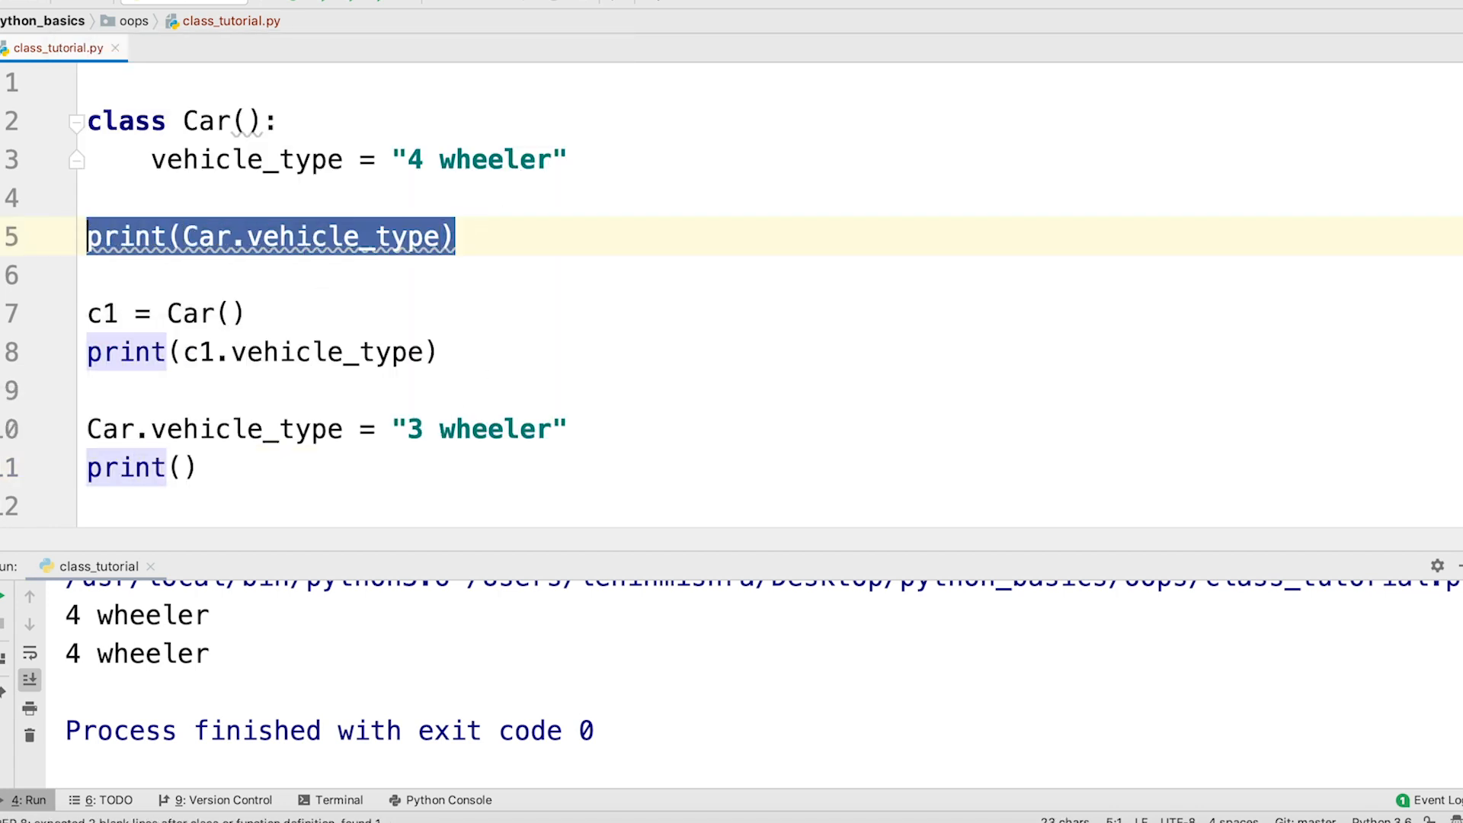
{"action": "type", "text": "Car.vehicle_type"}
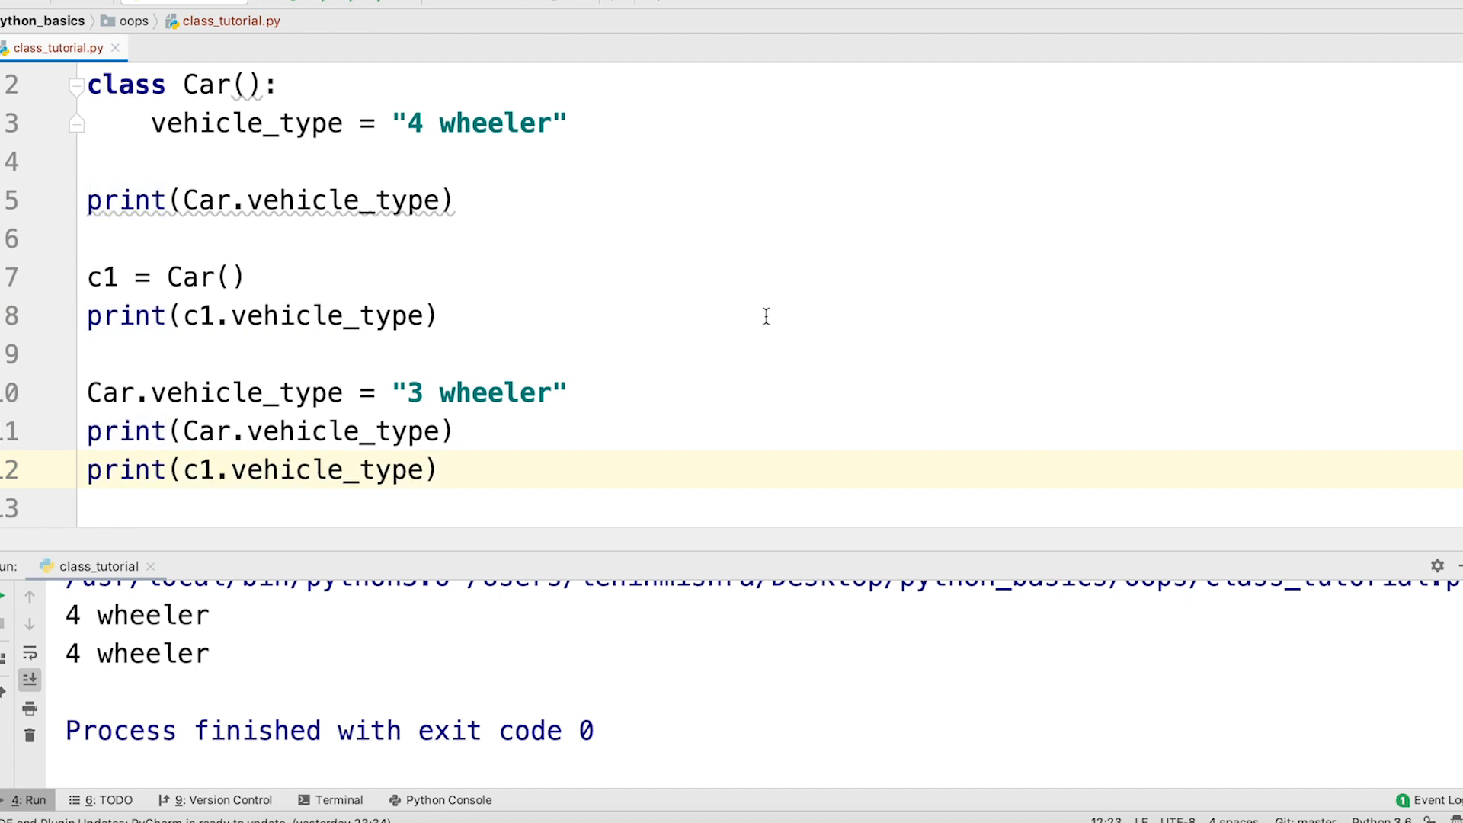
{"action": "mouse_move", "coordinate": [537, 408]}
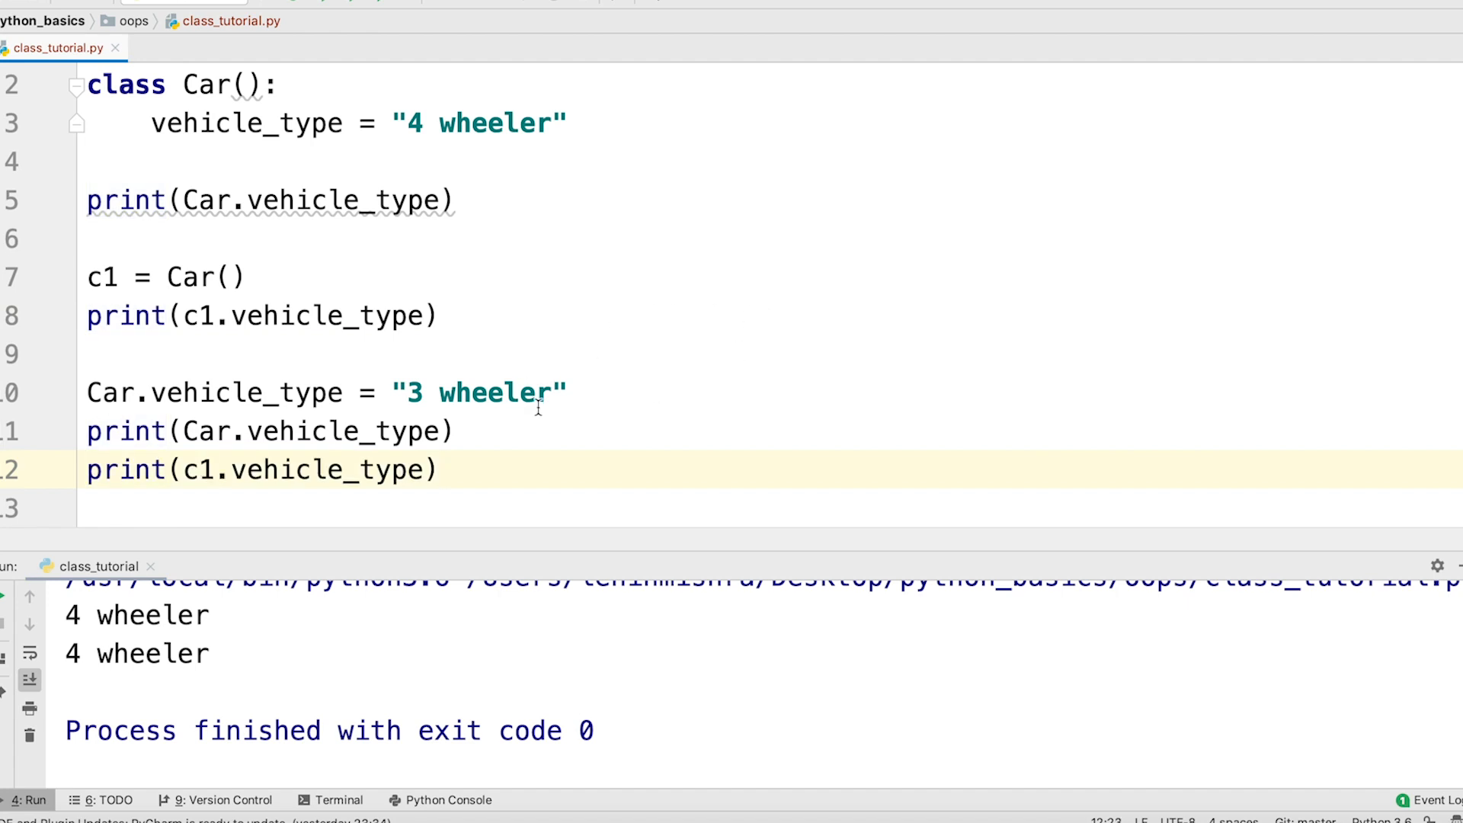
Run class_tutorial to show 4 wheeler twice, then 3 wheeler twice.
{"action": "right_click", "coordinate": [536, 406]}
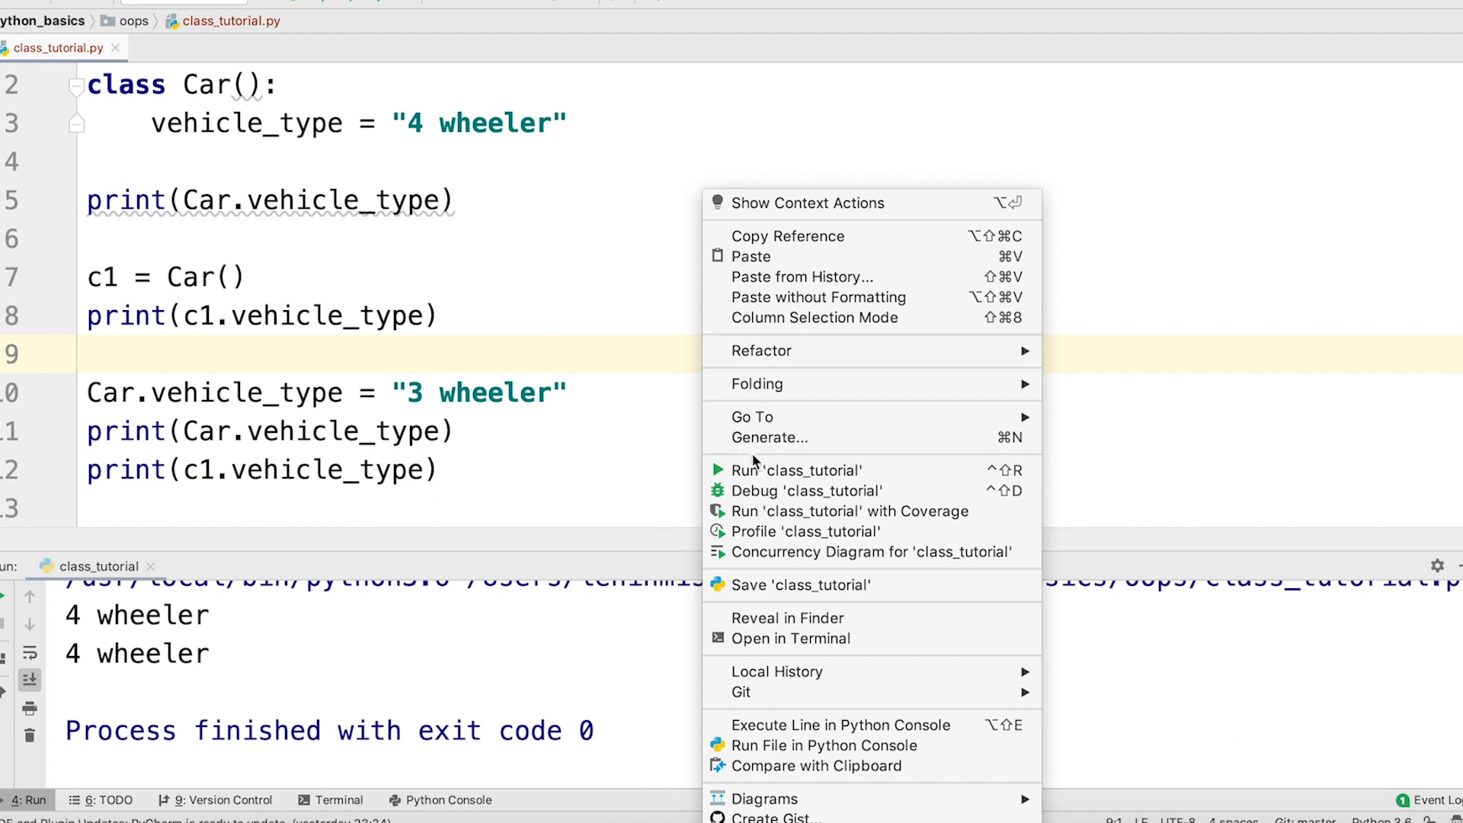
{"action": "left_click", "coordinate": [800, 469]}
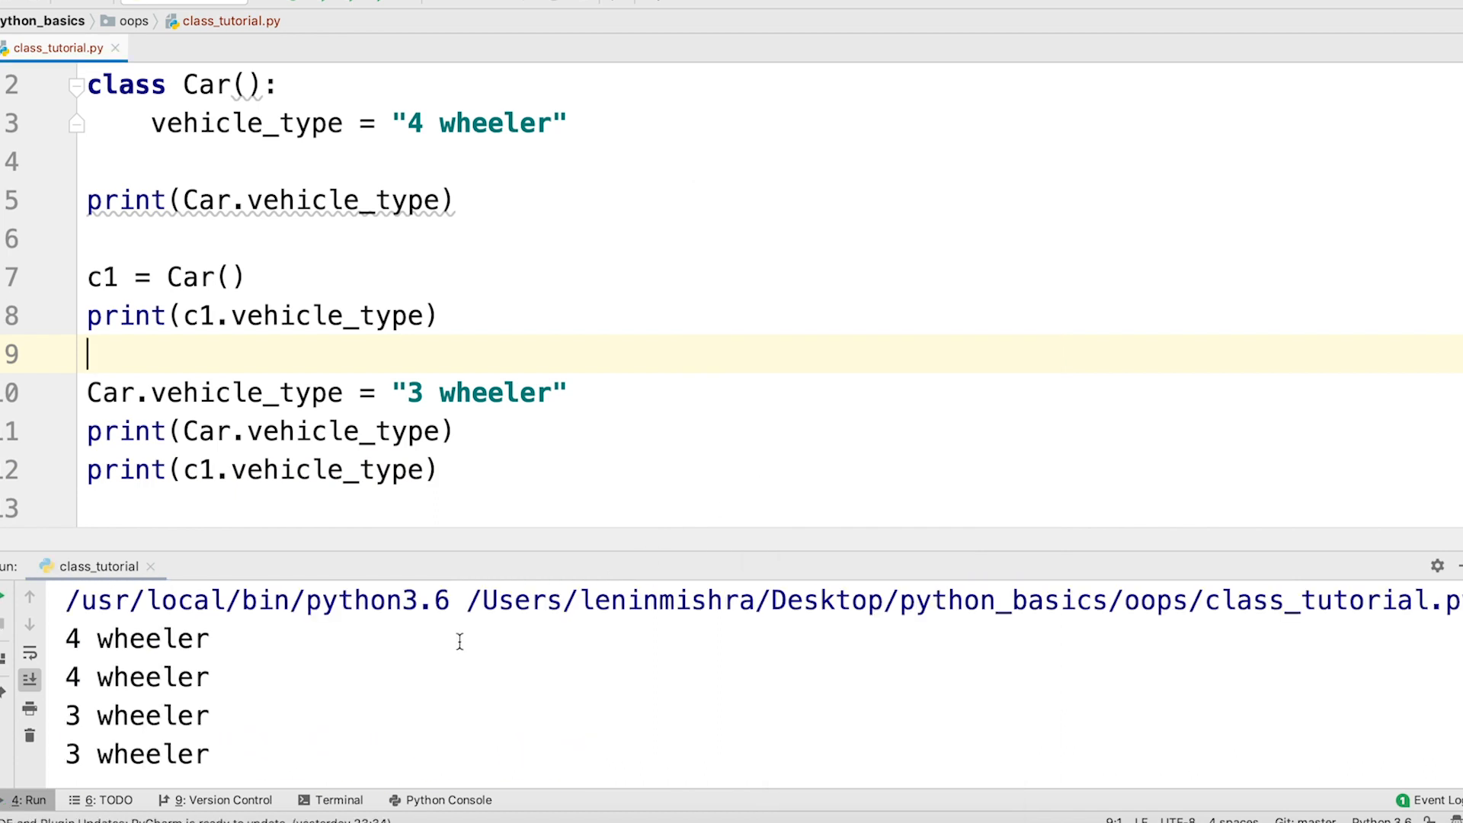
{"action": "left_click", "coordinate": [136, 638]}
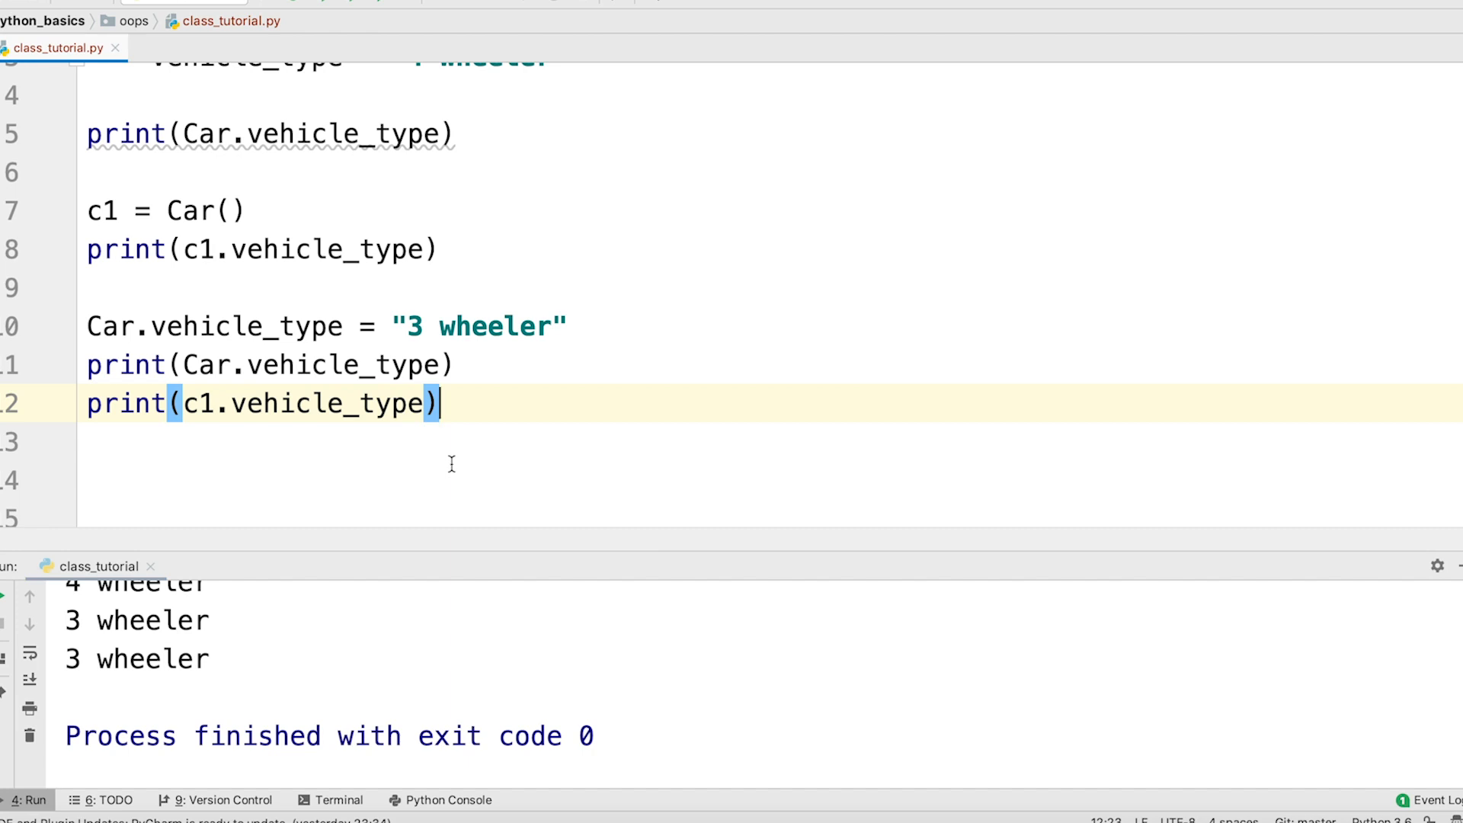
{"action": "mouse_move", "coordinate": [252, 322]}
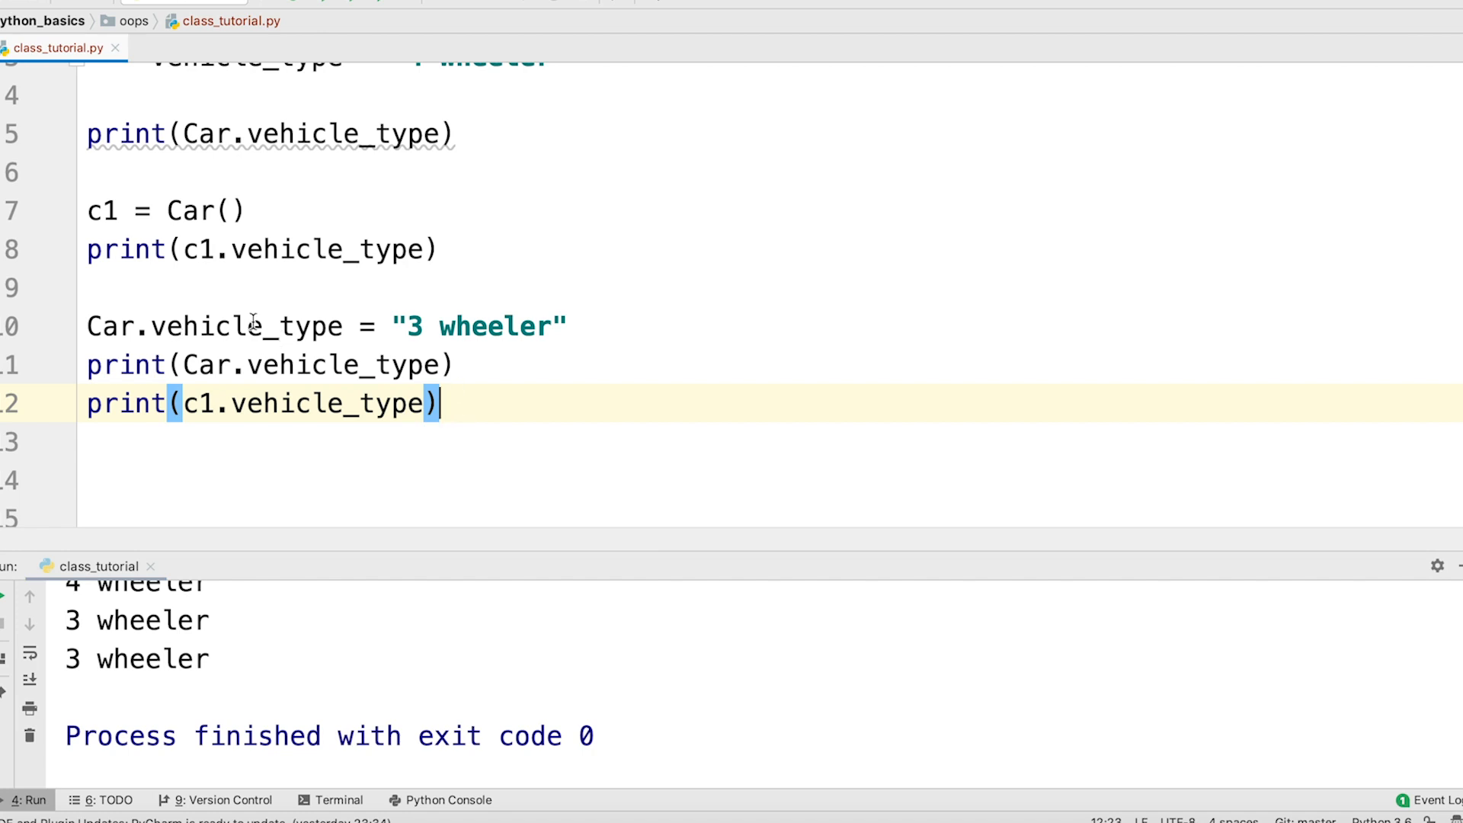
Change the "3 wheeler" assignment to c1.vehicle_type and rerun so only c1 prints 3 wheeler.
{"action": "double_click", "coordinate": [280, 248]}
{"action": "type", "text": "c1"}
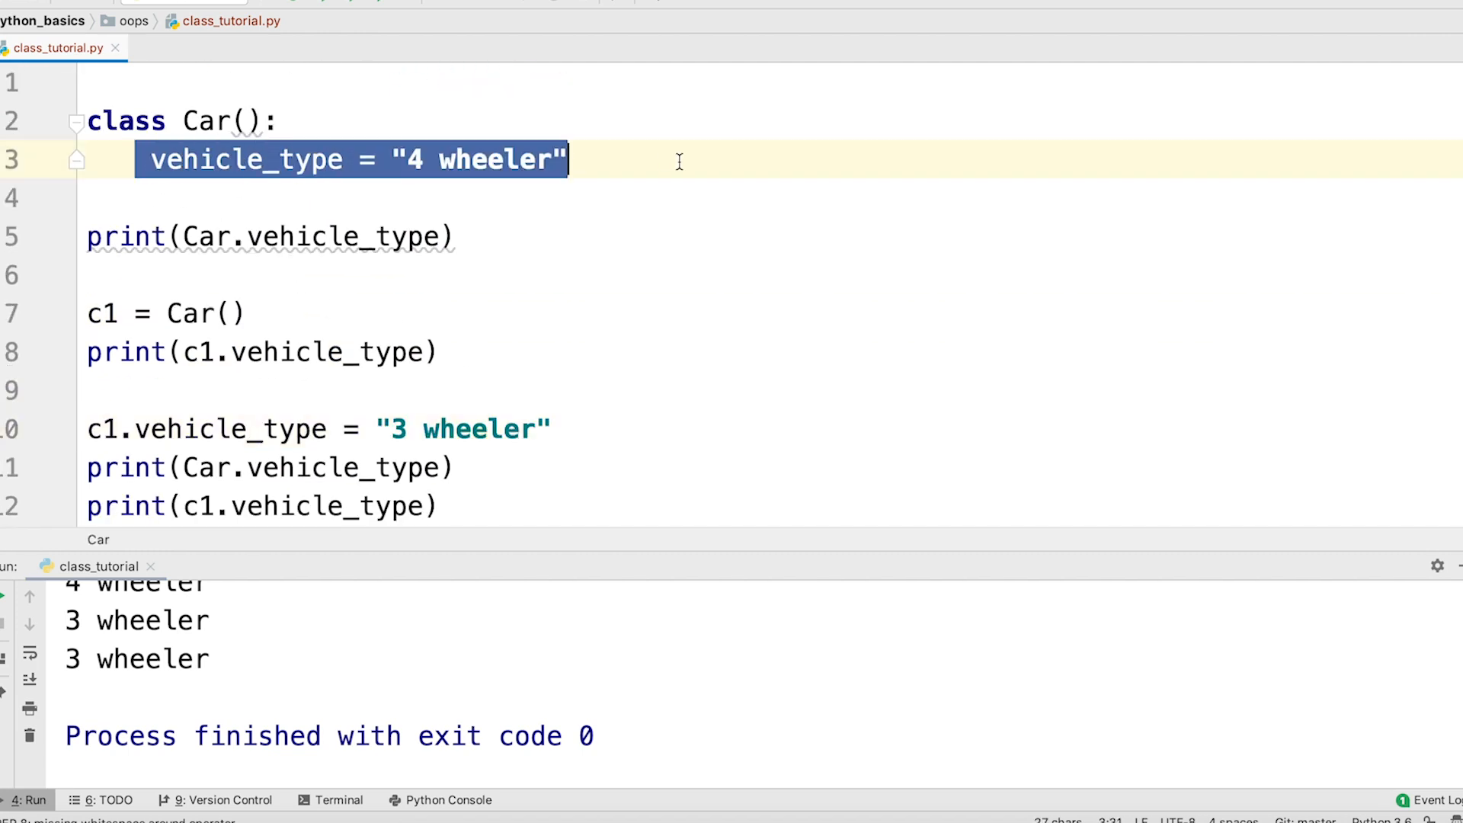
{"action": "scroll", "scroll_direction": "down", "scroll_amount": 3}
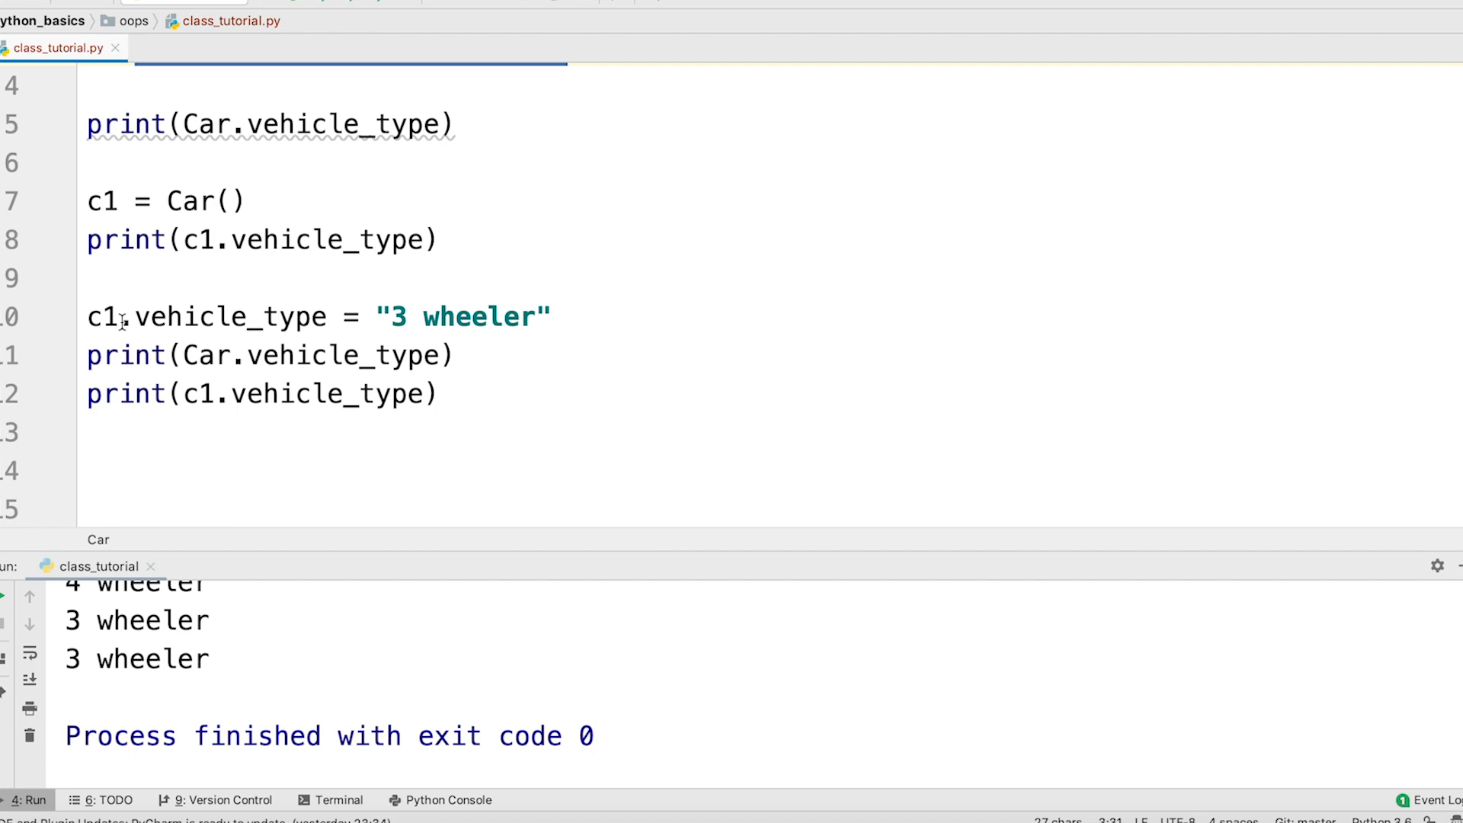
{"action": "right_click", "coordinate": [268, 355]}
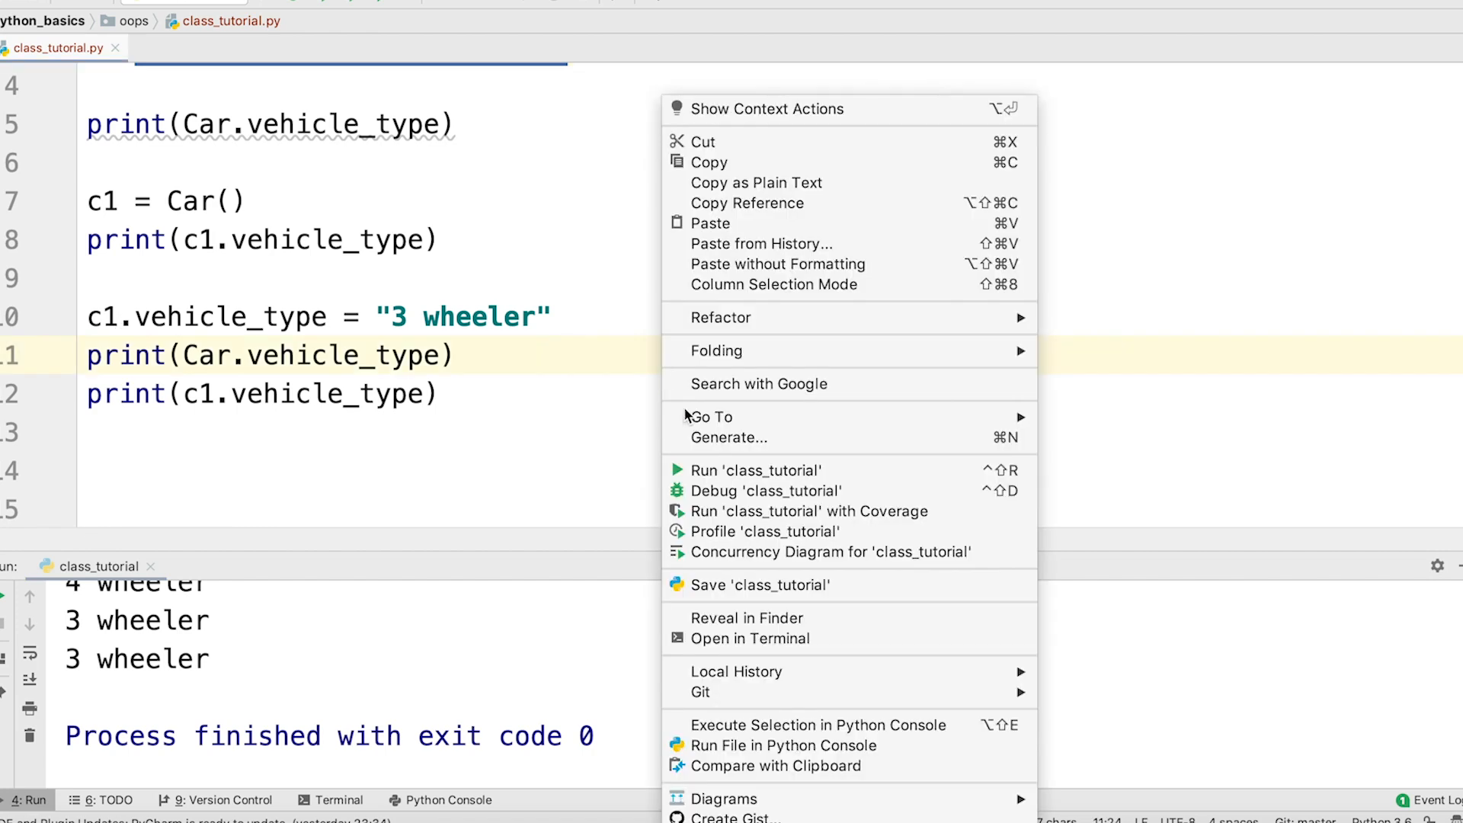
{"action": "left_click", "coordinate": [754, 471]}
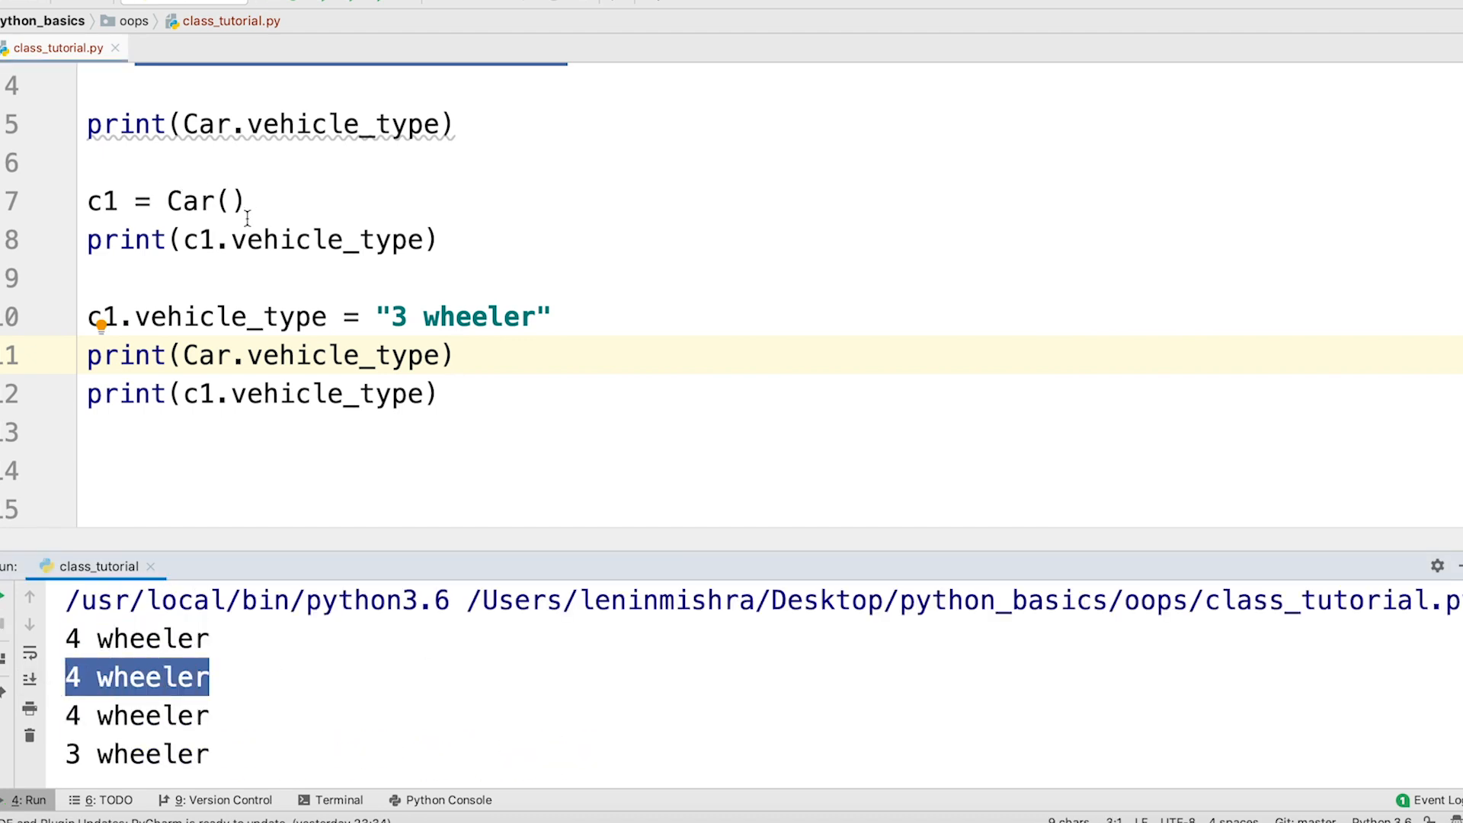
{"action": "mouse_move", "coordinate": [288, 260]}
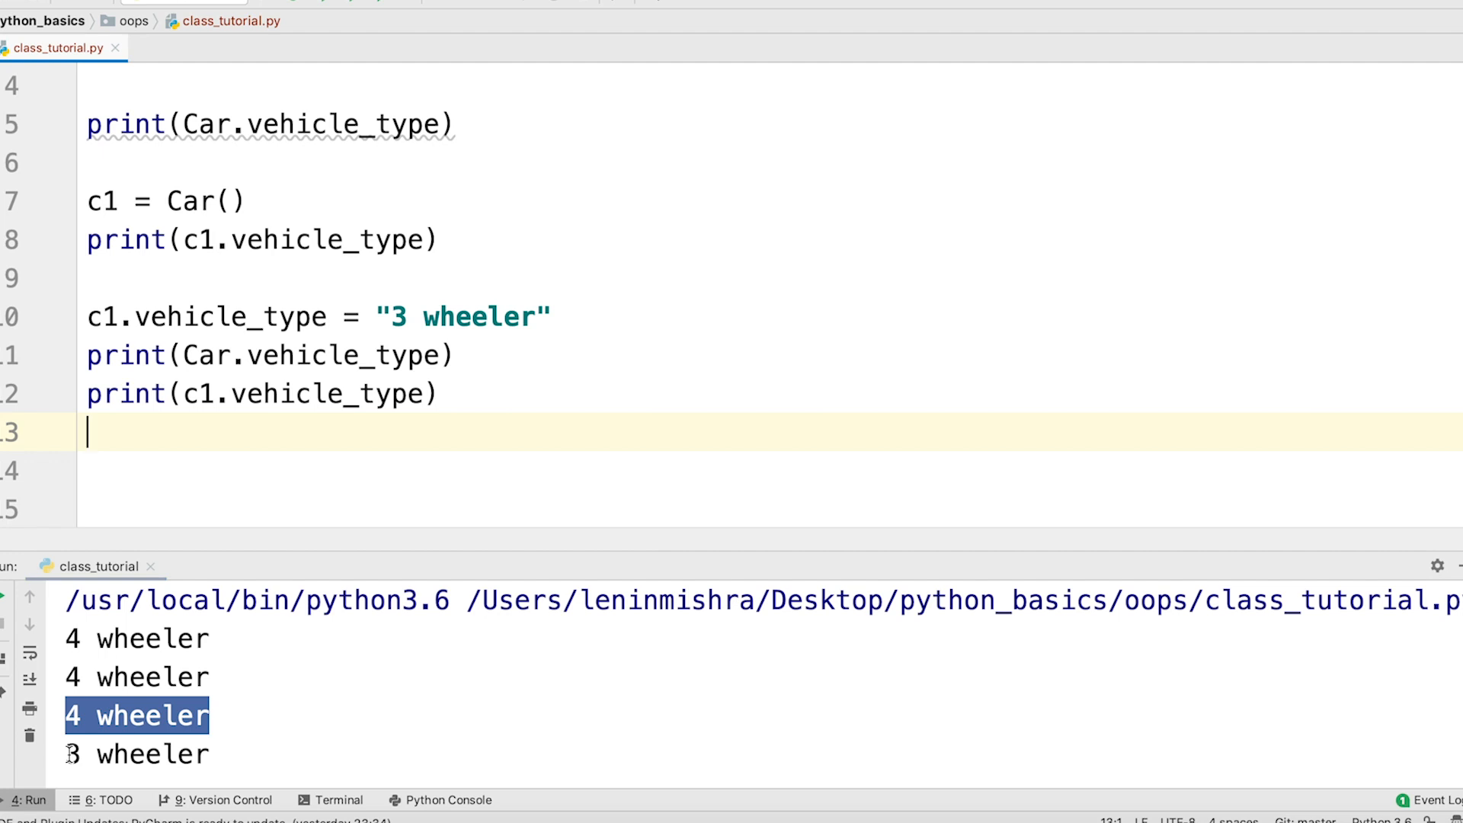
{"action": "scroll", "scroll_direction": "up", "scroll_amount": 3}
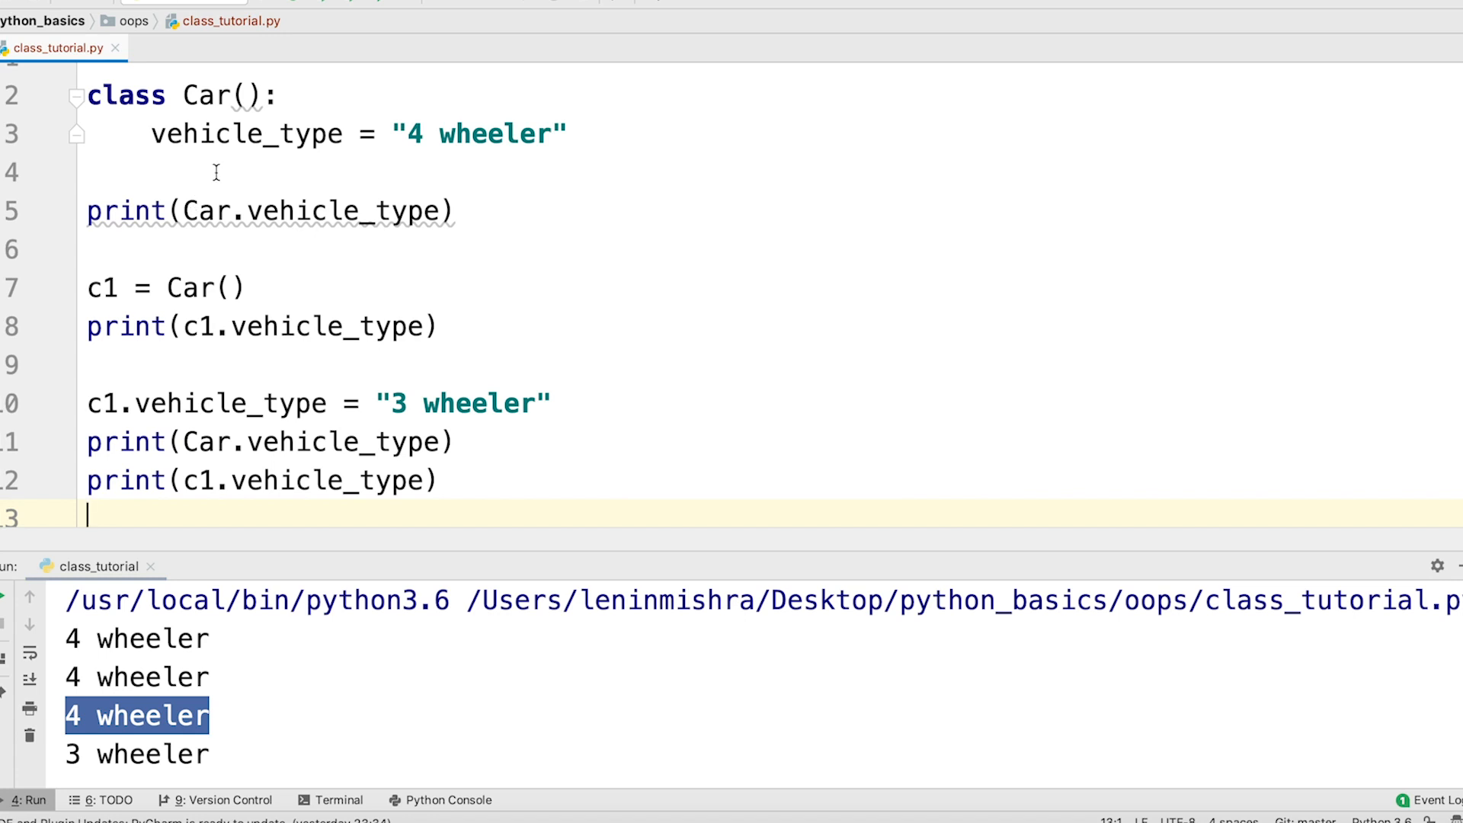
{"action": "mouse_move", "coordinate": [229, 192]}
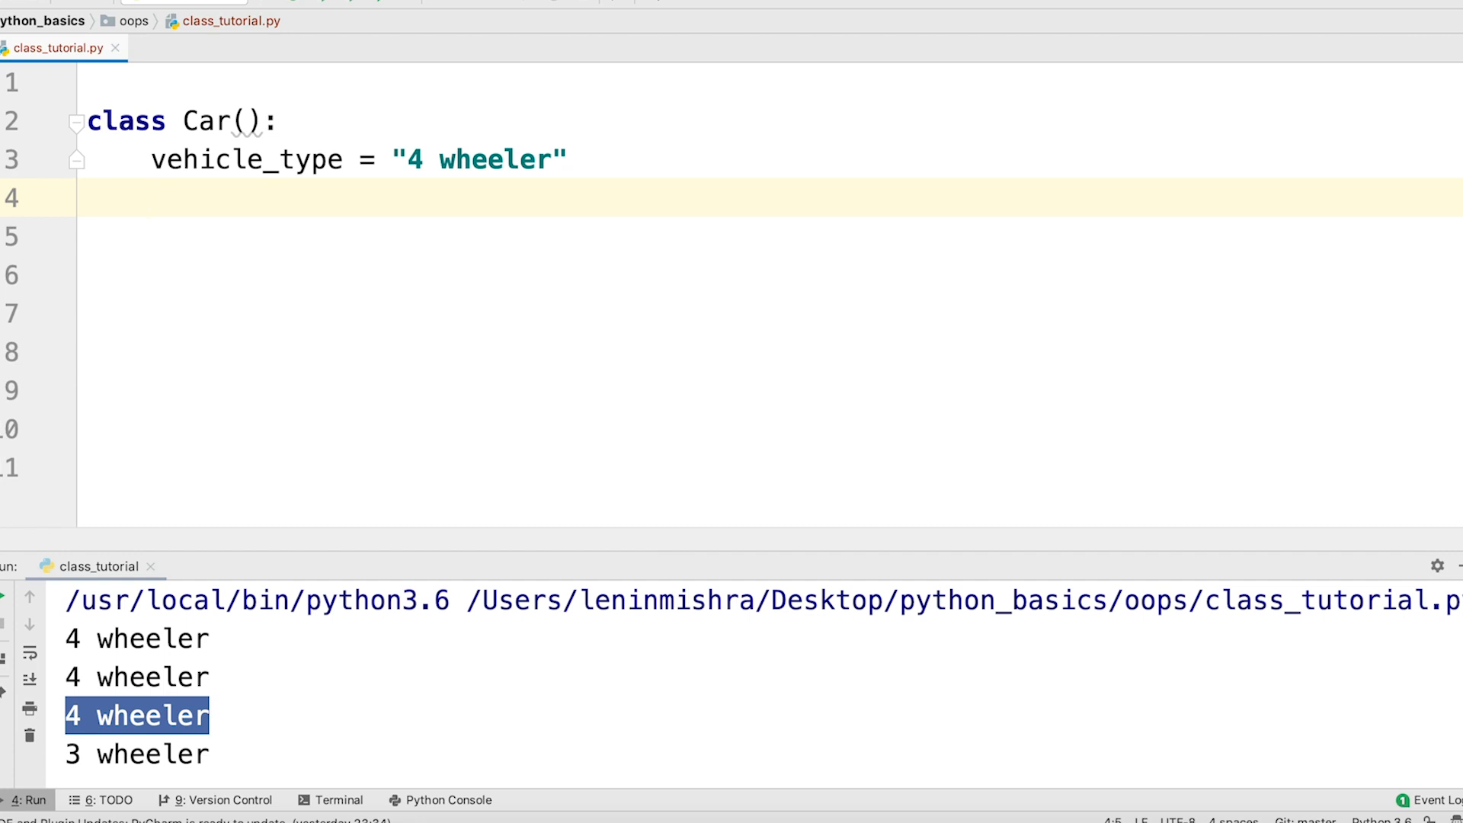
Add company = "BMW" to the Car class and a print(Car.__dict__) statement.
{"action": "type", "text": "co"}
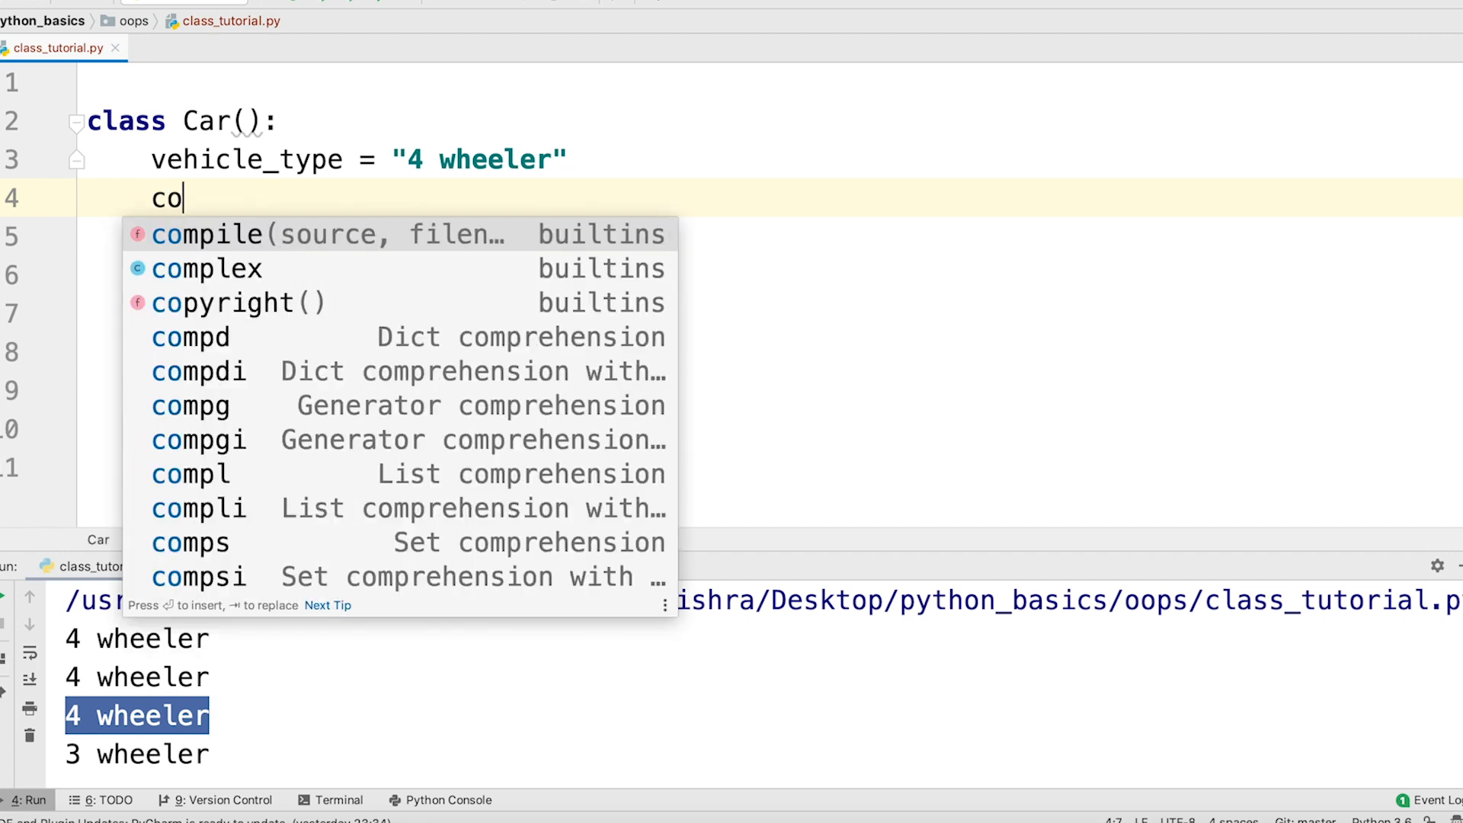
{"action": "type", "text": "mpany = \"B\""}
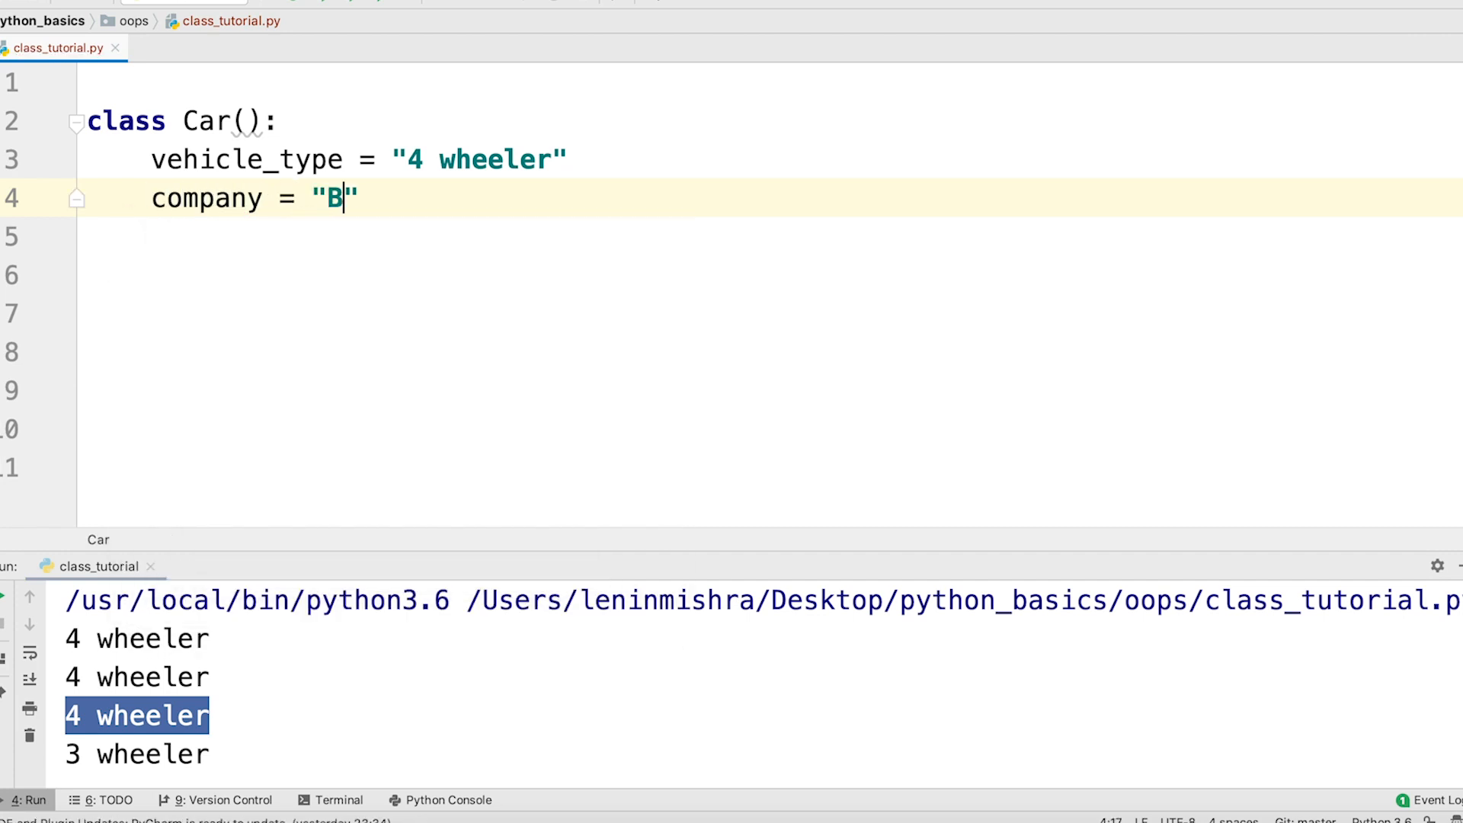
{"action": "type", "text": "MW"}
{"action": "left_click", "coordinate": [769, 274]}
{"action": "type", "text": "print("}
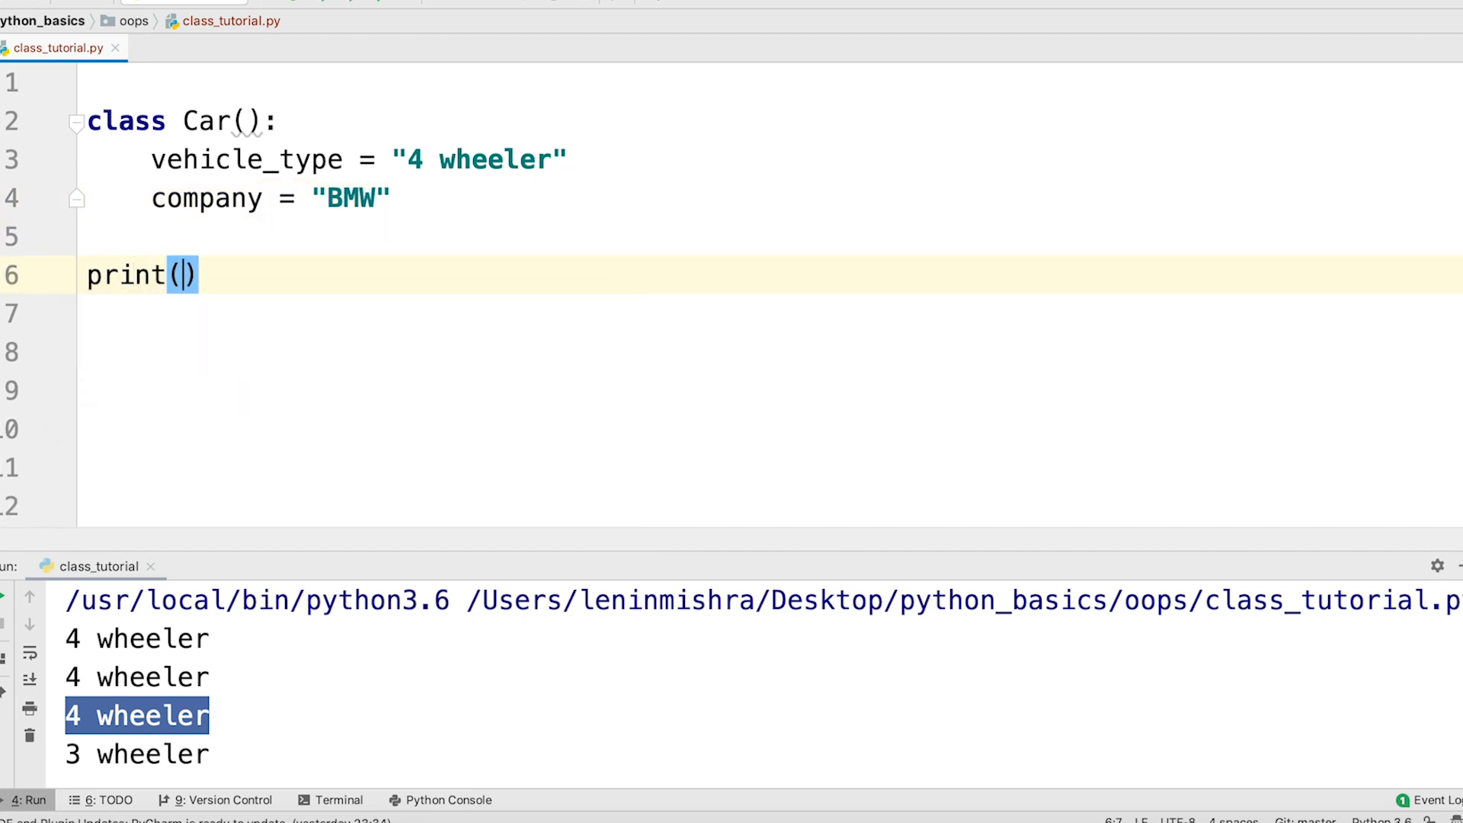
{"action": "type", "text": "Car.__dict__"}
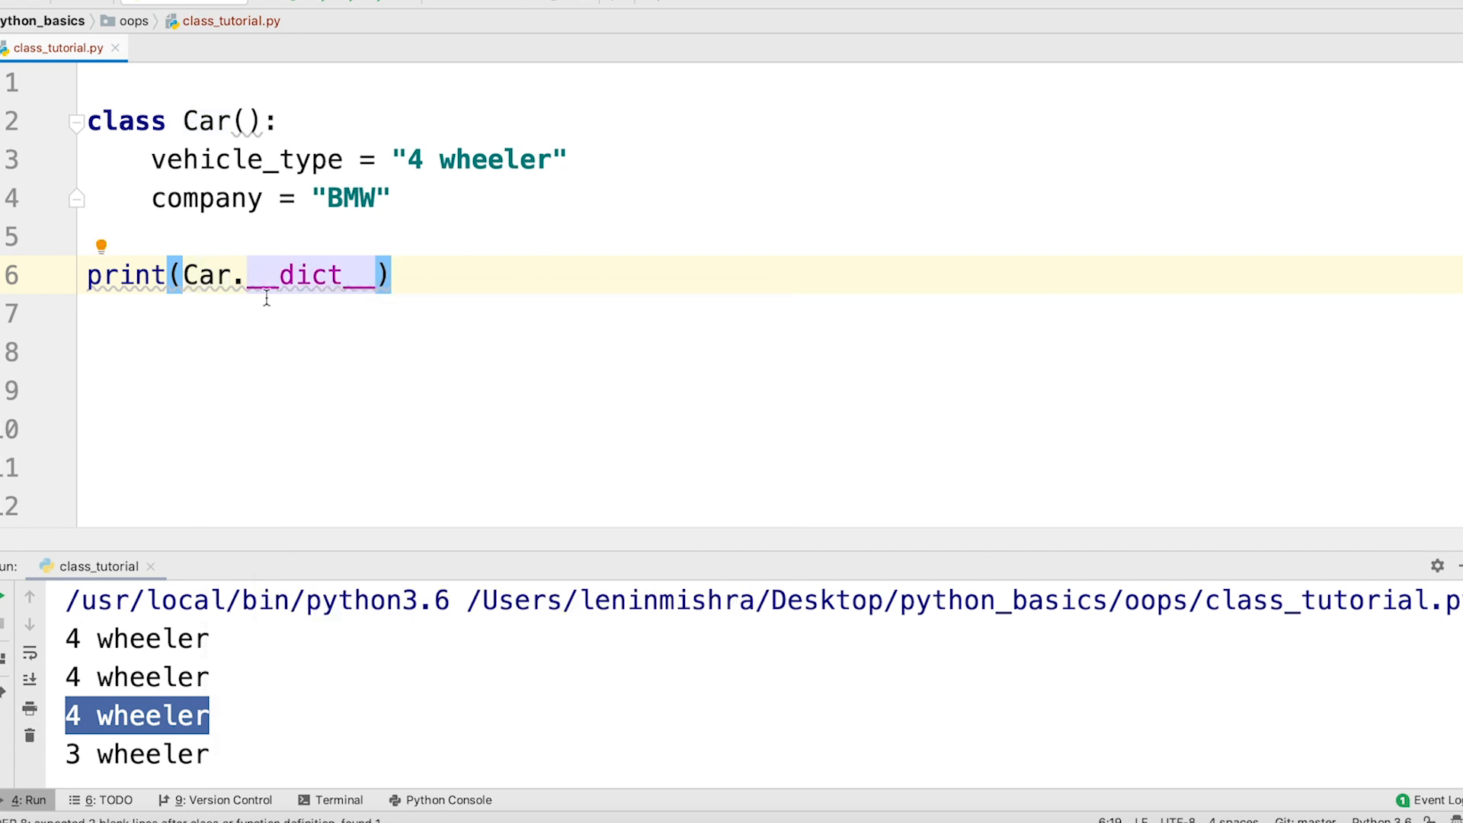
Run 'class_tutorial' and check the company key in the printed Car.__dict__ output.
{"action": "right_click", "coordinate": [265, 298]}
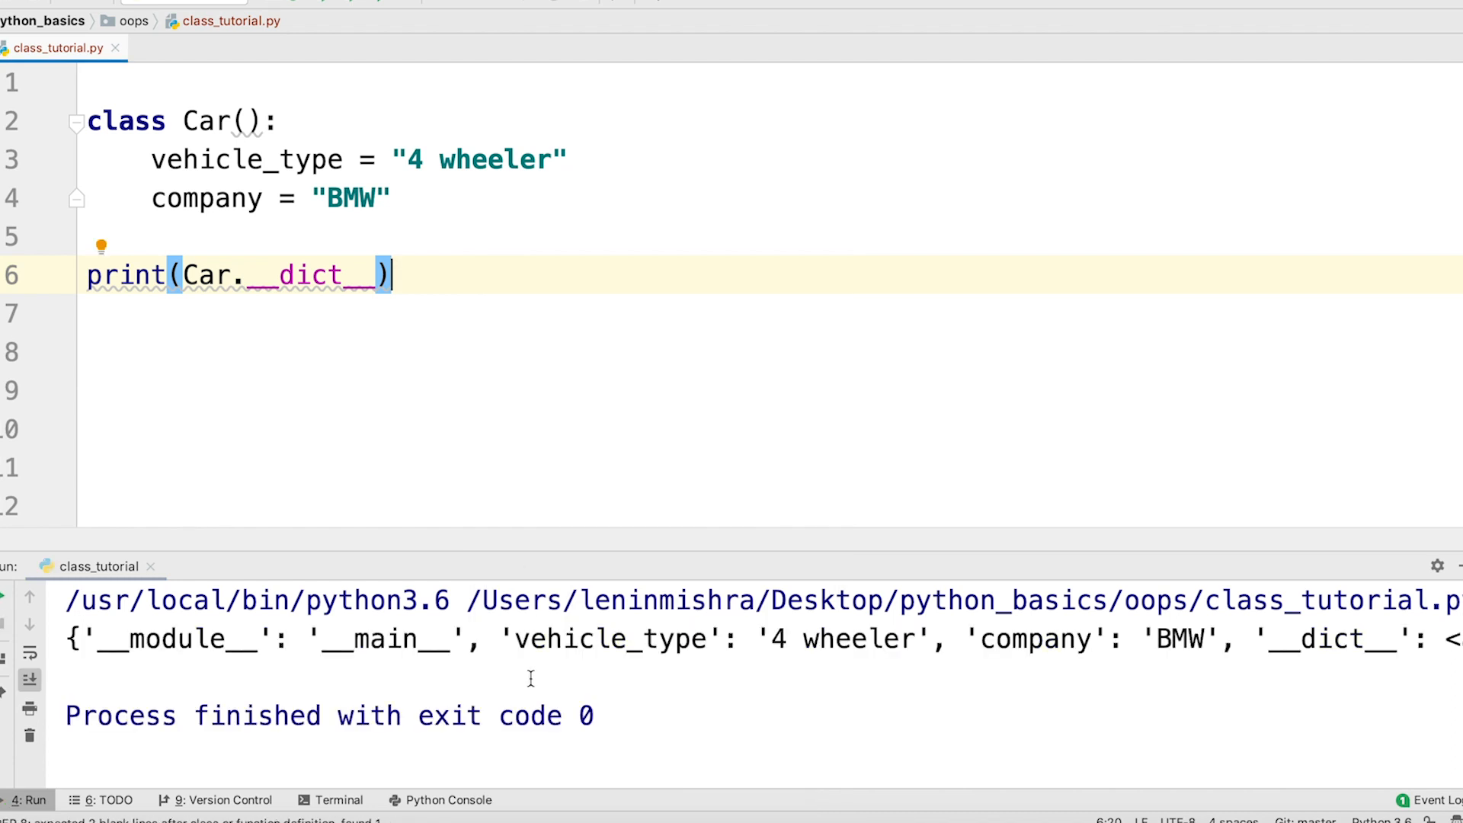
{"action": "scroll", "scroll_direction": "right", "scroll_amount": 3}
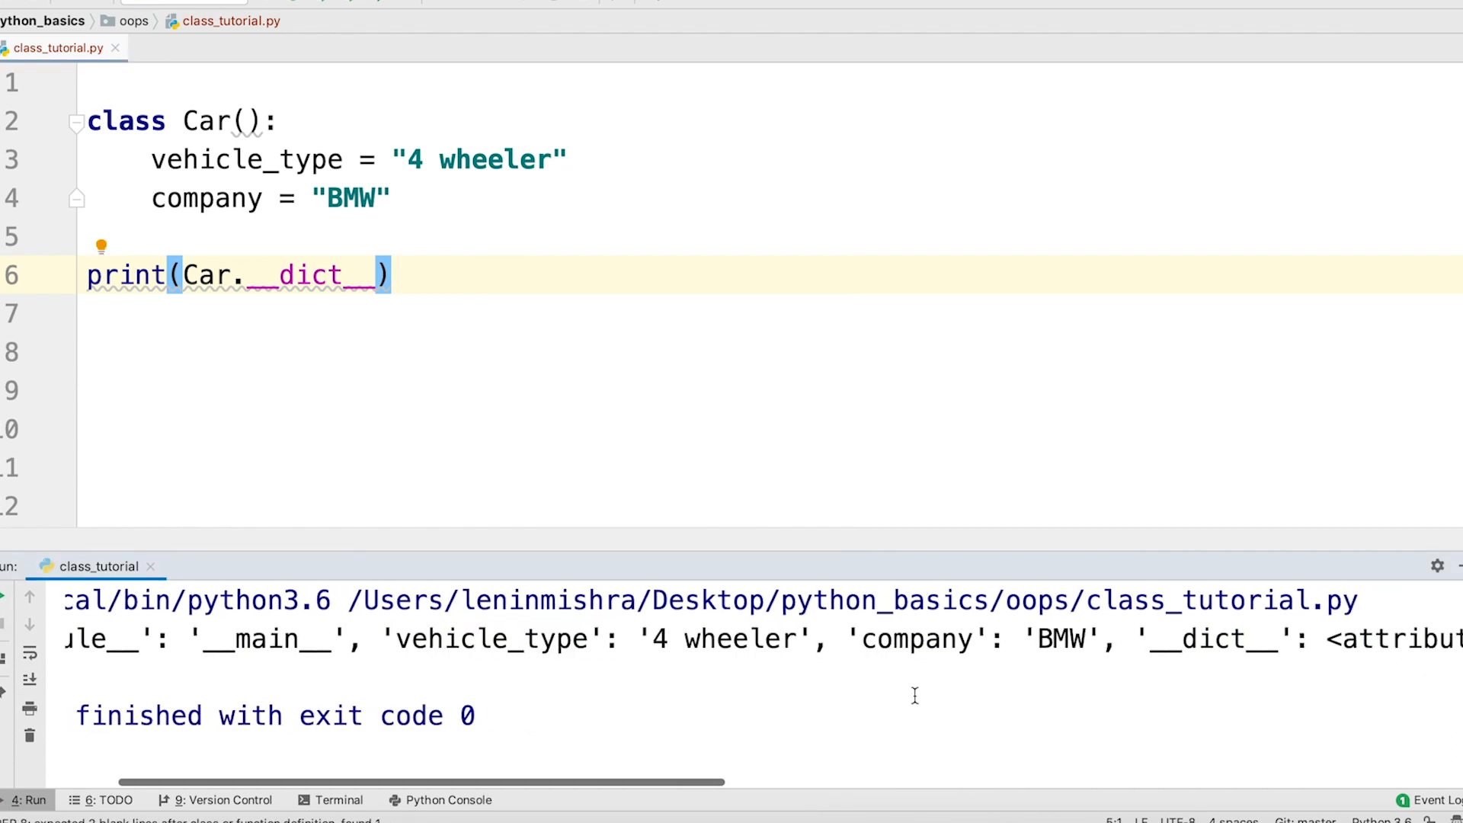
{"action": "double_click", "coordinate": [907, 639]}
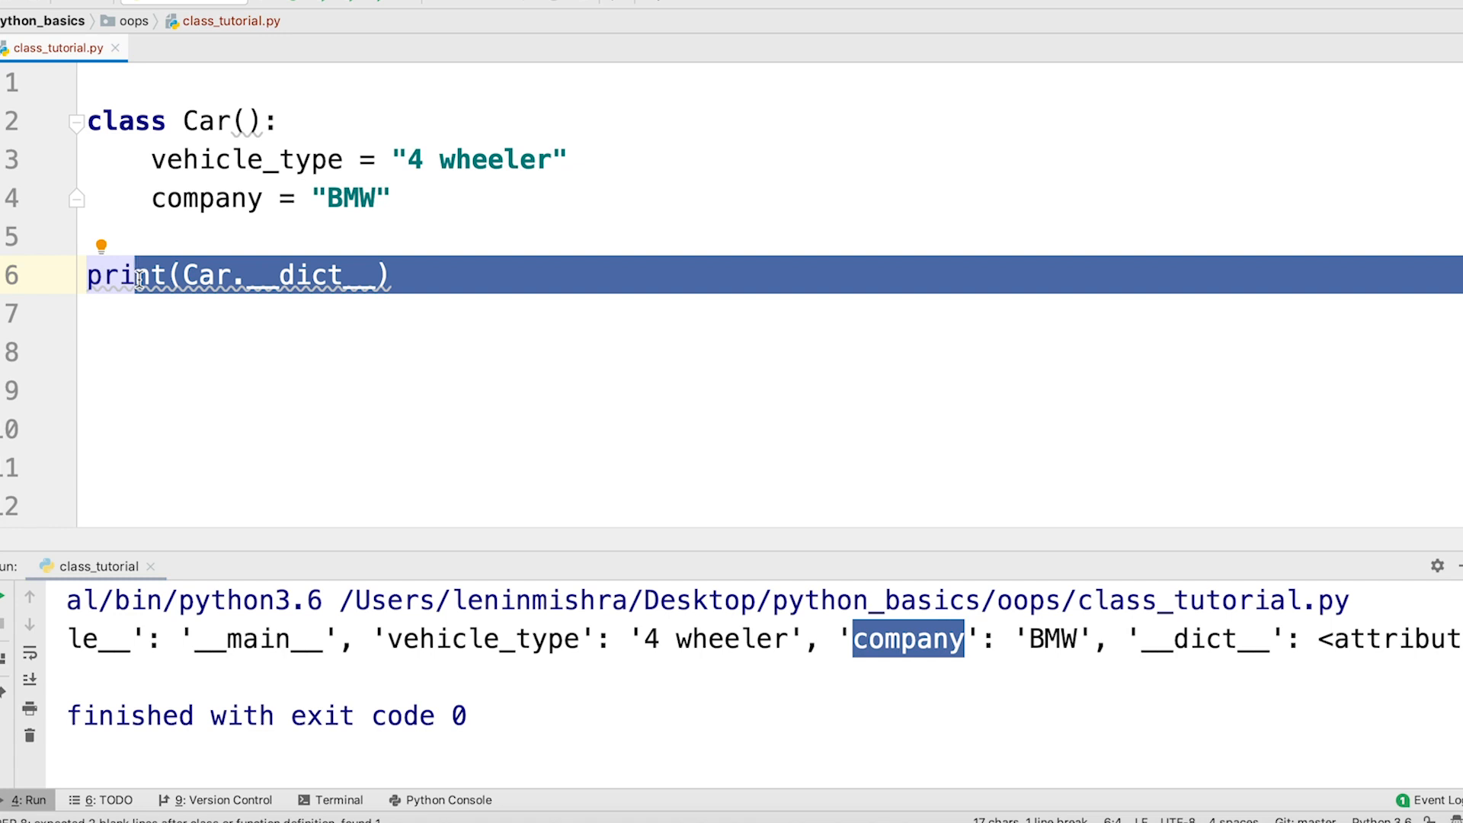
{"action": "left_click", "coordinate": [378, 314]}
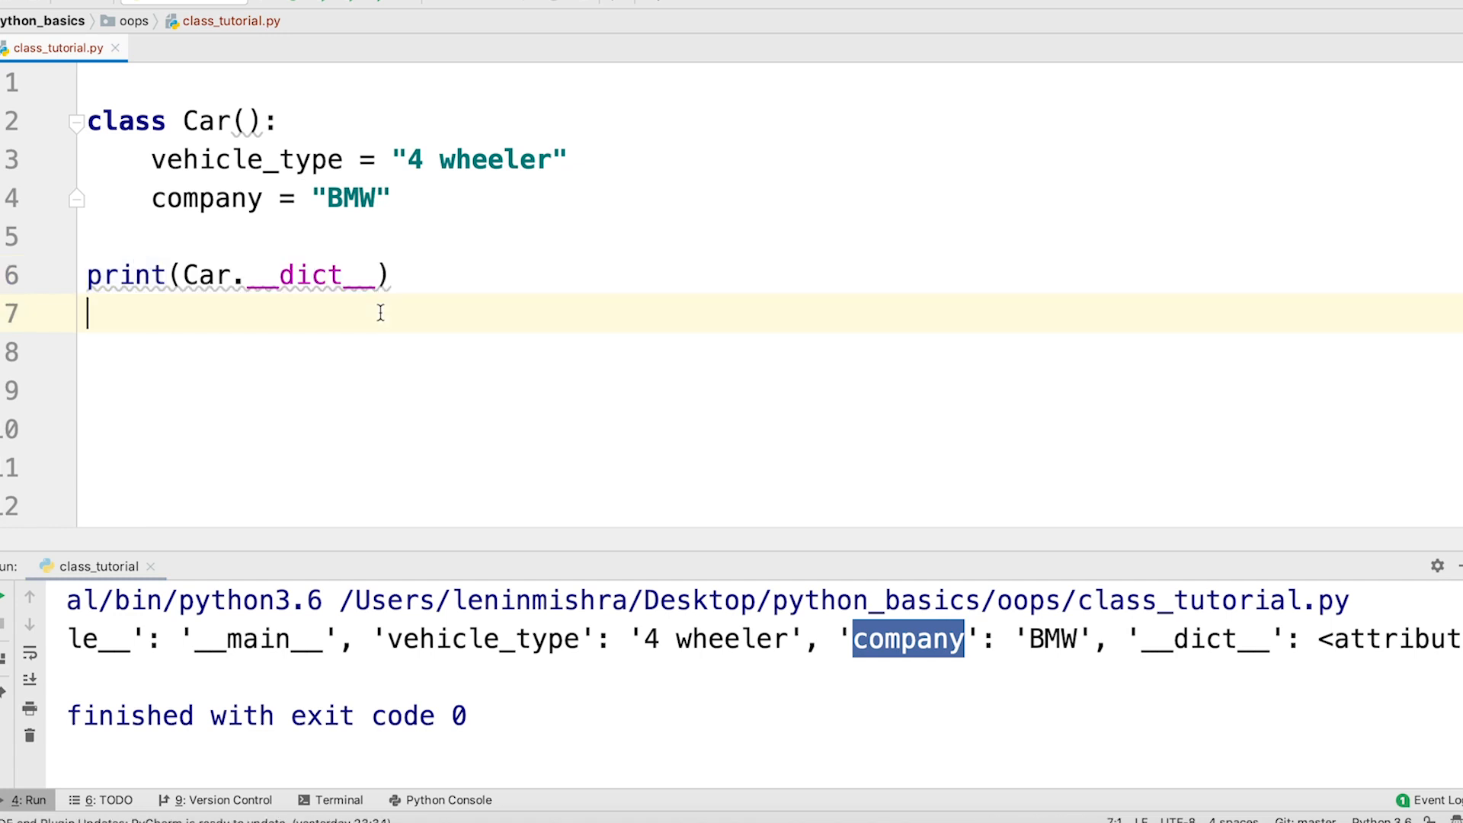